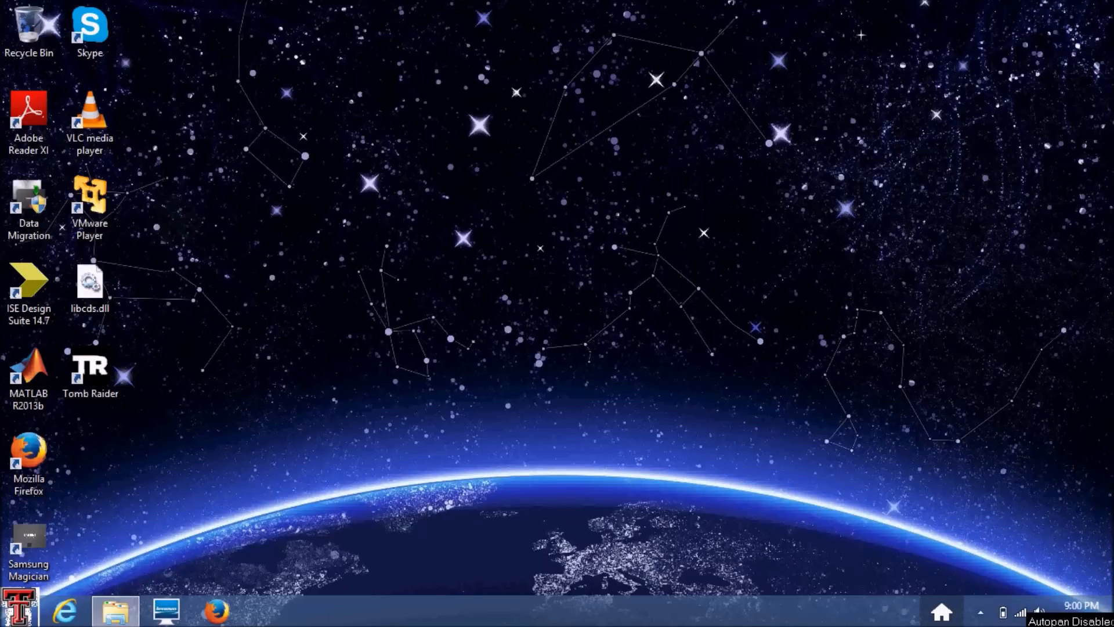
mouse_move(193, 237)
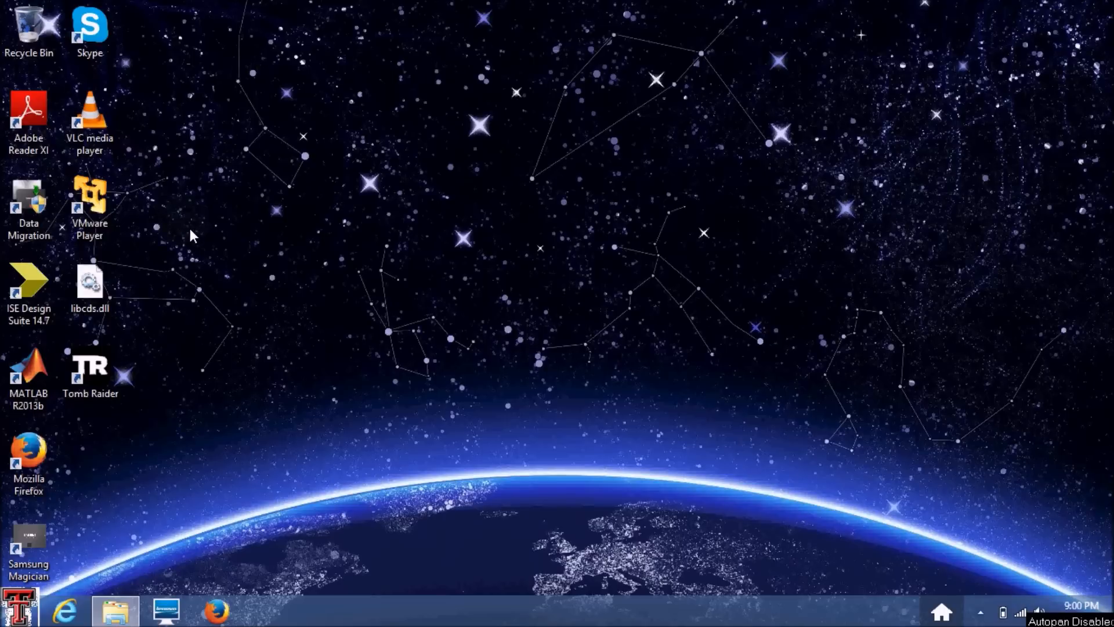
mouse_move(196, 272)
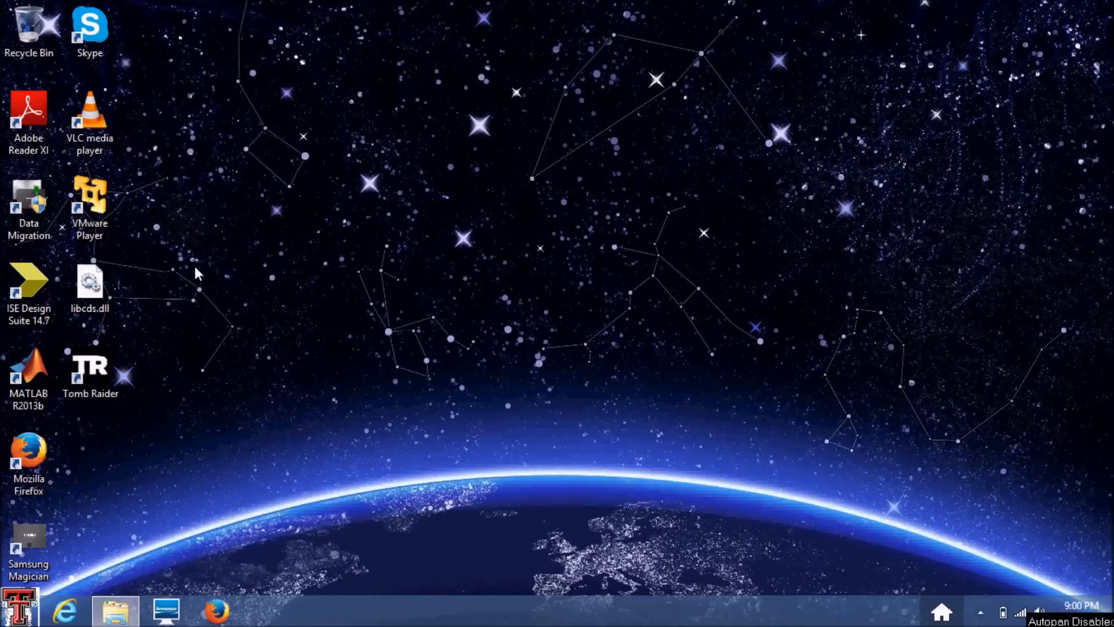
- Launch ISE Design Suite 14.7 and open Project Navigator's File menu
click(29, 283)
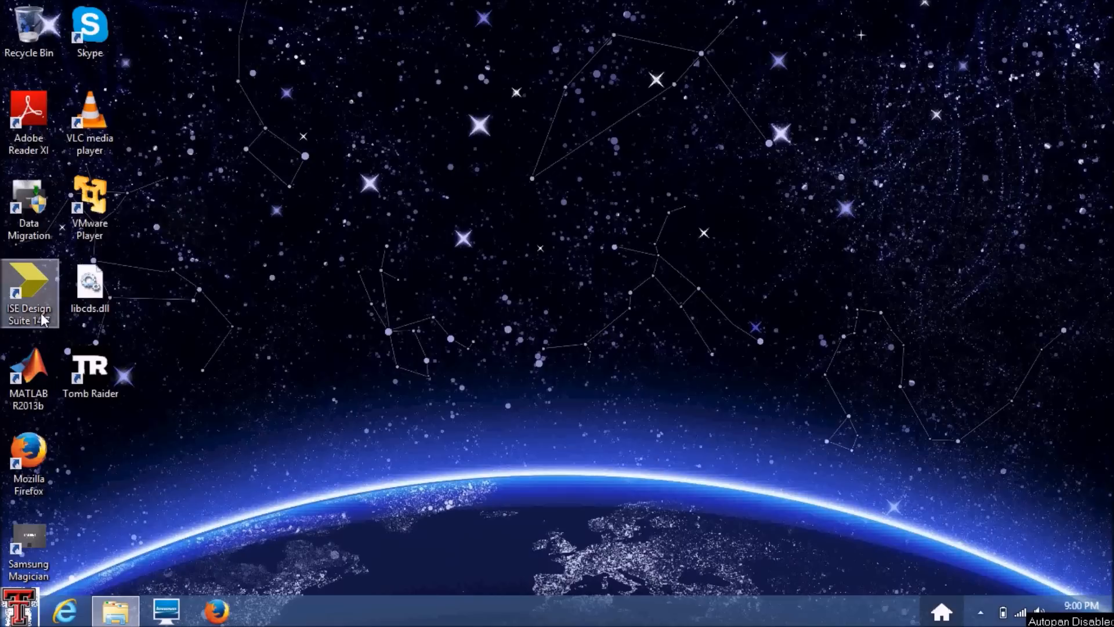
mouse_move(263, 296)
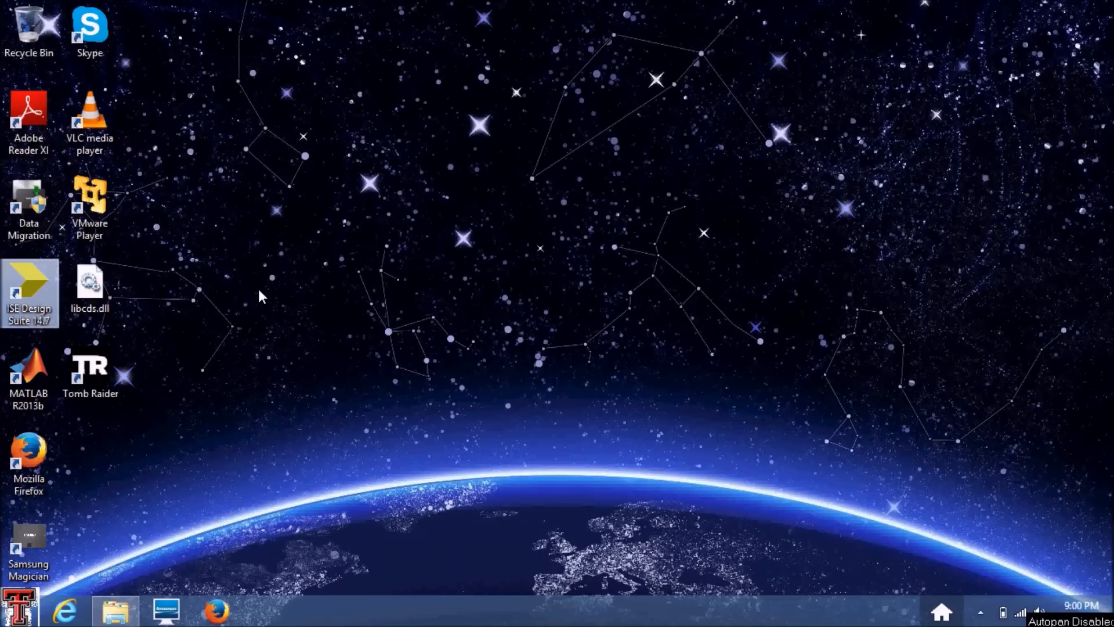
double_click(30, 291)
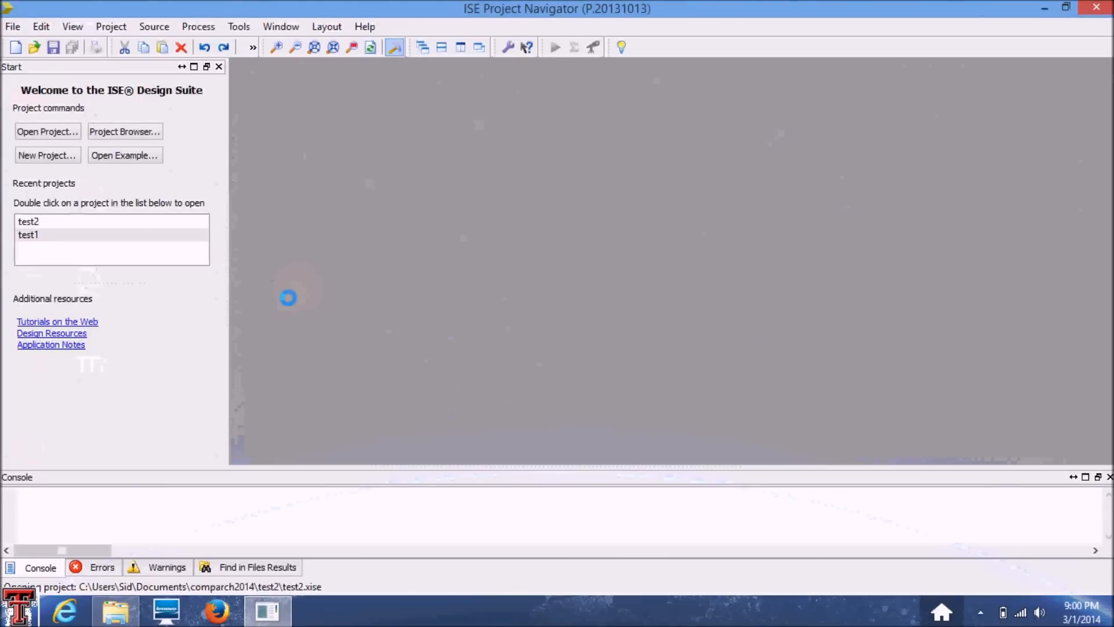
click(25, 26)
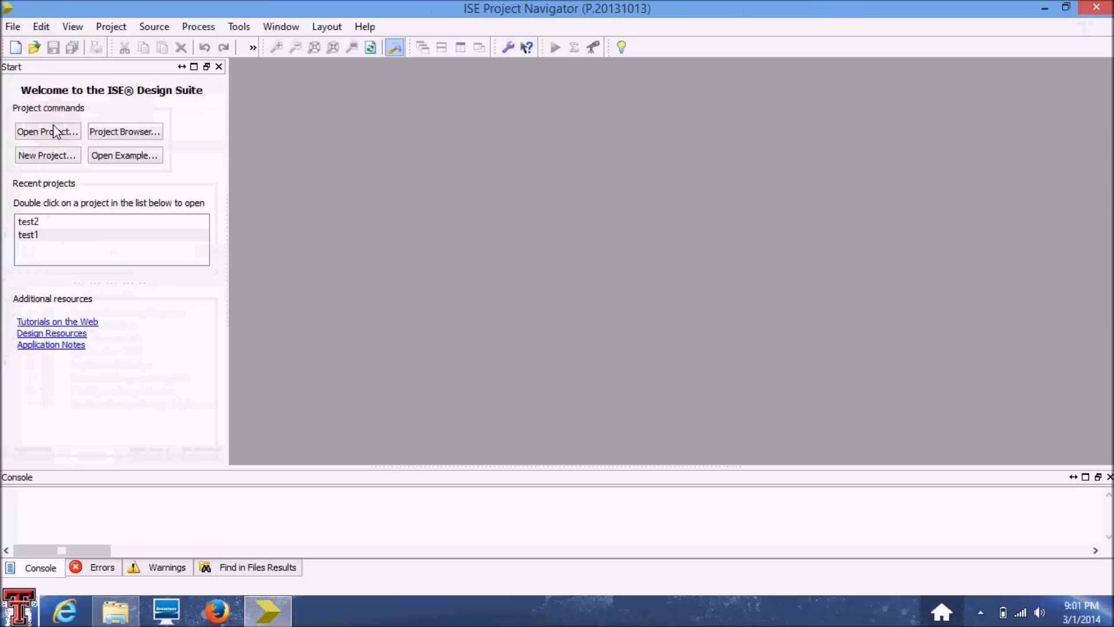
mouse_move(43, 152)
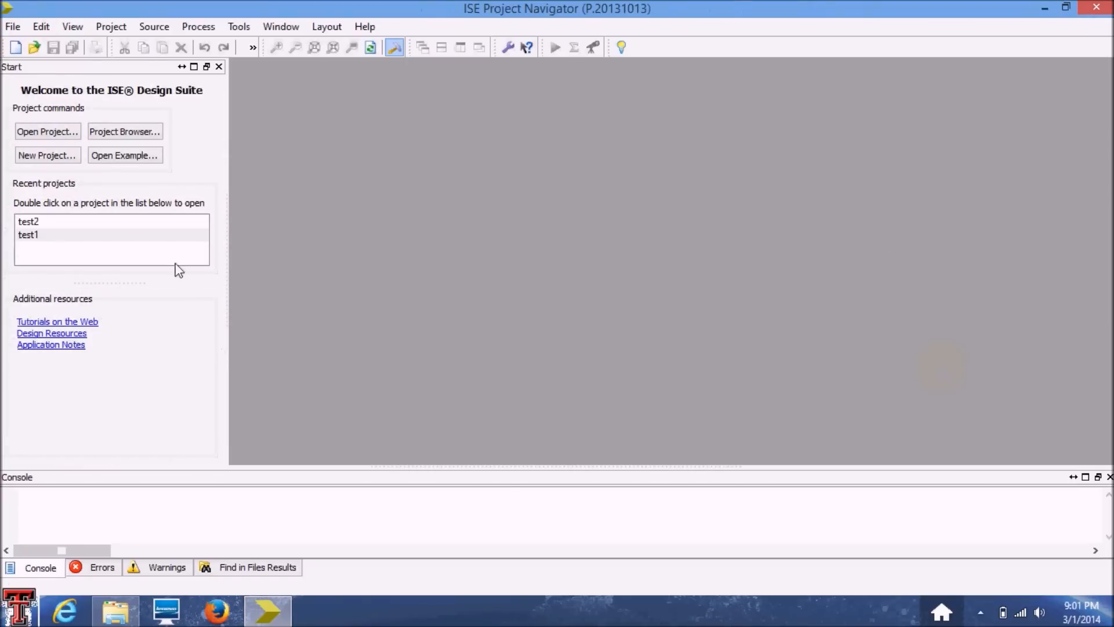
mouse_move(20, 147)
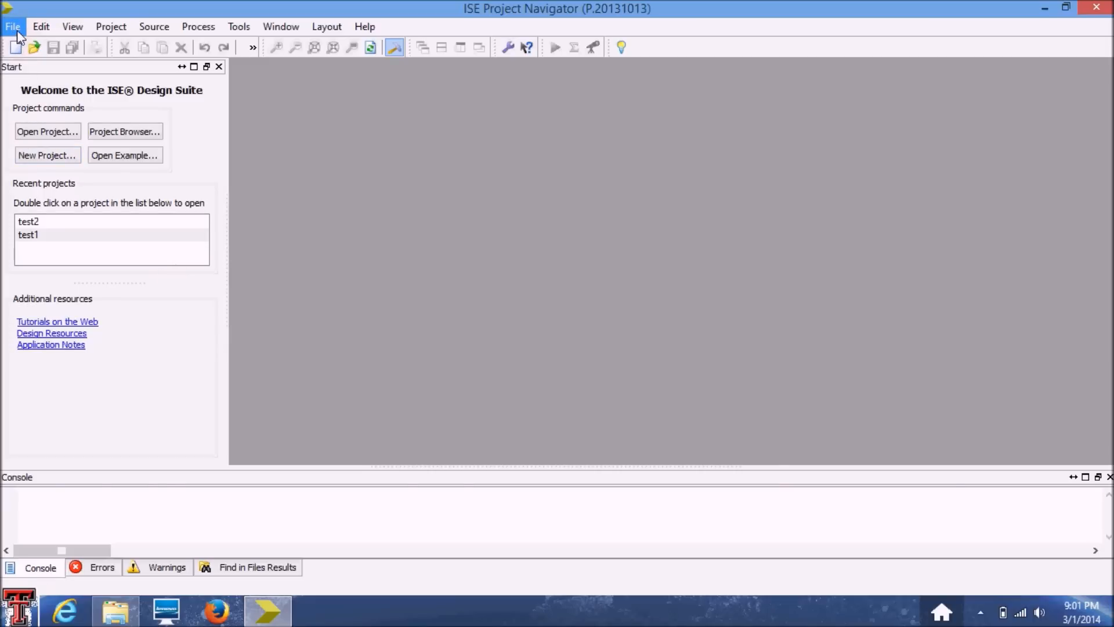
click(13, 27)
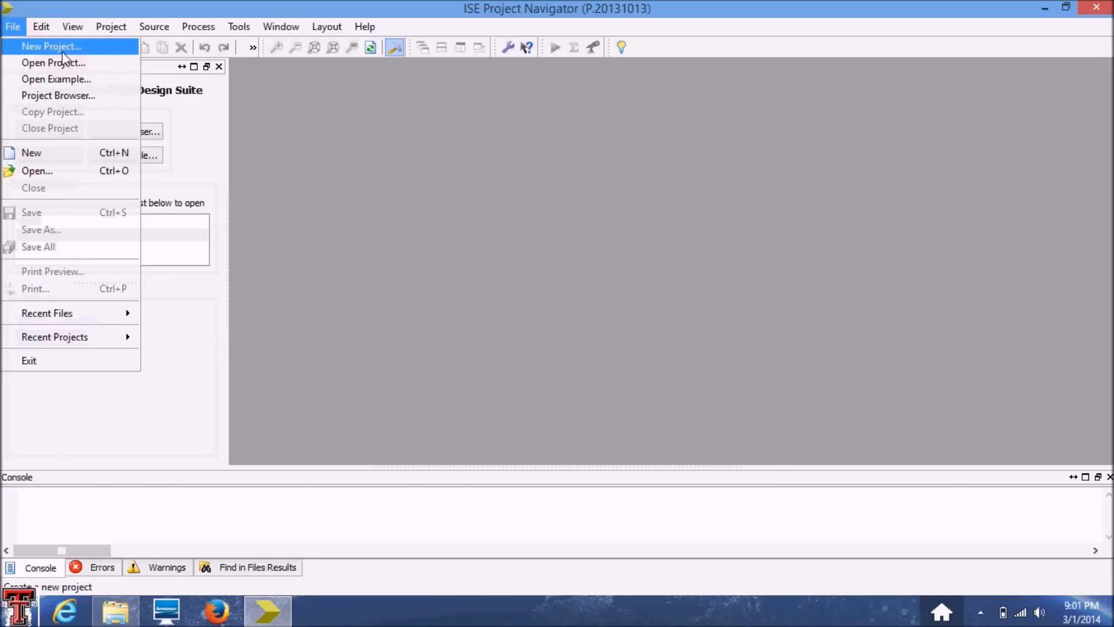
- Start a new project named test3, keeping Schematic as the top-level source type
click(55, 44)
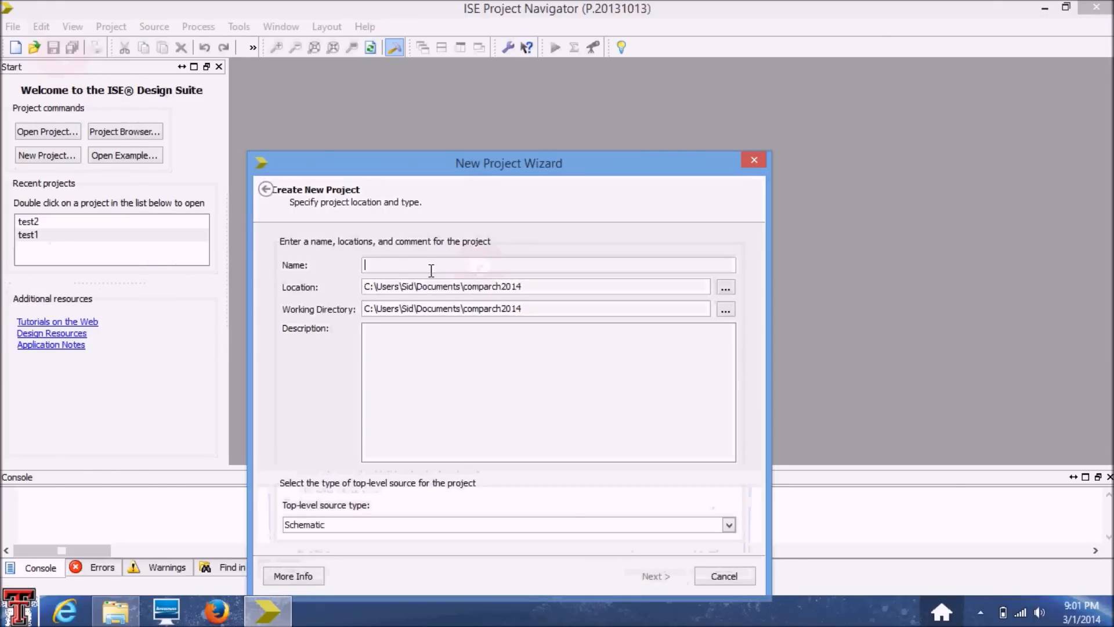
text(test3)
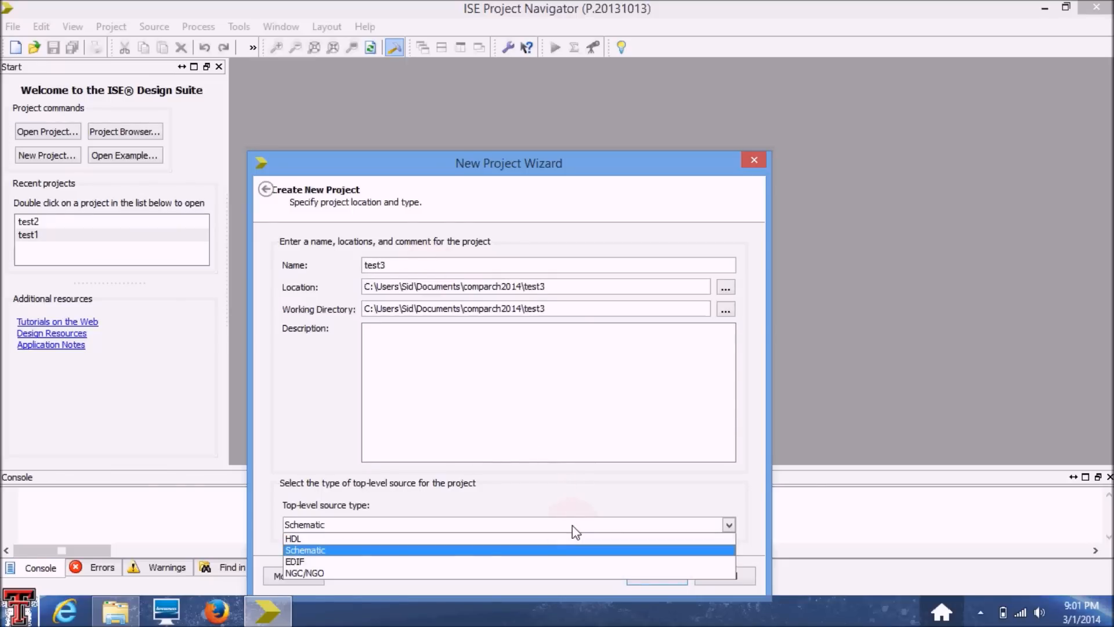
click(306, 549)
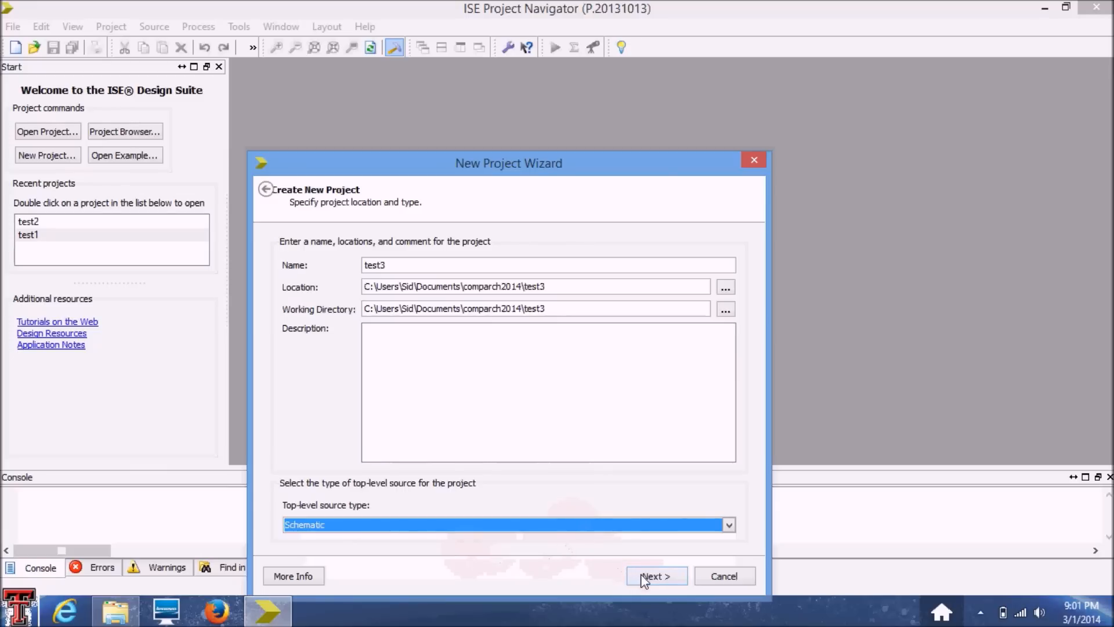
- Confirm Spartan3E XC3S100E, VQ100, speed -4 and ISim device settings and reach the summary
click(655, 575)
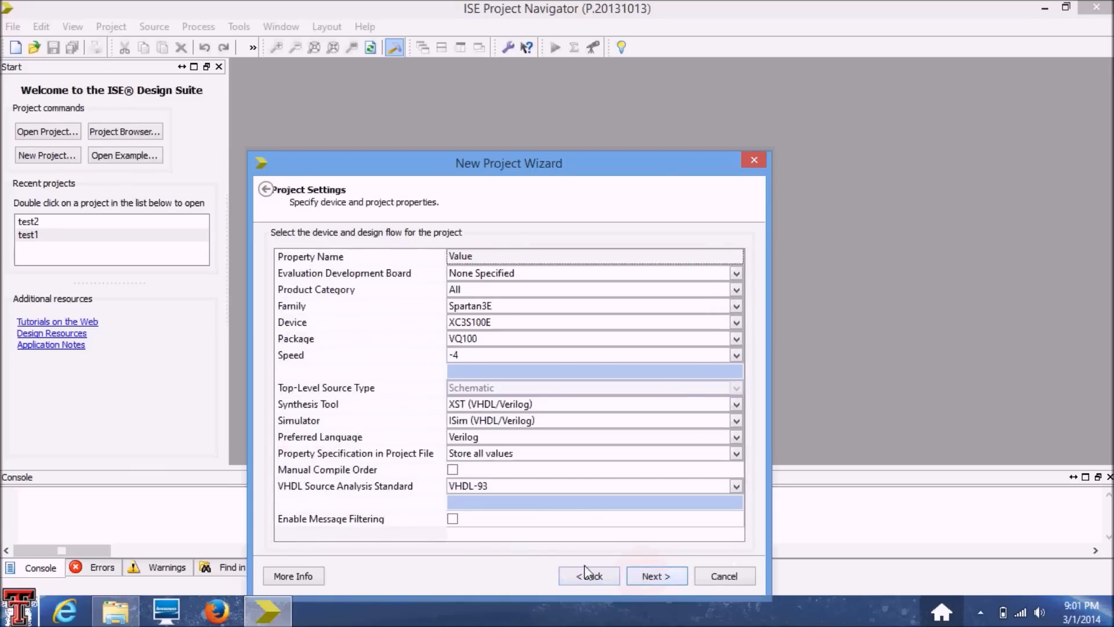
mouse_move(659, 458)
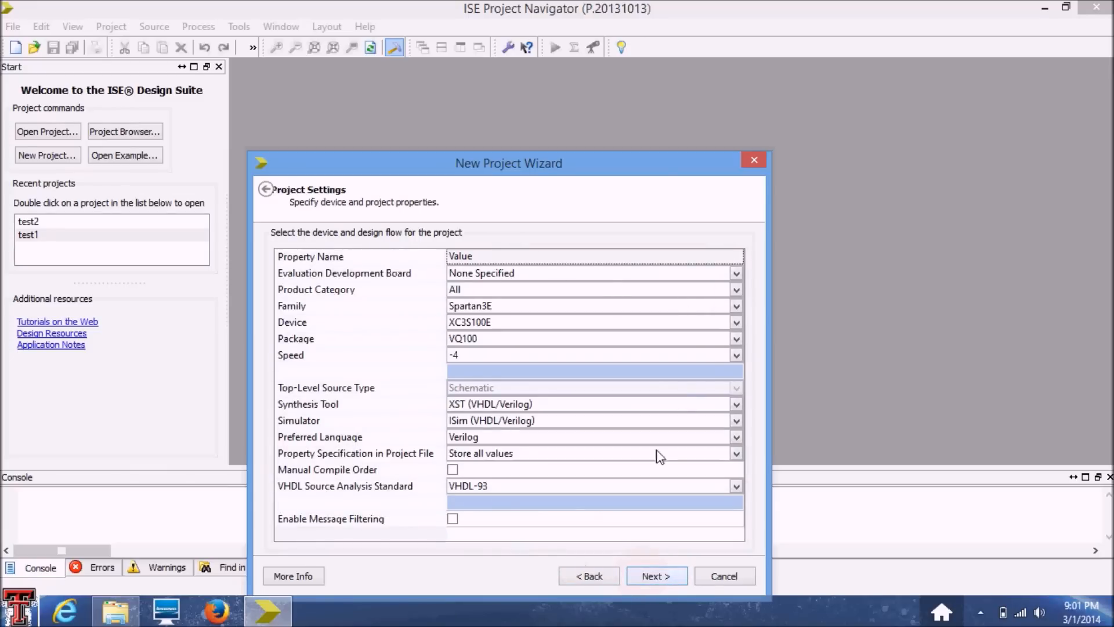
mouse_move(545, 333)
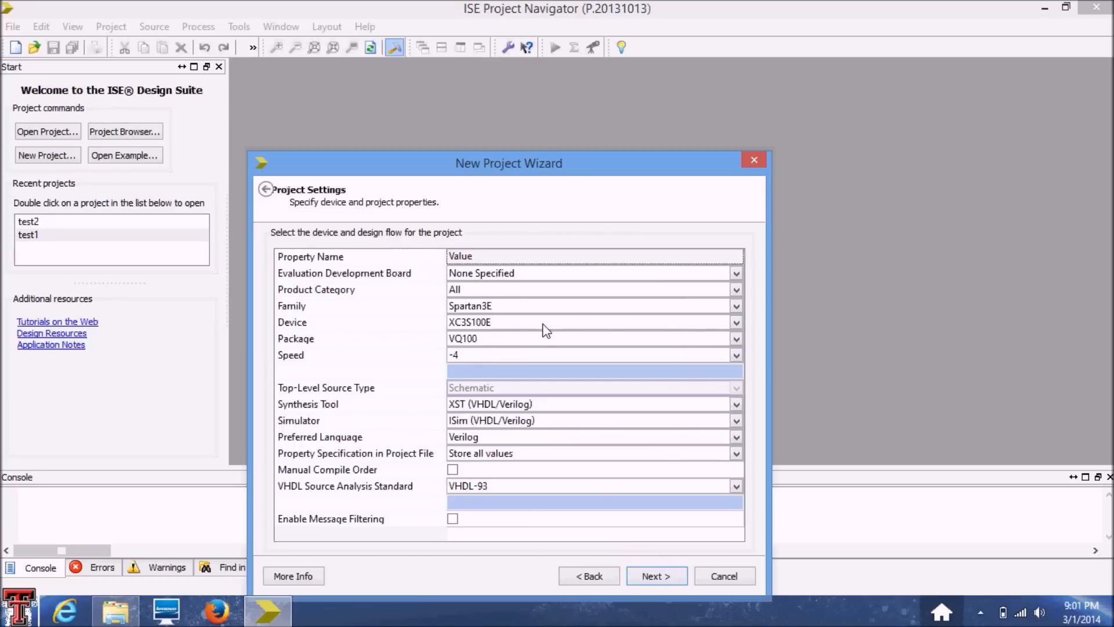
mouse_move(506, 309)
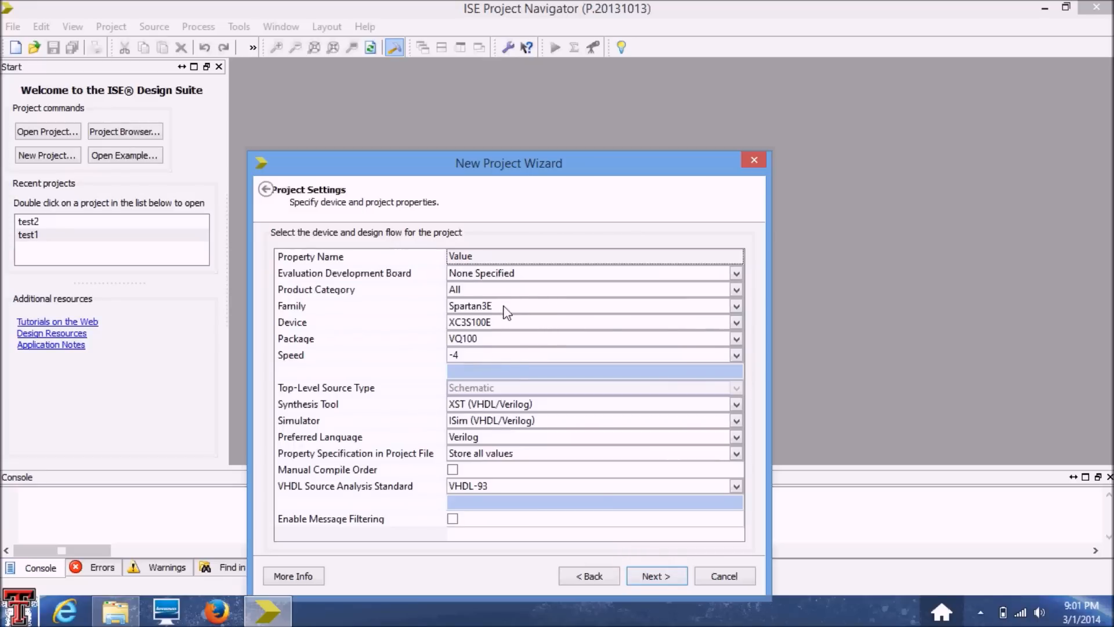
click(737, 305)
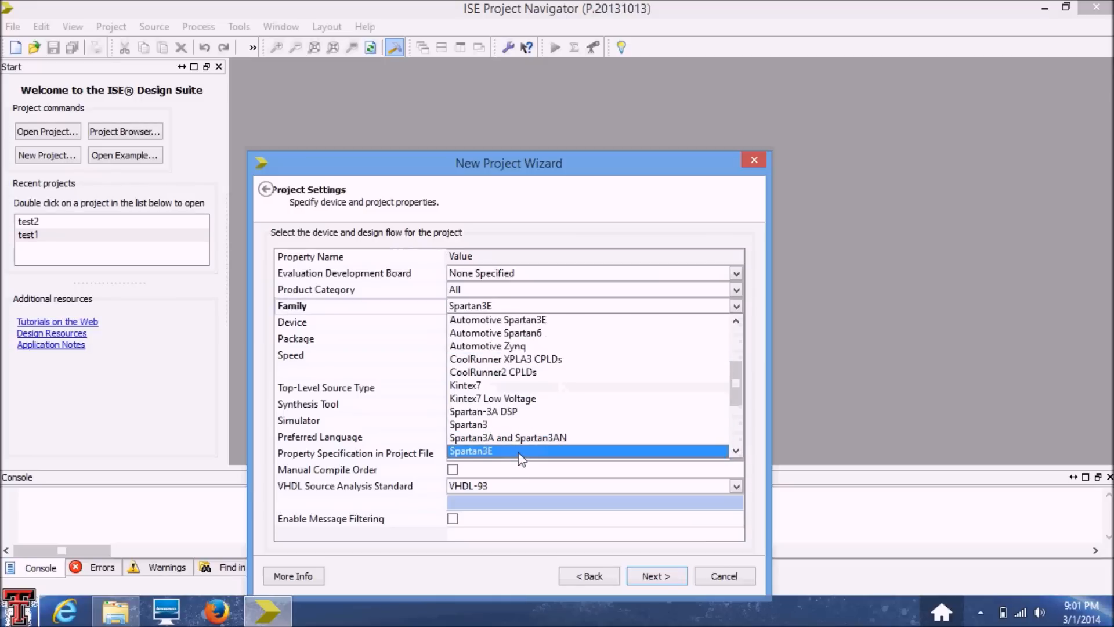
mouse_move(526, 455)
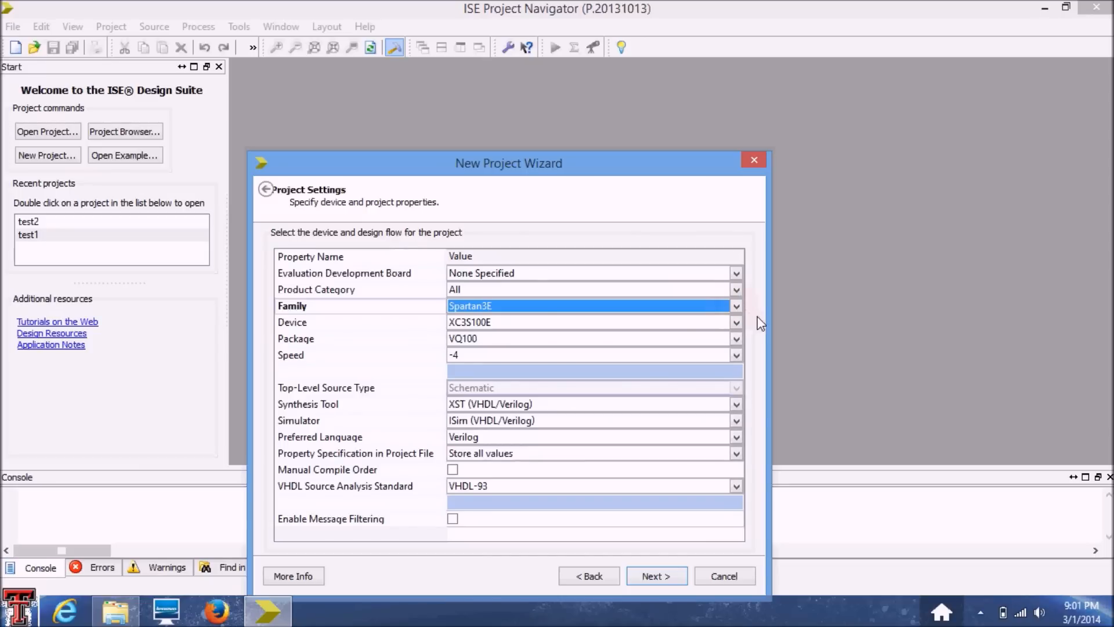
mouse_move(550, 435)
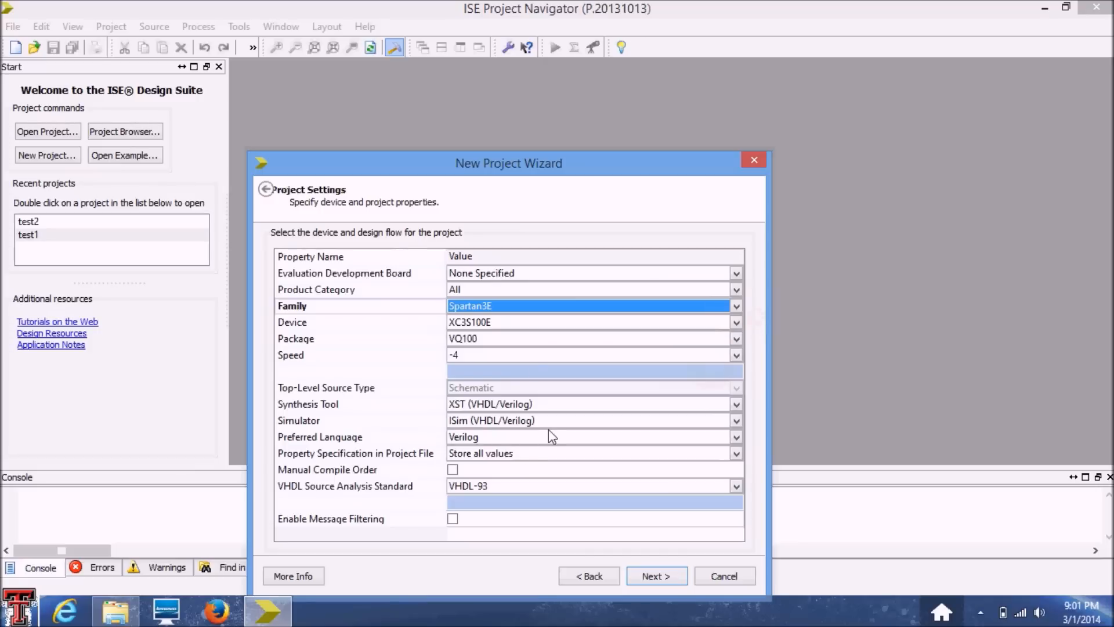
mouse_move(303, 425)
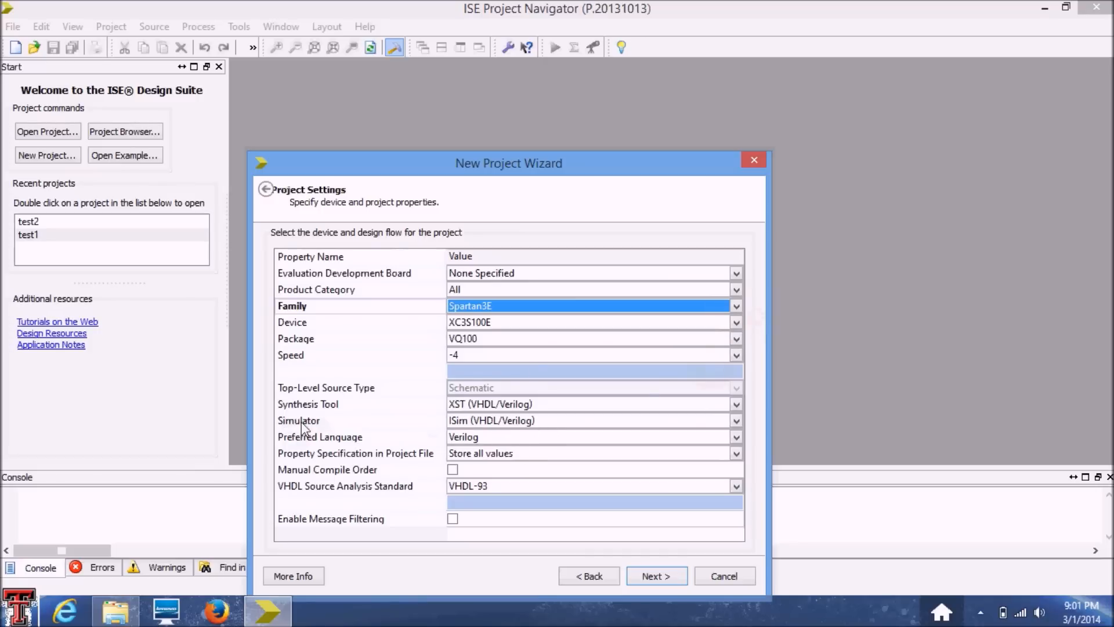
mouse_move(483, 432)
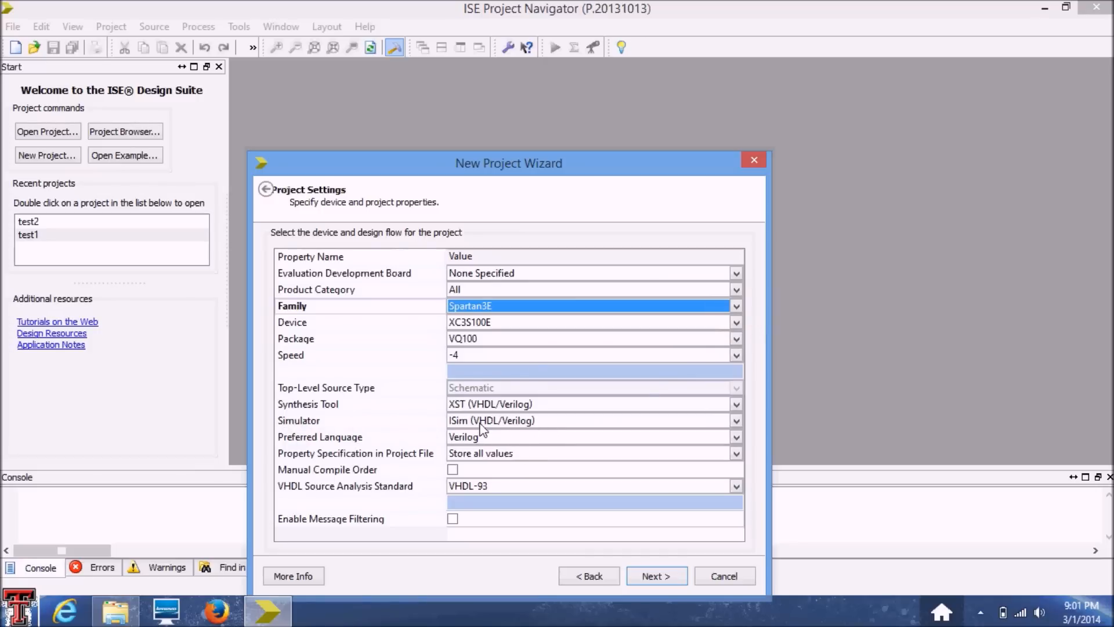
mouse_move(454, 429)
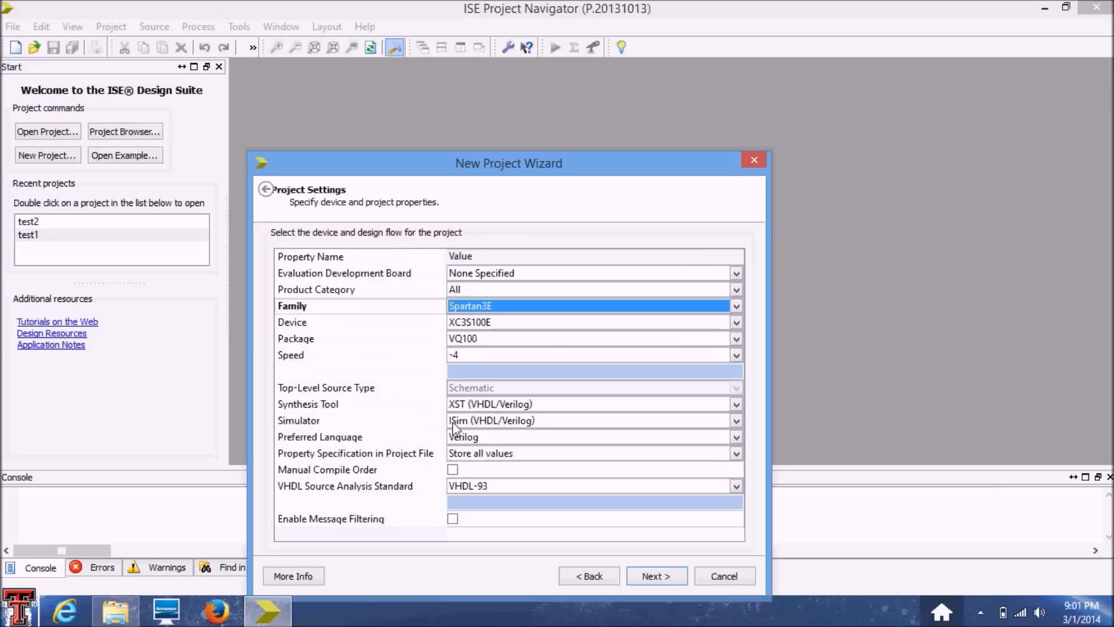
mouse_move(459, 434)
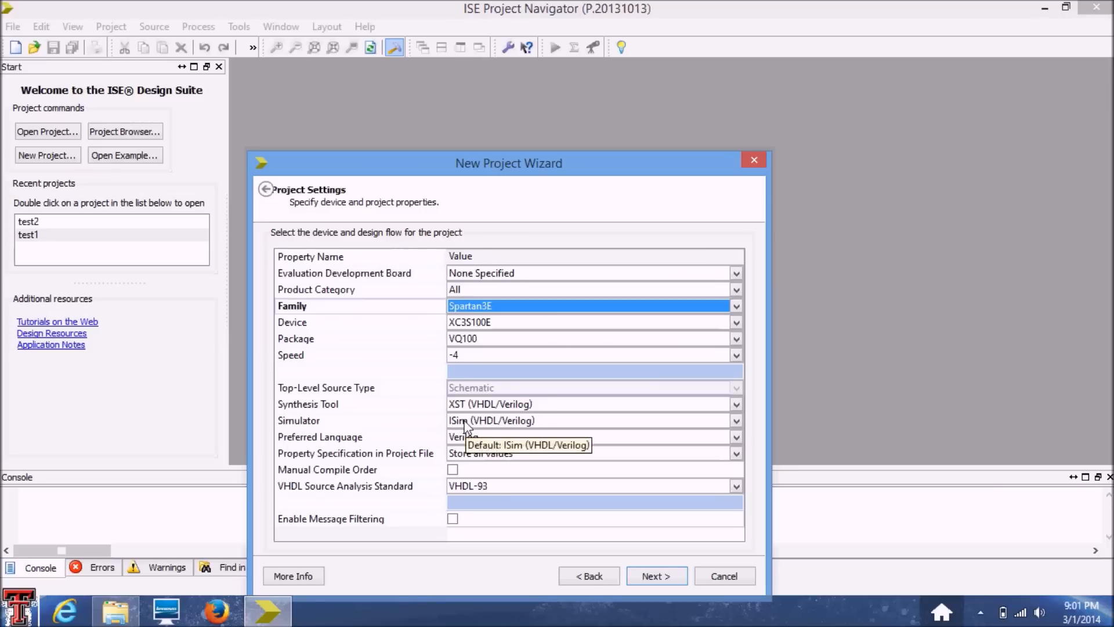
mouse_move(328, 428)
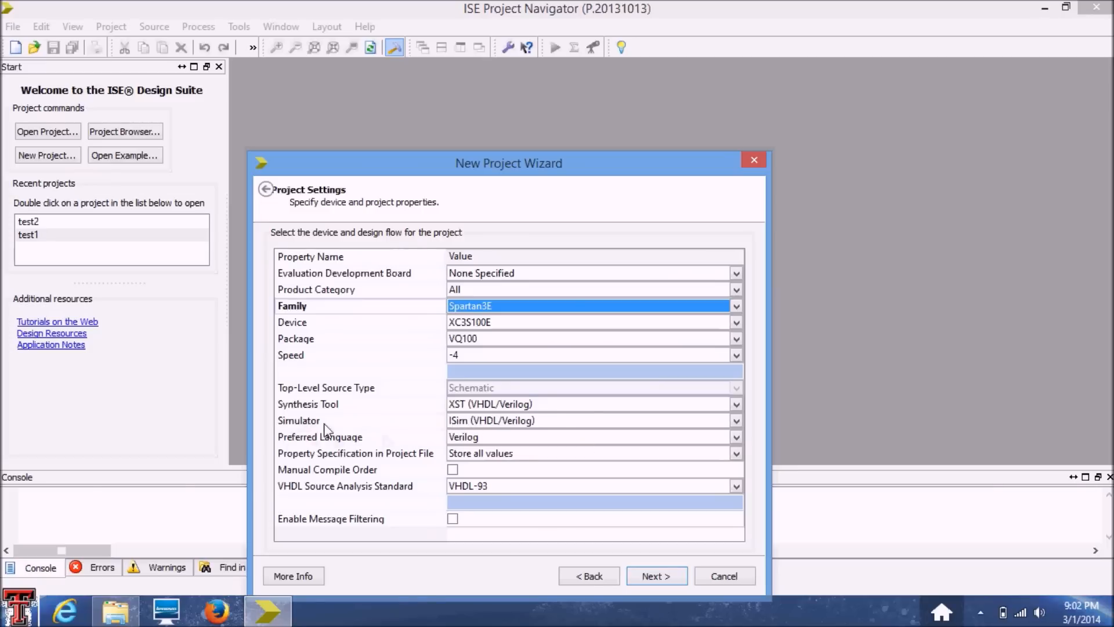
mouse_move(472, 431)
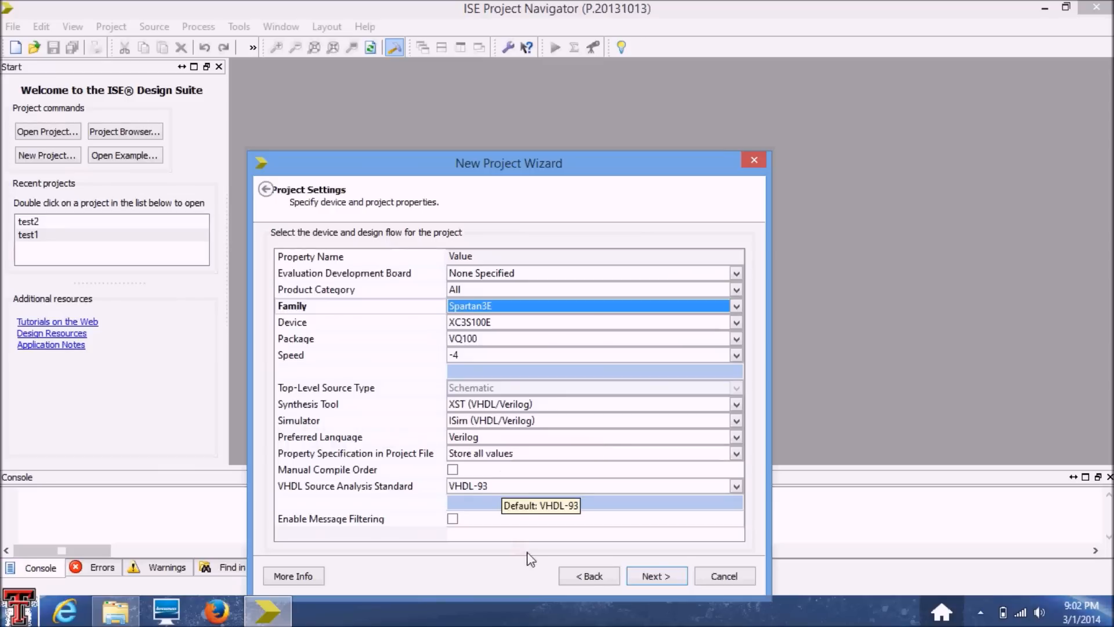
click(656, 575)
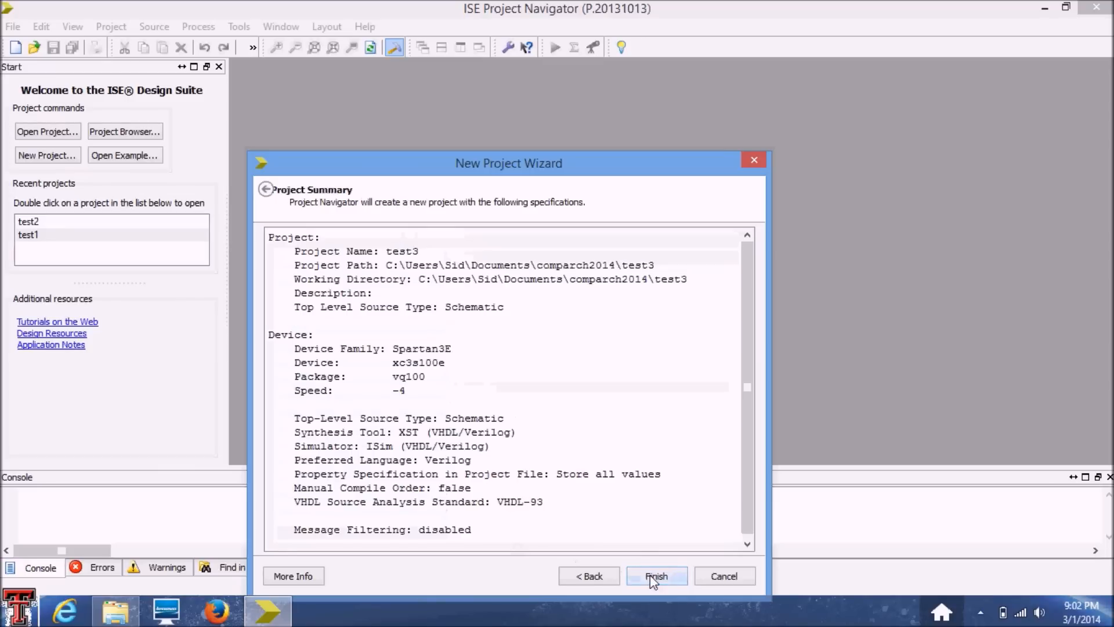
- Finish creating test3 and bring up the xc3s100e-4vq100 node's context menu
click(657, 576)
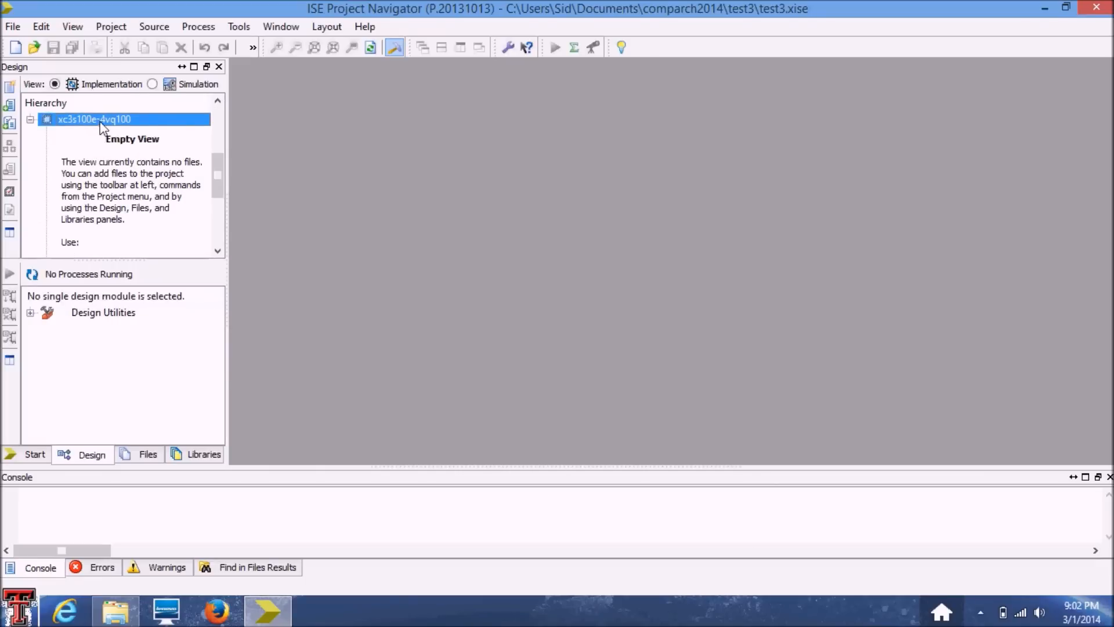
right_click(103, 122)
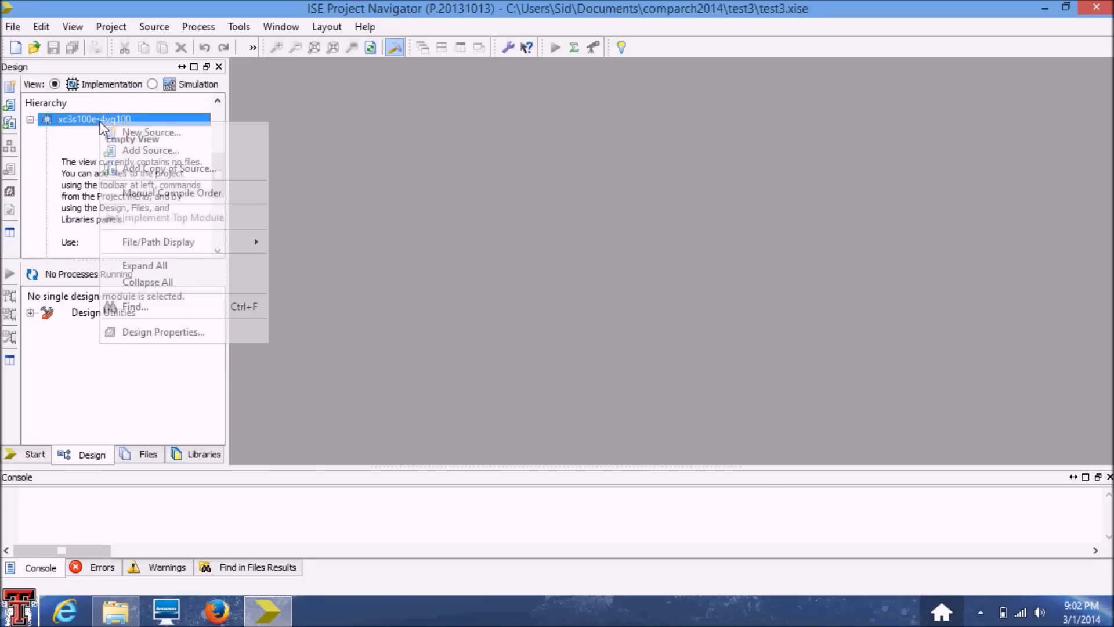
- Specify a Schematic source named test3schematic, added to the project
click(150, 132)
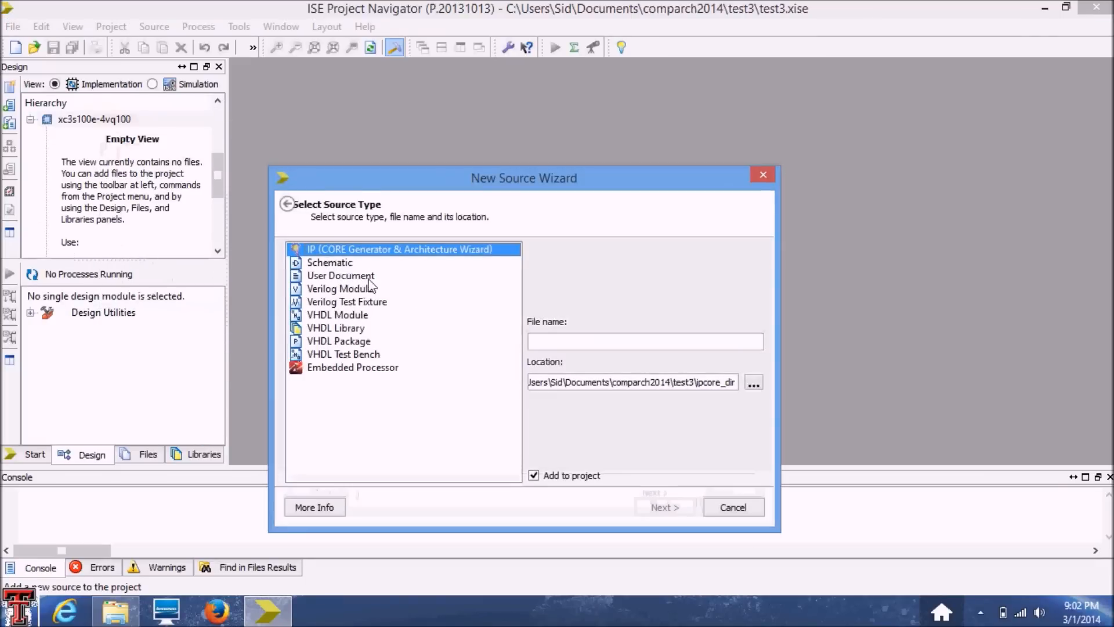
click(329, 262)
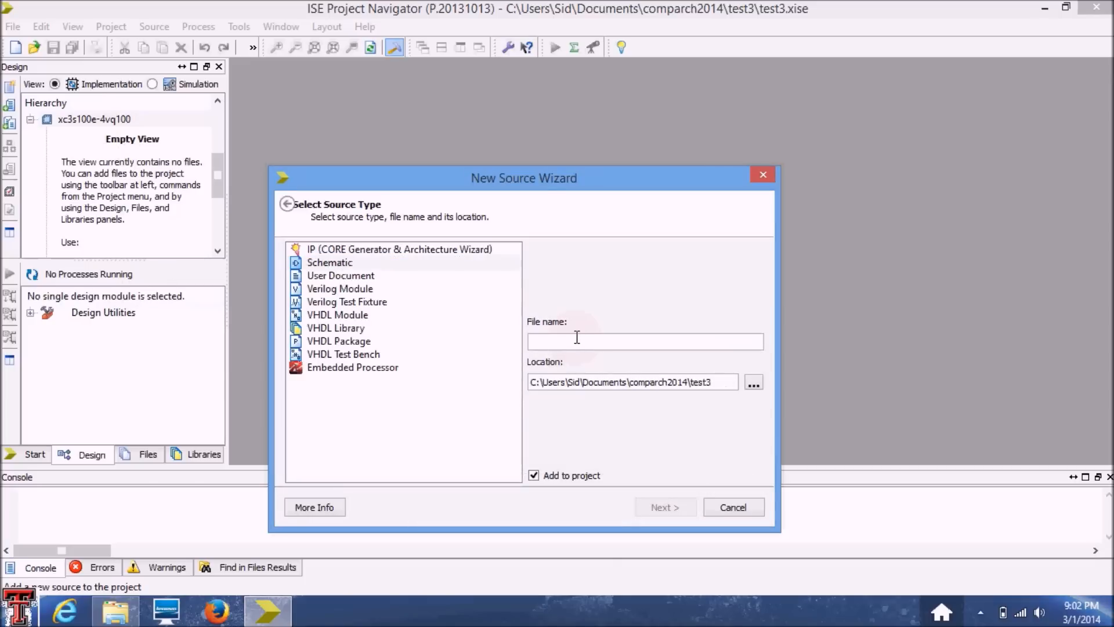
text(test3)
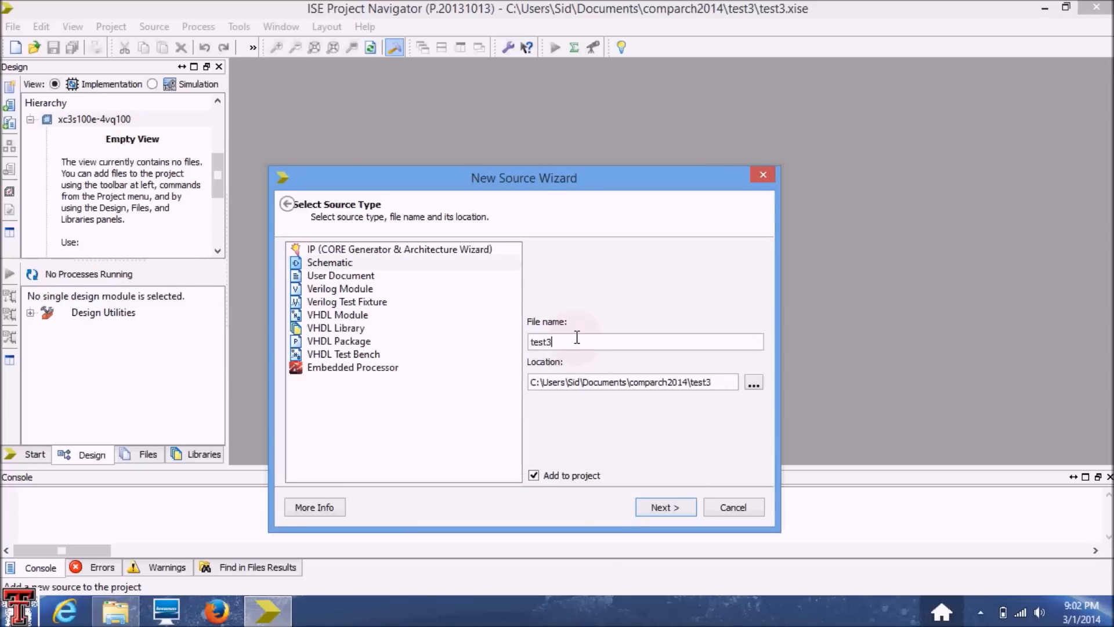
text(sche)
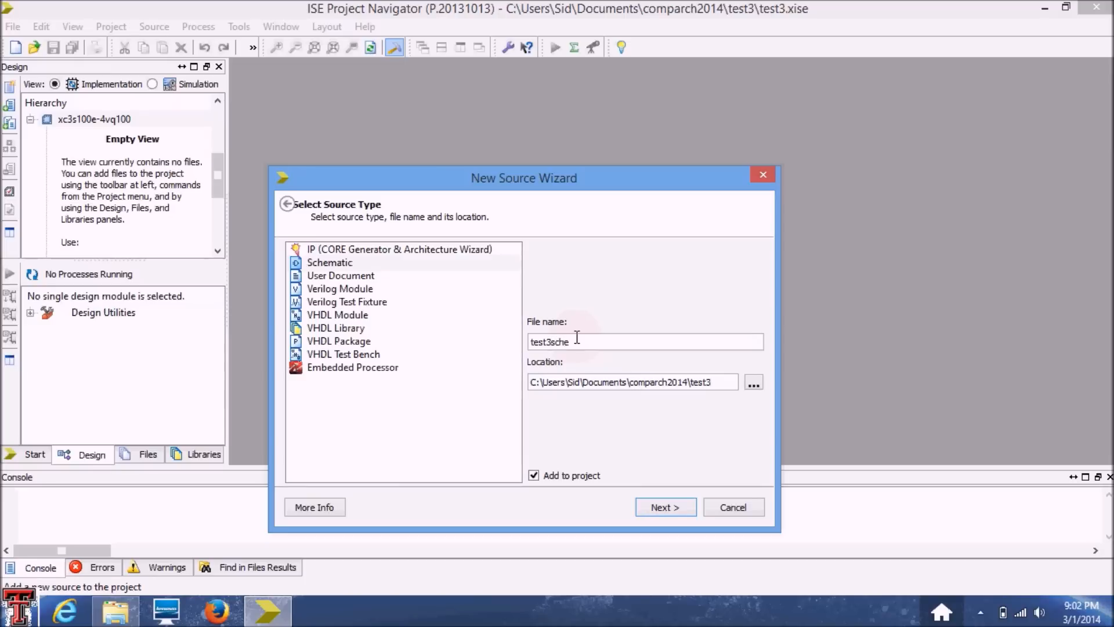
text(matic)
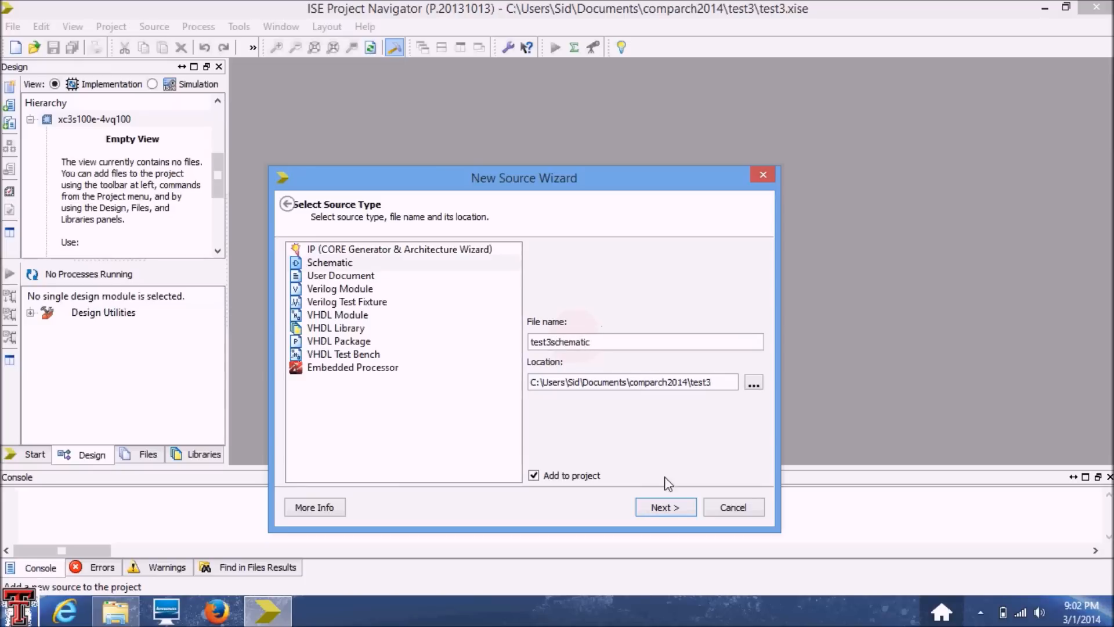
click(665, 507)
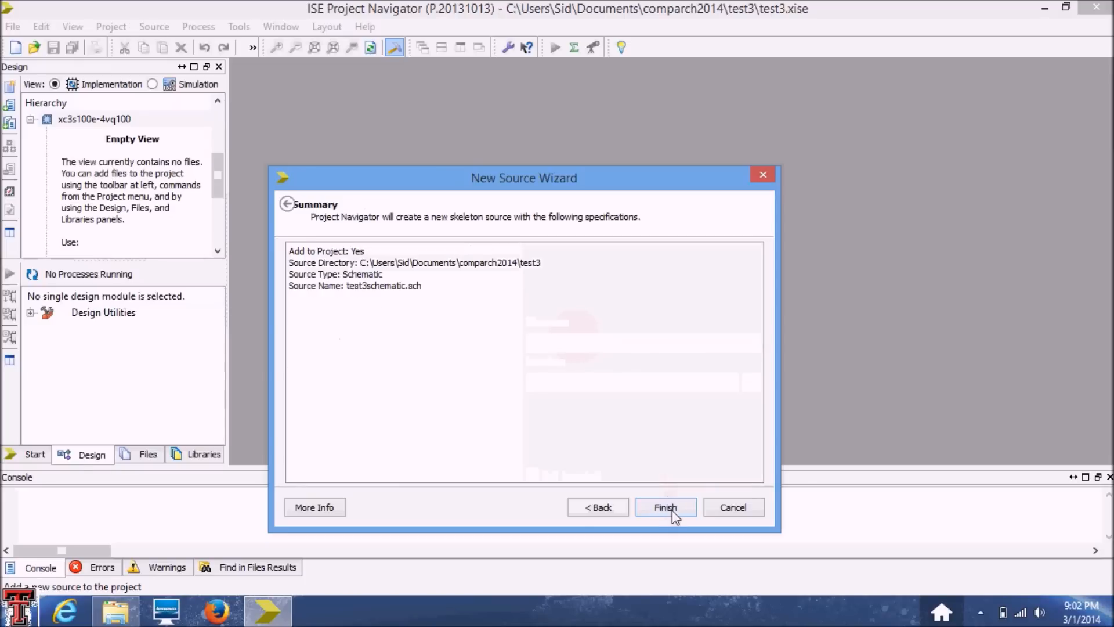
- Finish test3schematic.sch, zoom the blank sheet, and cycle Design, Files, Libraries to Symbols
click(666, 506)
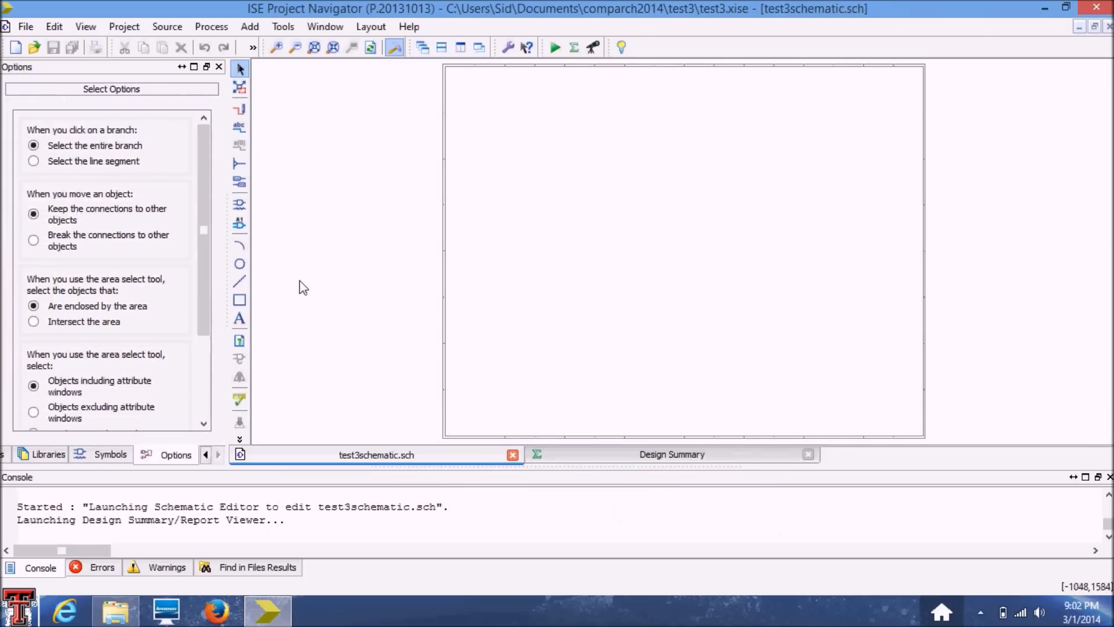
mouse_move(493, 277)
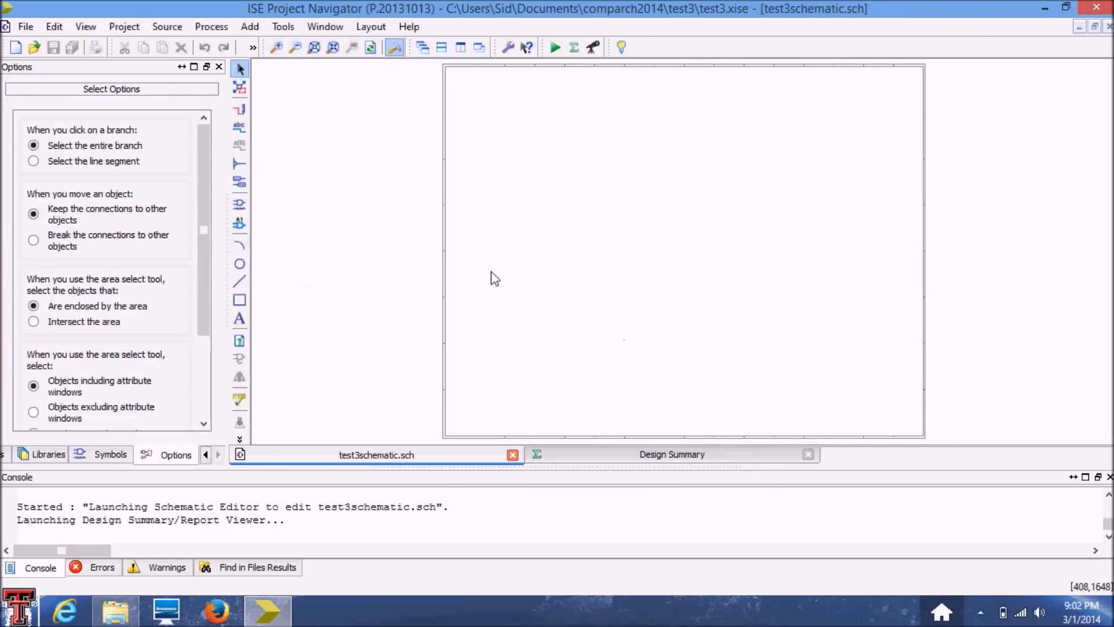
mouse_move(900, 155)
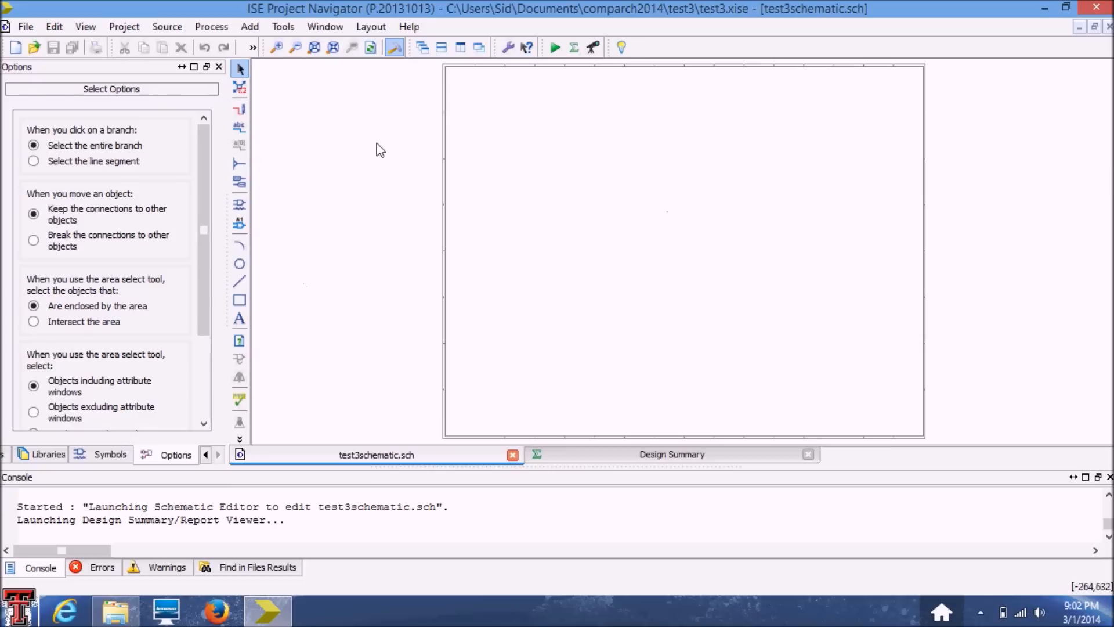
click(279, 47)
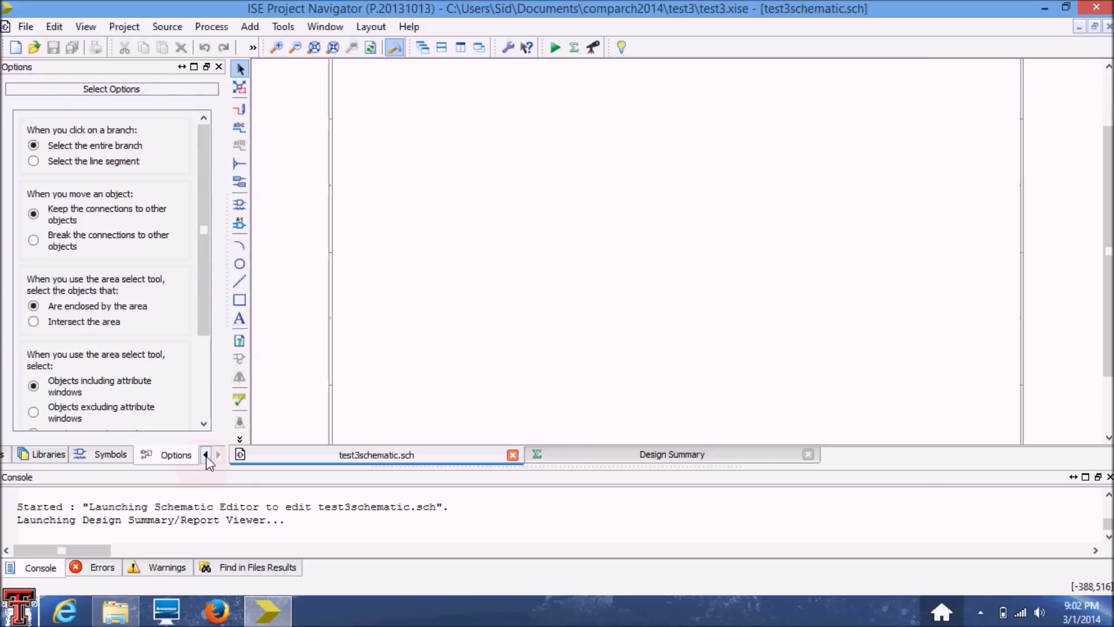
click(204, 454)
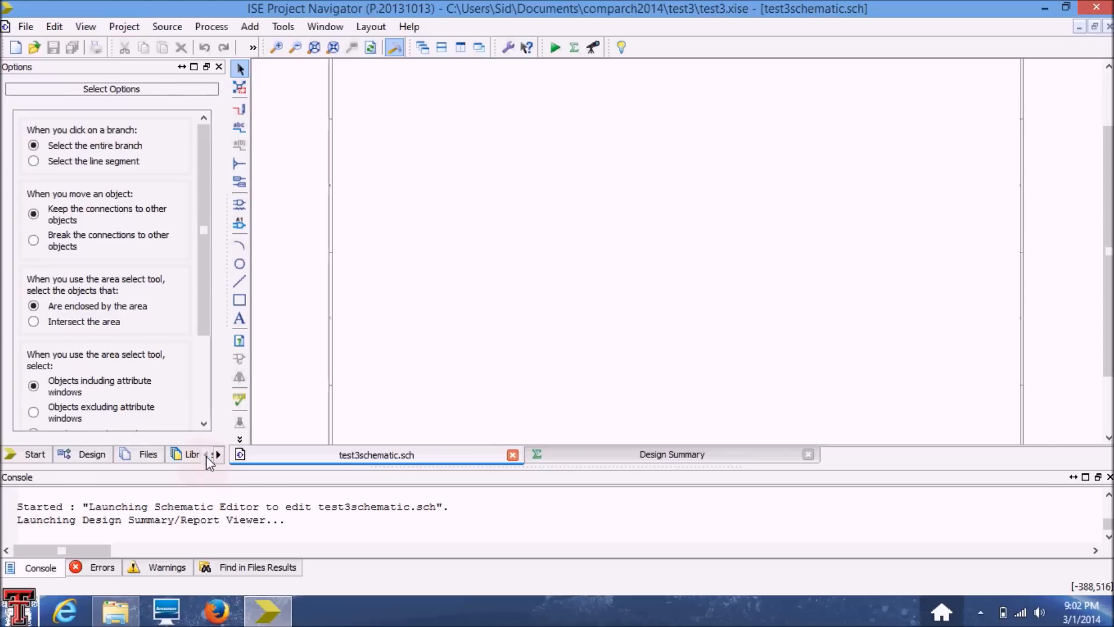
click(83, 454)
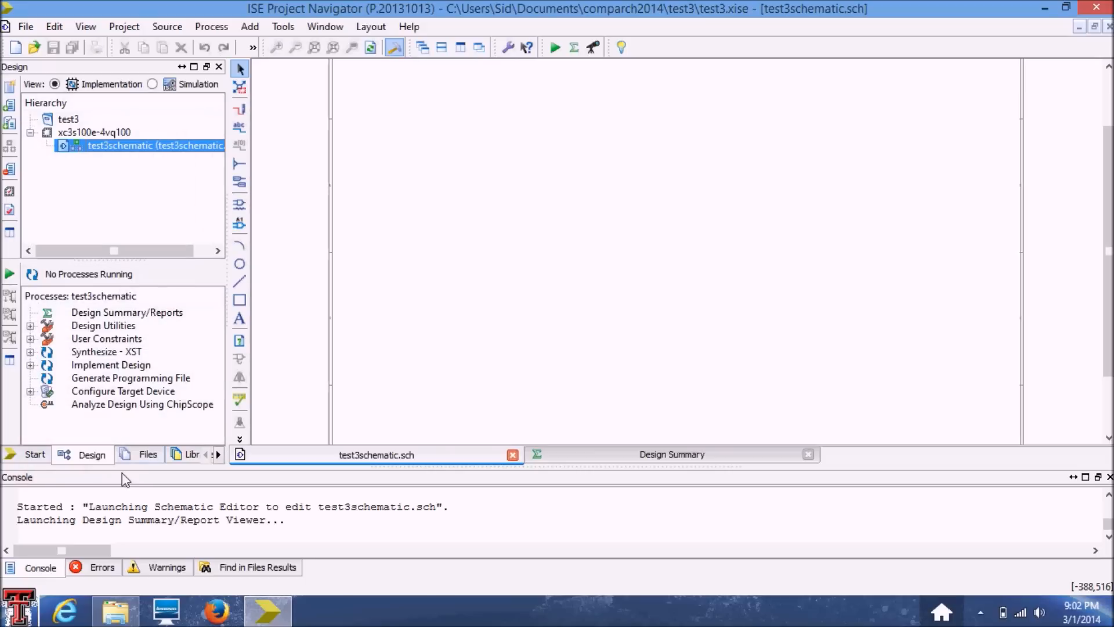
click(147, 455)
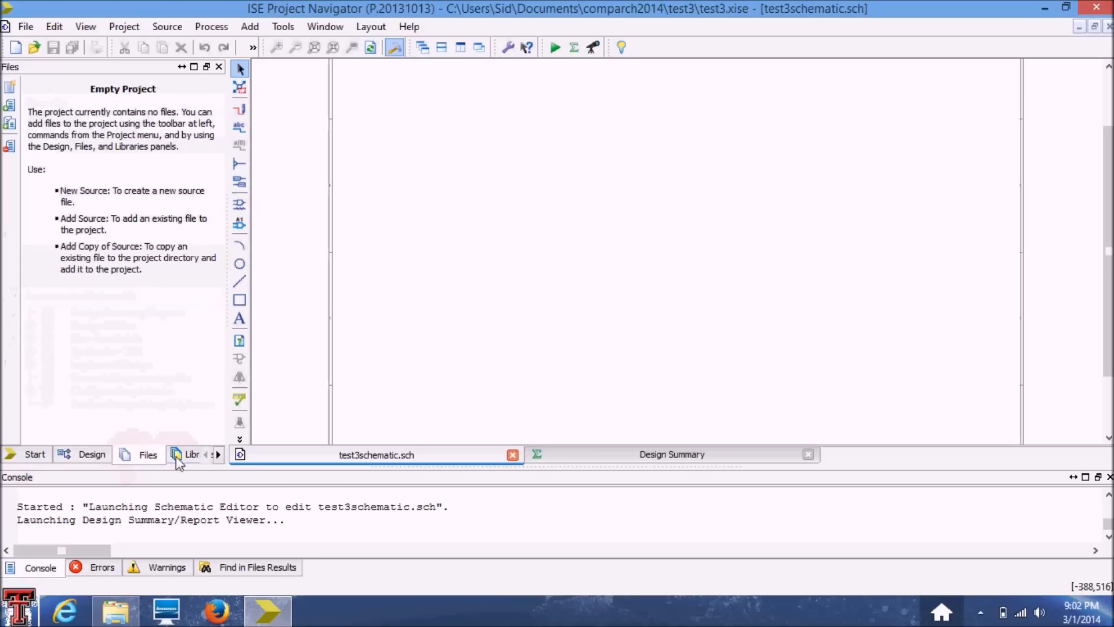
click(191, 454)
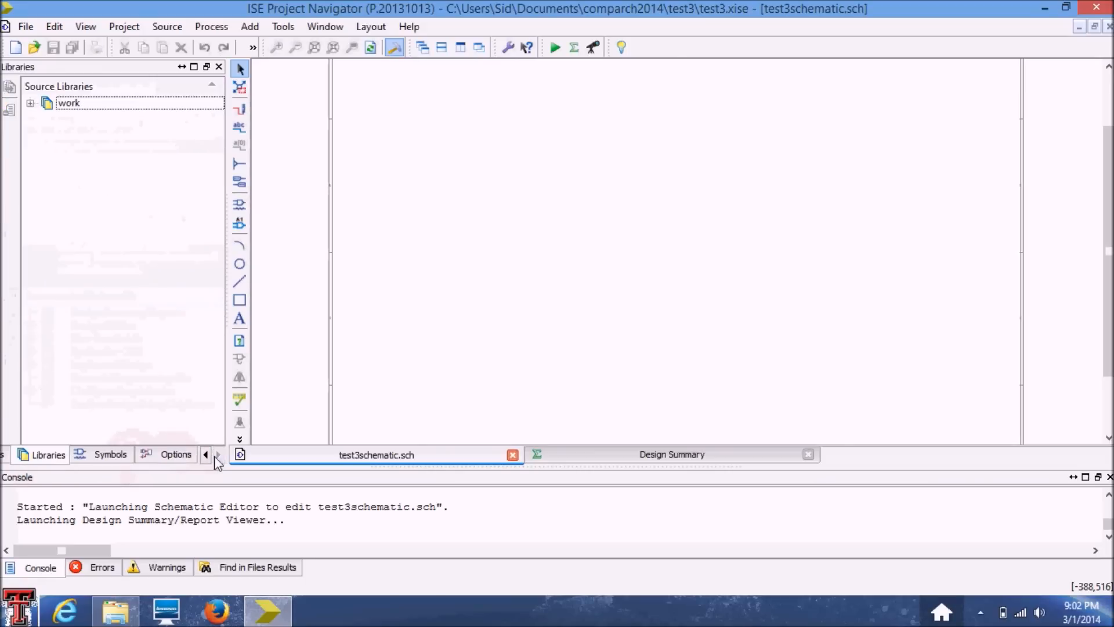
click(110, 454)
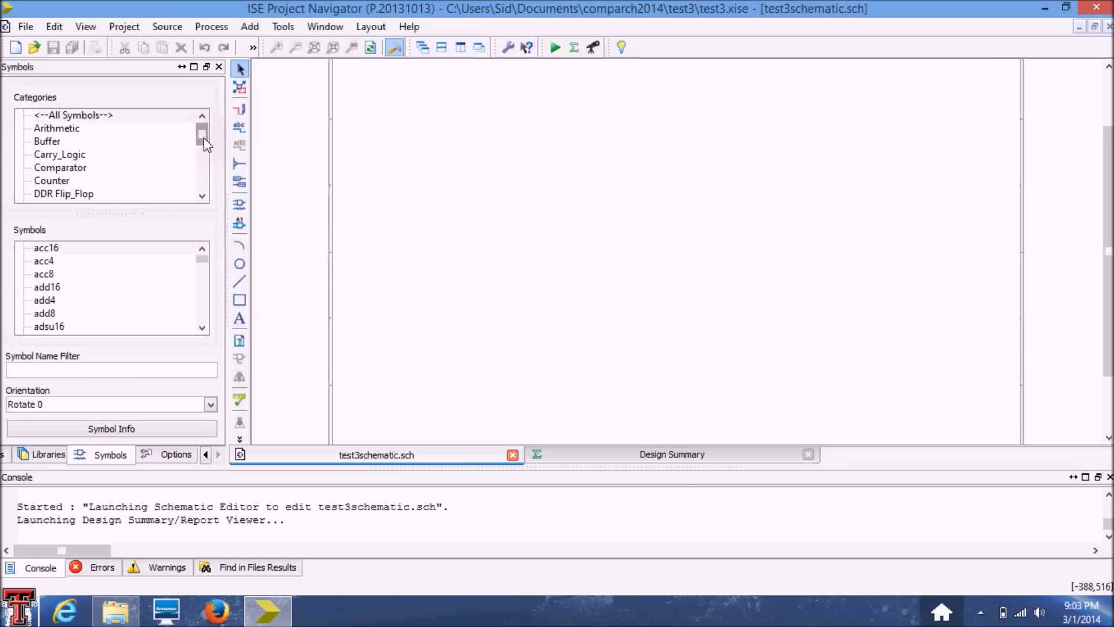
mouse_move(212, 168)
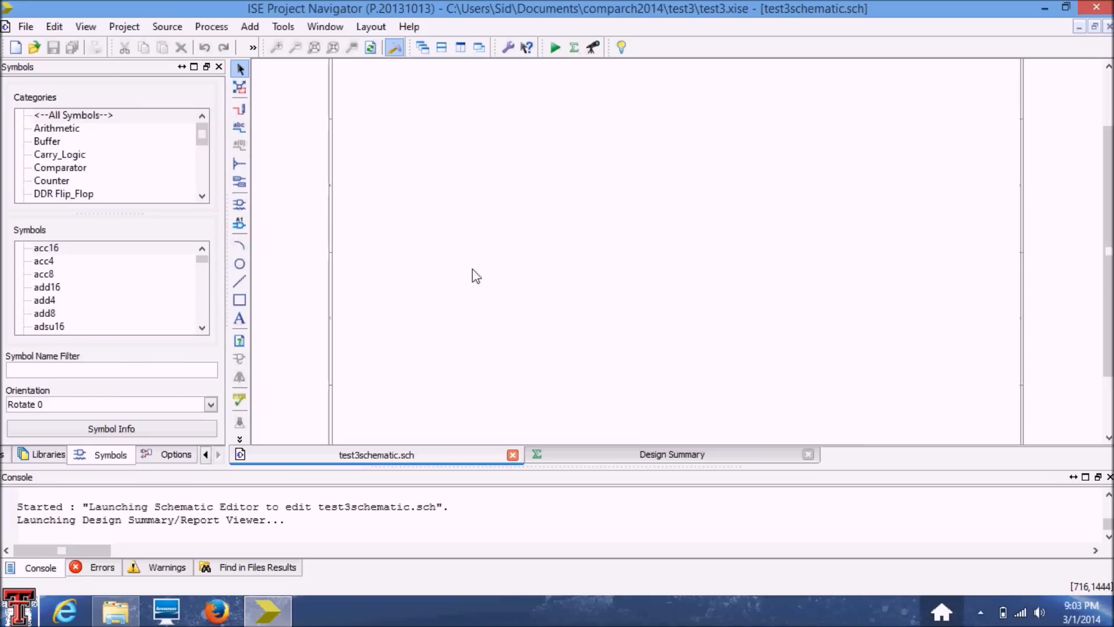
mouse_move(203, 270)
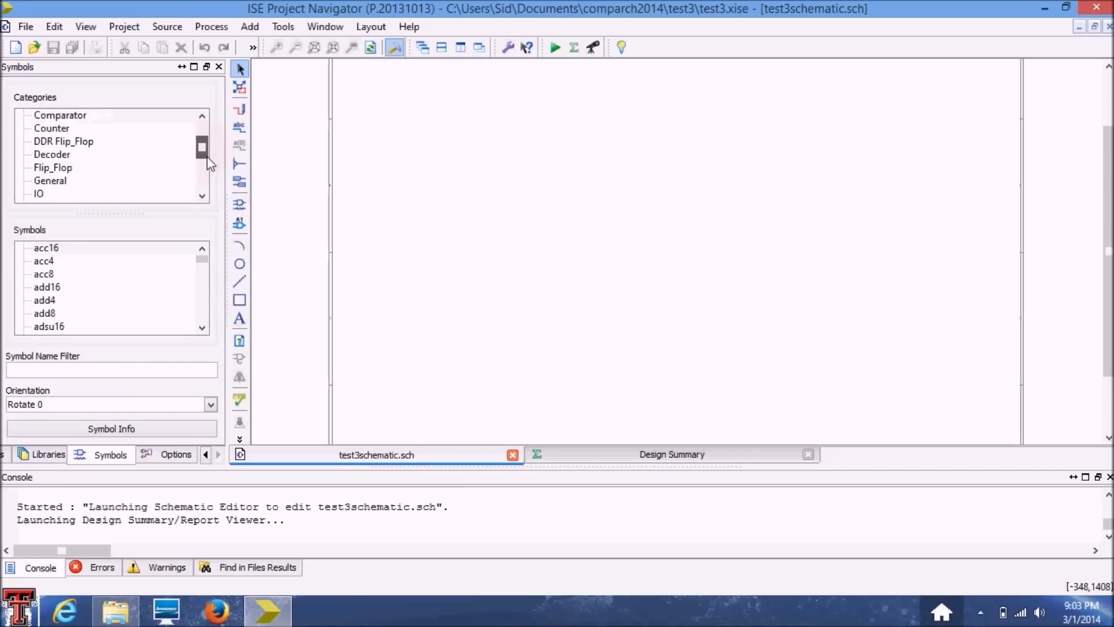
- Pick and2 from the Logic category and place AND gates down the sheet
scroll(down, 3)
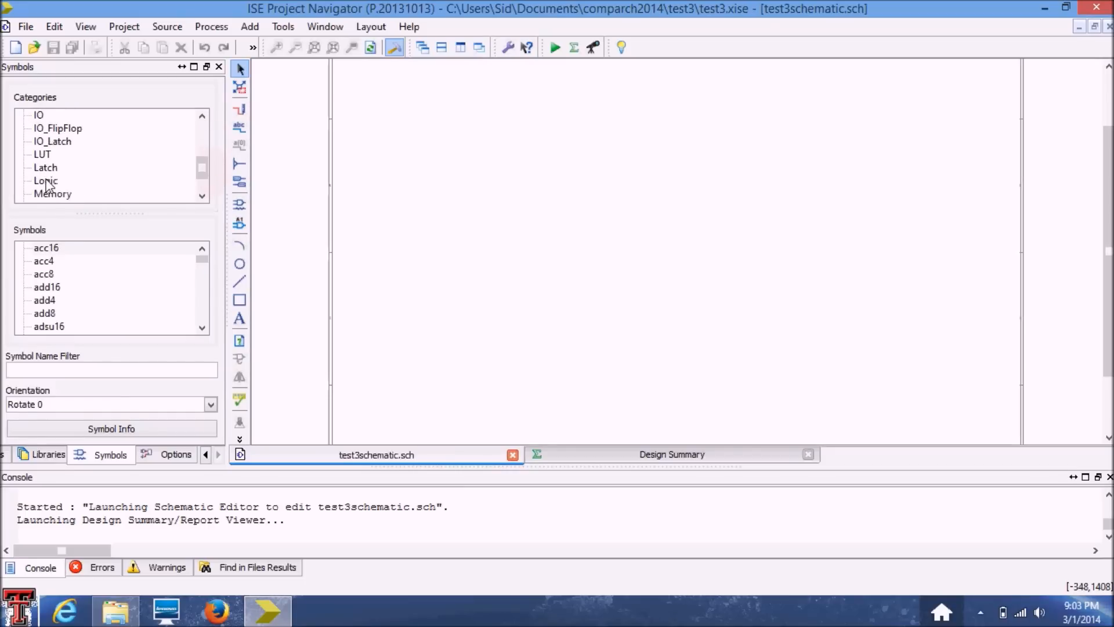
click(46, 181)
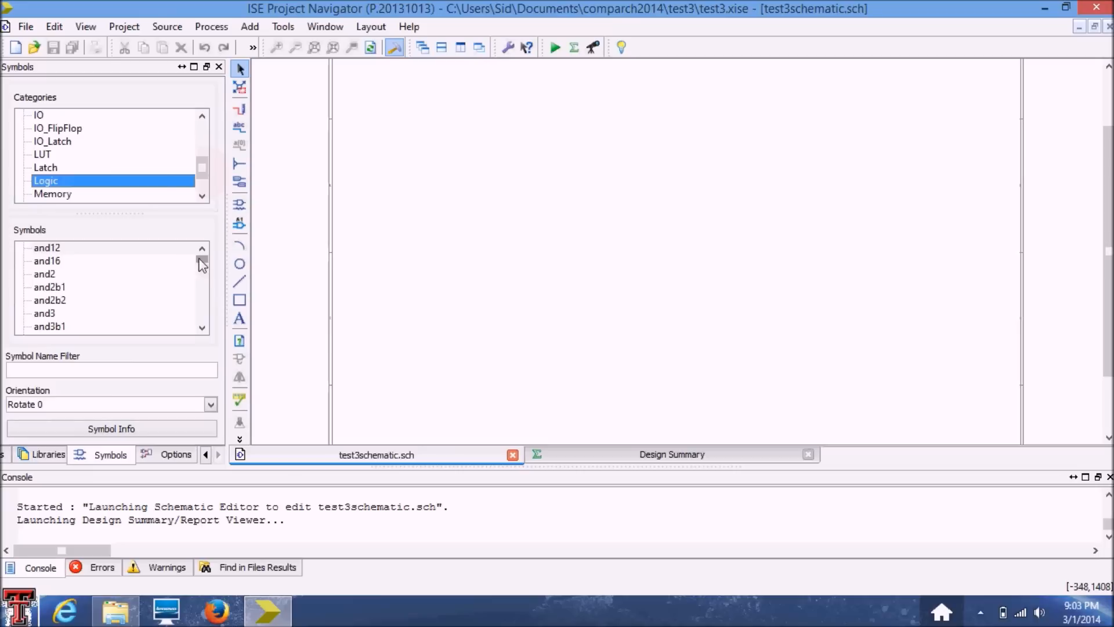
mouse_move(16, 266)
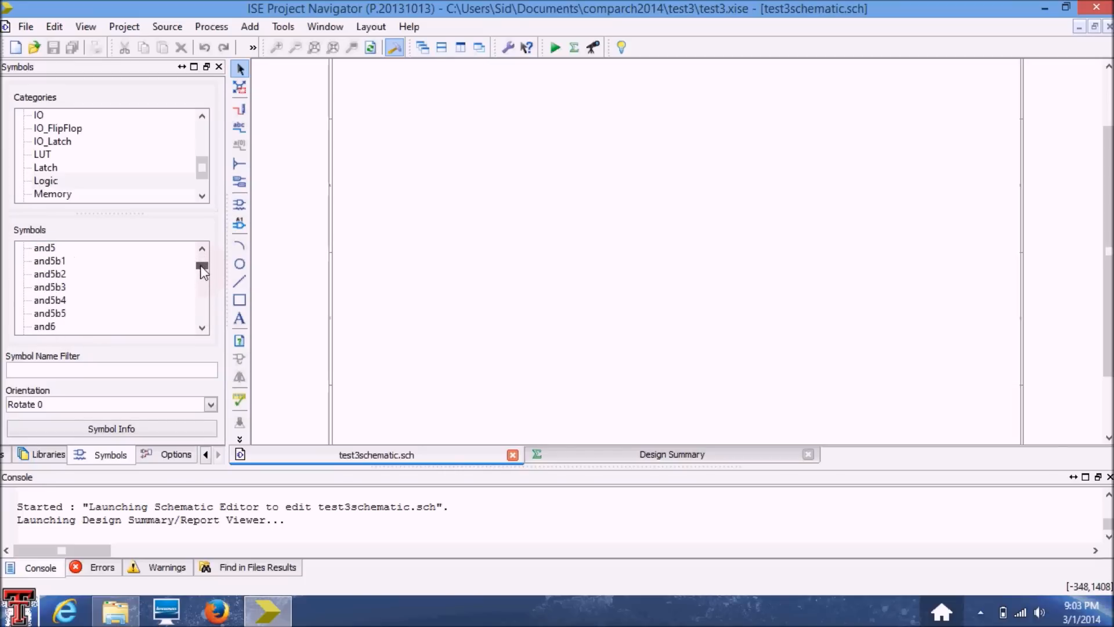
scroll(down, 3)
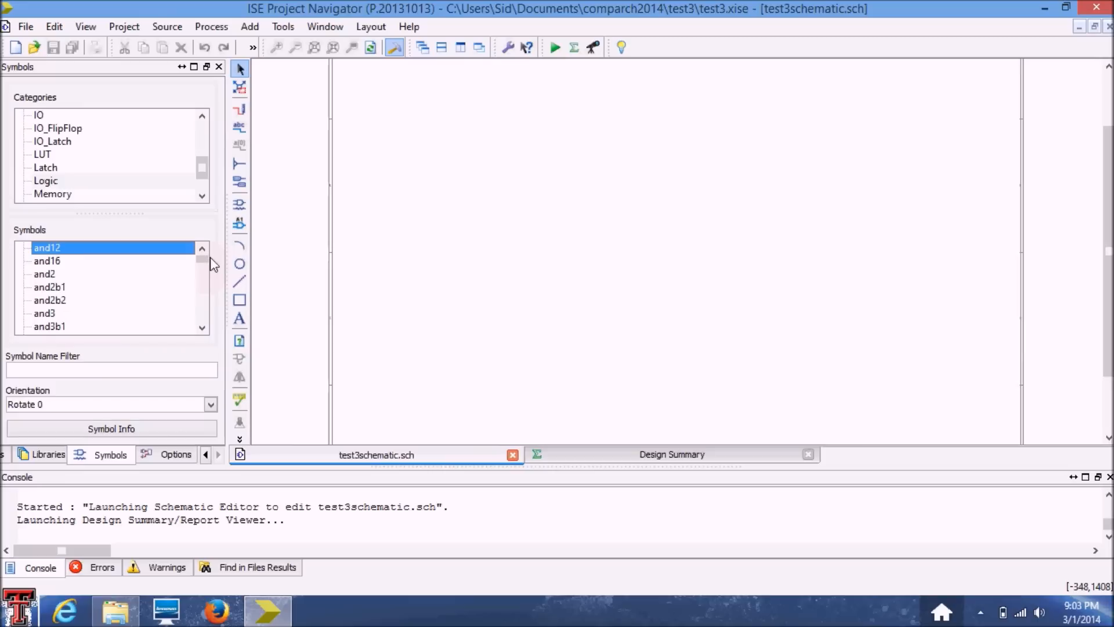
click(44, 274)
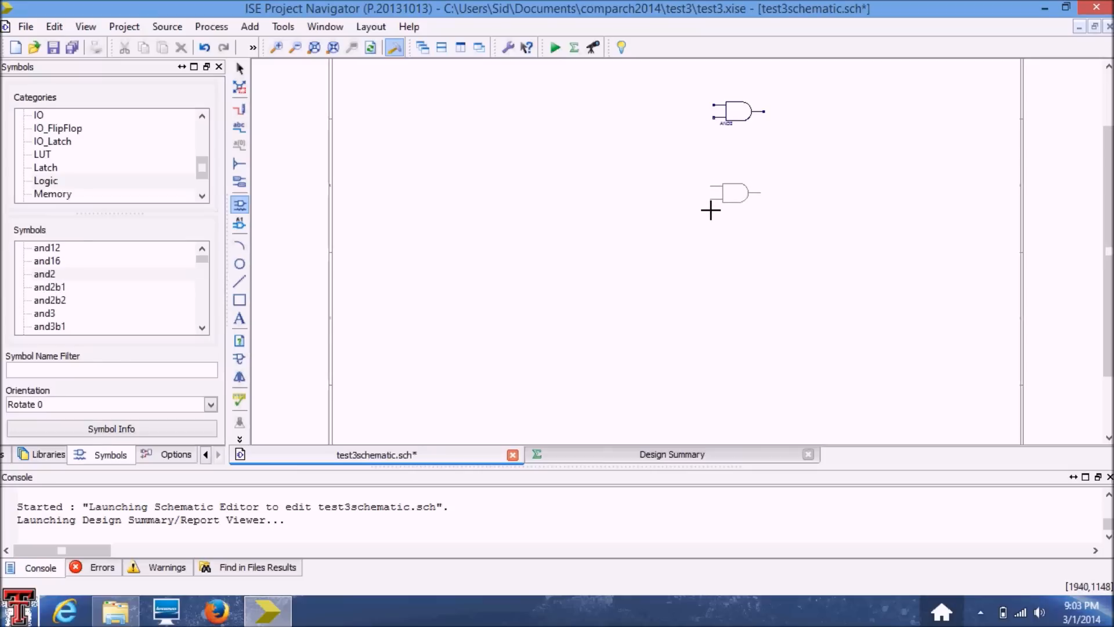
click(711, 210)
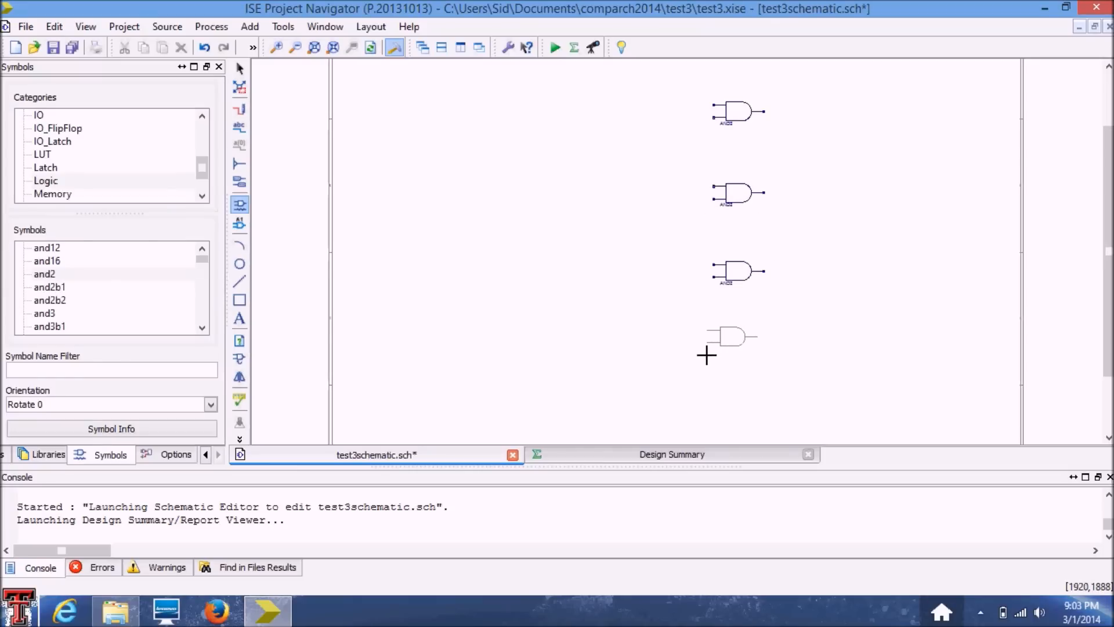
click(725, 339)
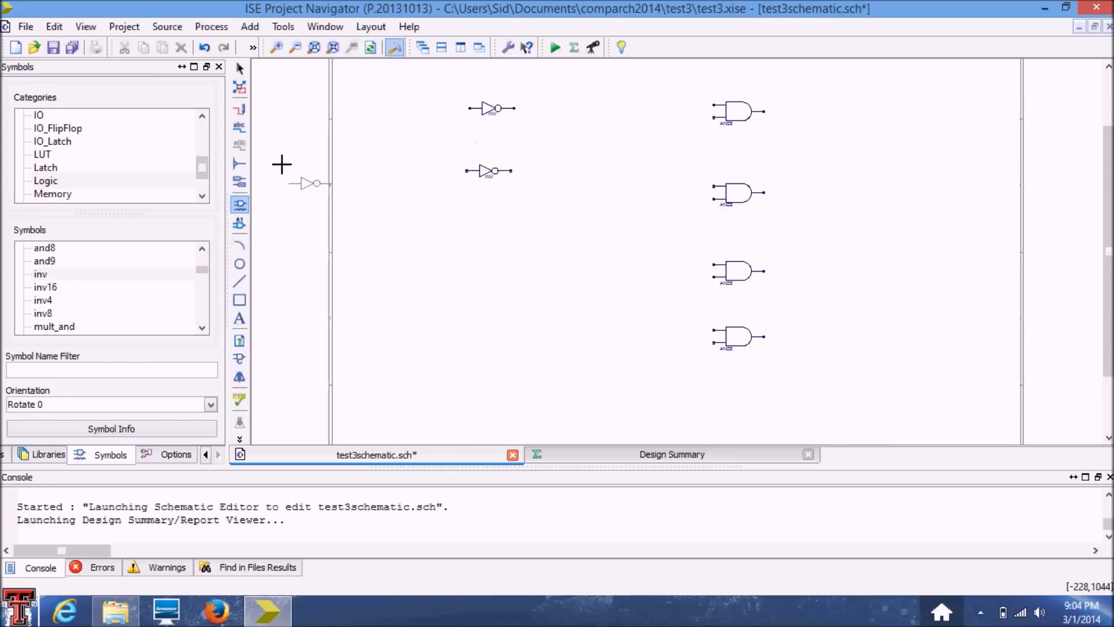
- Zoom in on the placed inverters and AND2 gates and shift the view
click(278, 48)
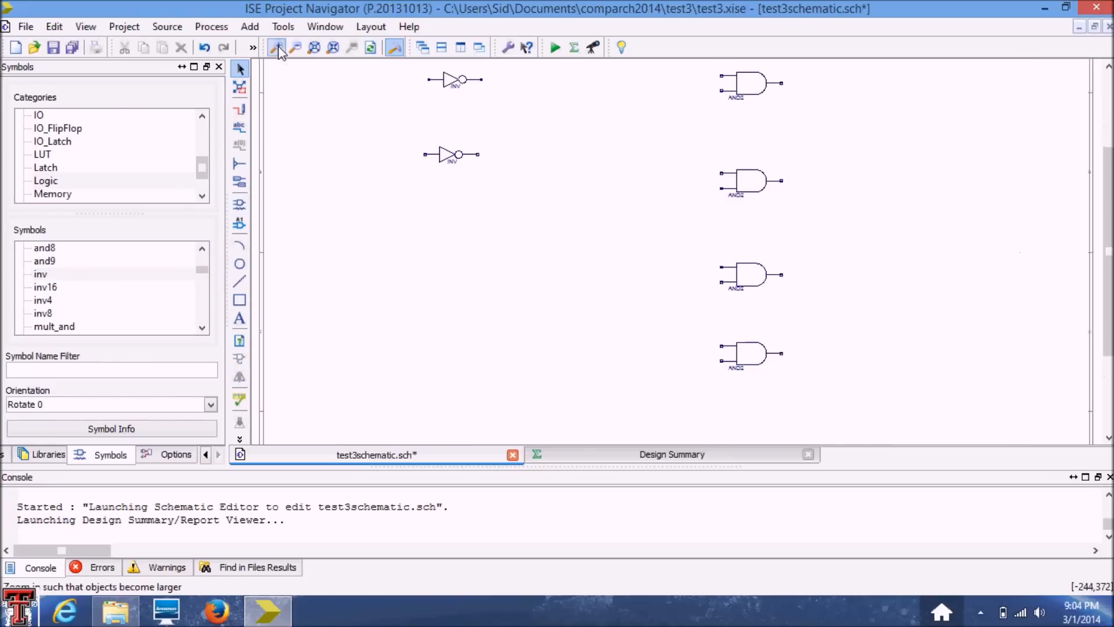
click(279, 47)
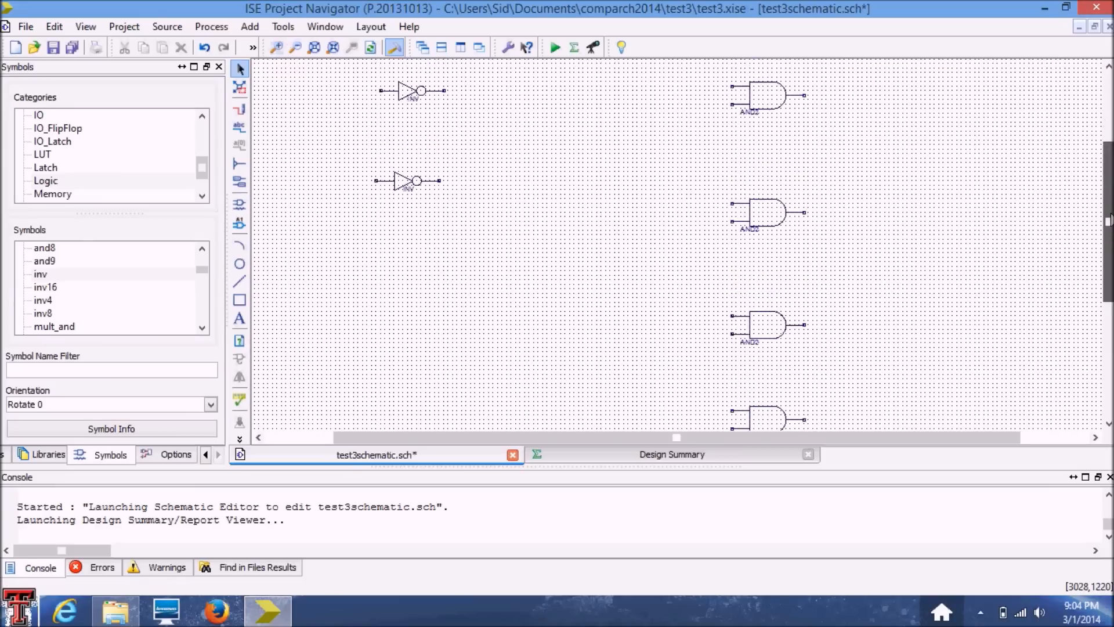
click(175, 454)
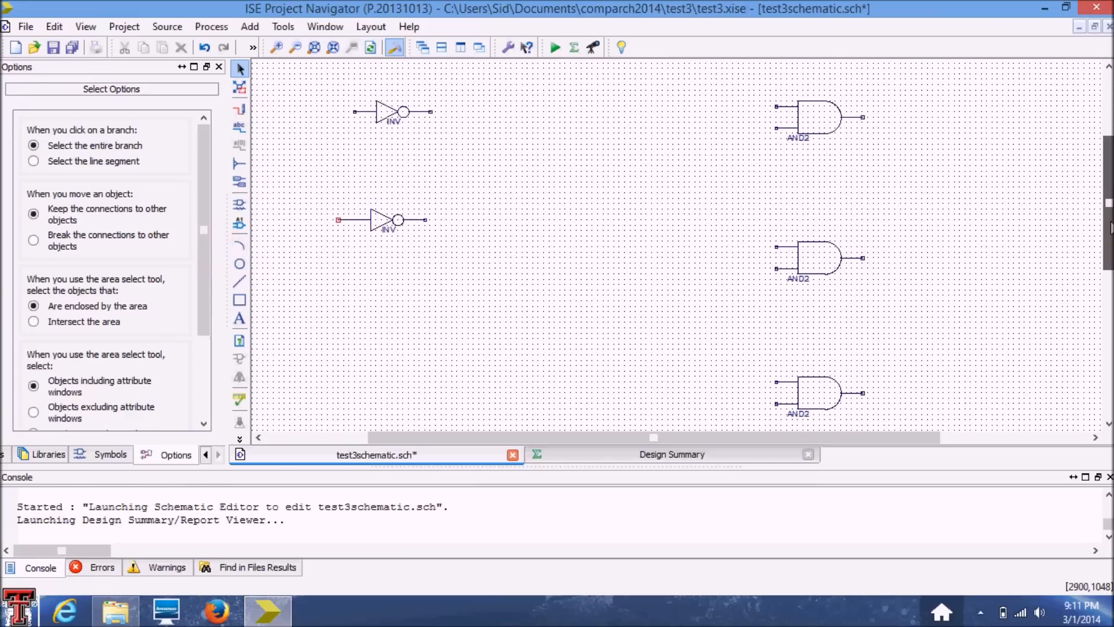
scroll(down, 3)
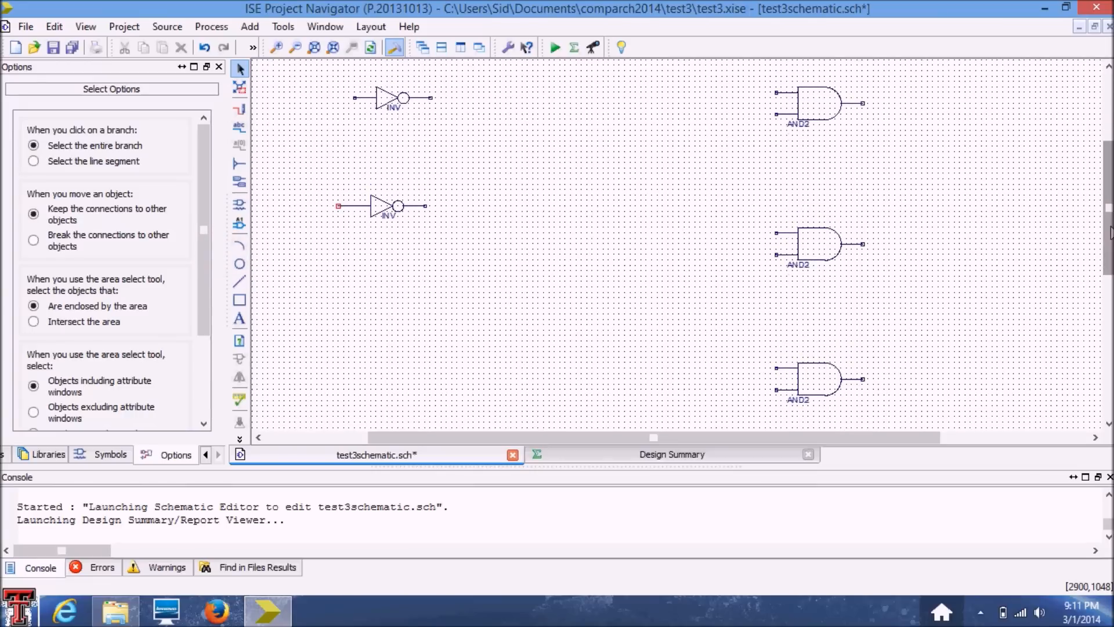
drag(652, 437, 639, 437)
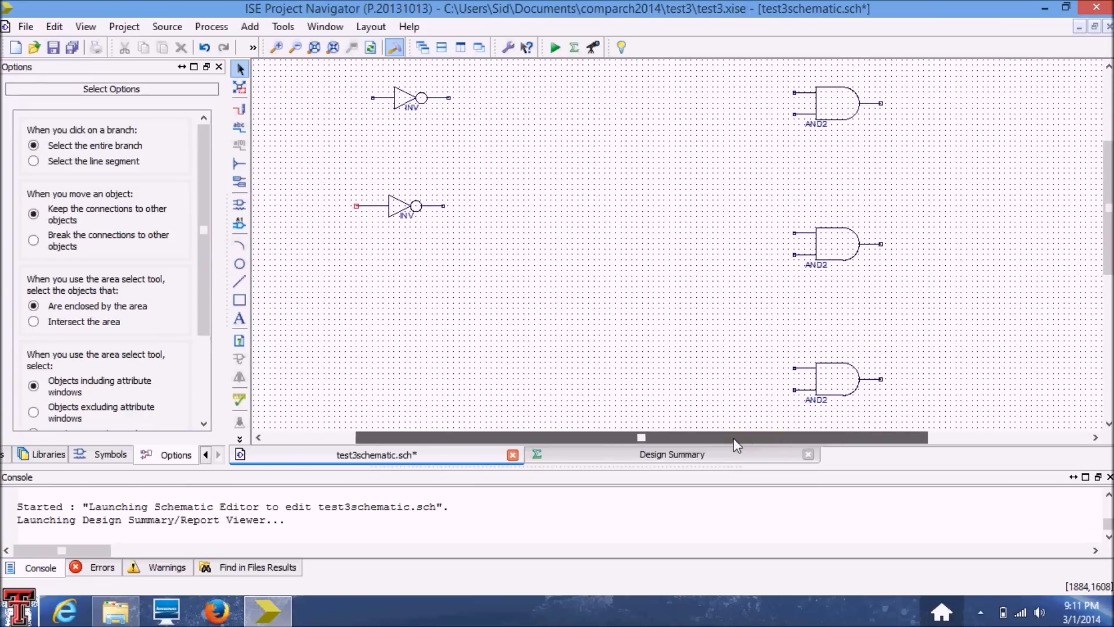
mouse_move(194, 405)
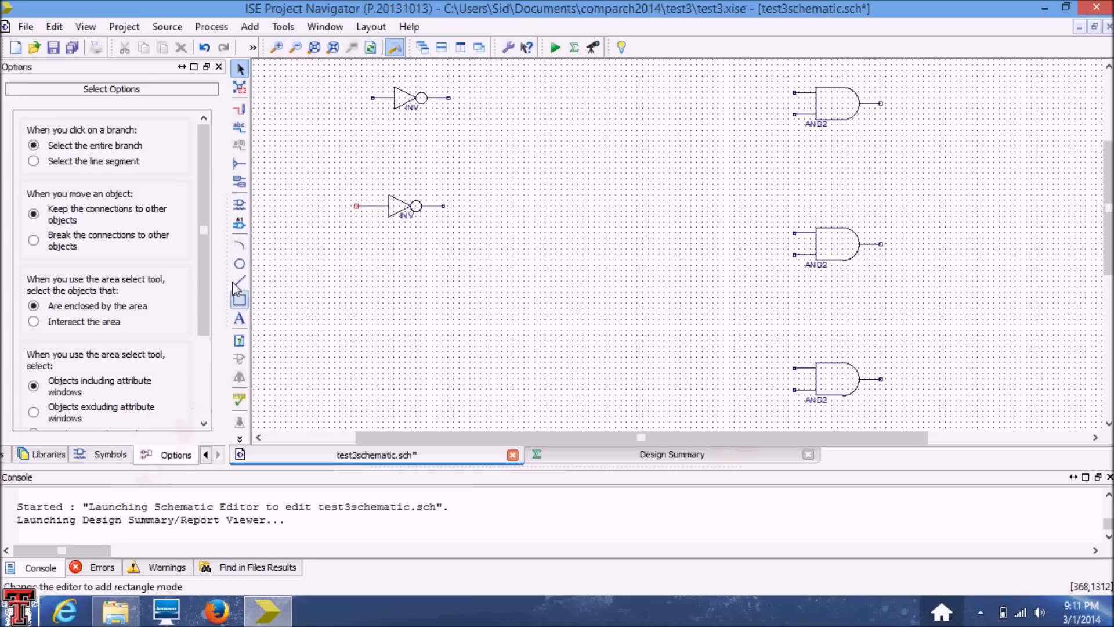
- Attach input marker XLXN_2 to the top inverter's input pin
click(239, 183)
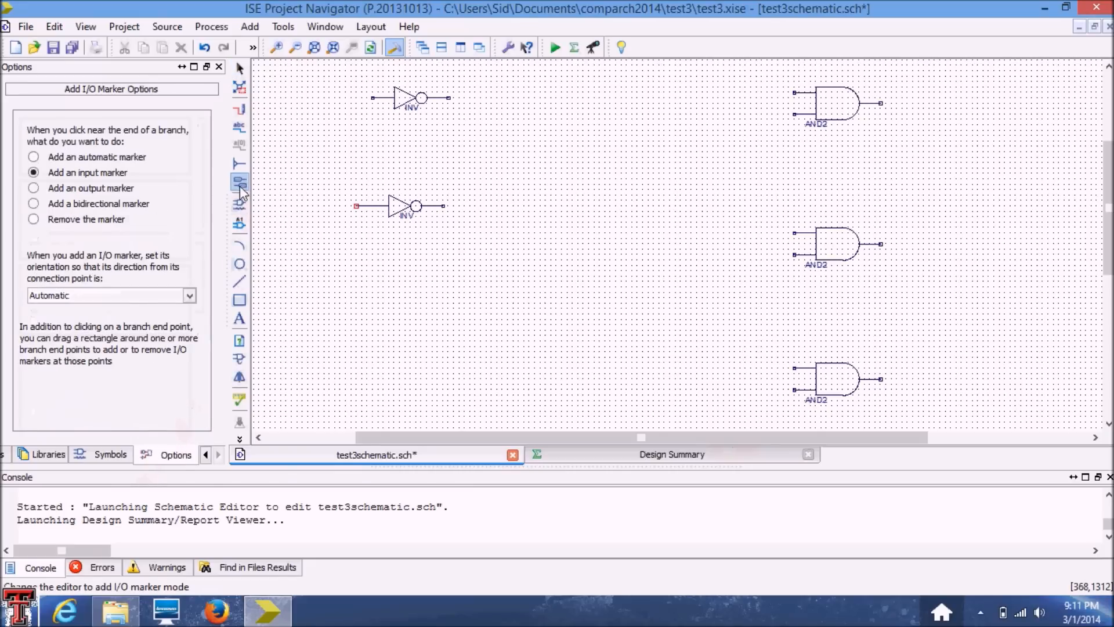
mouse_move(239, 182)
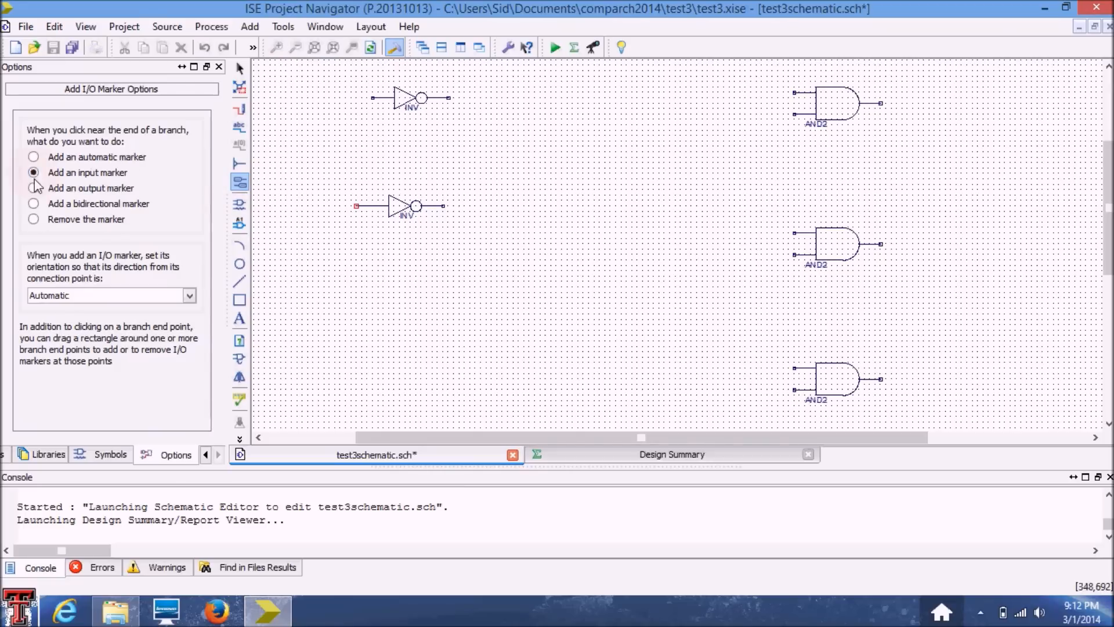
click(372, 98)
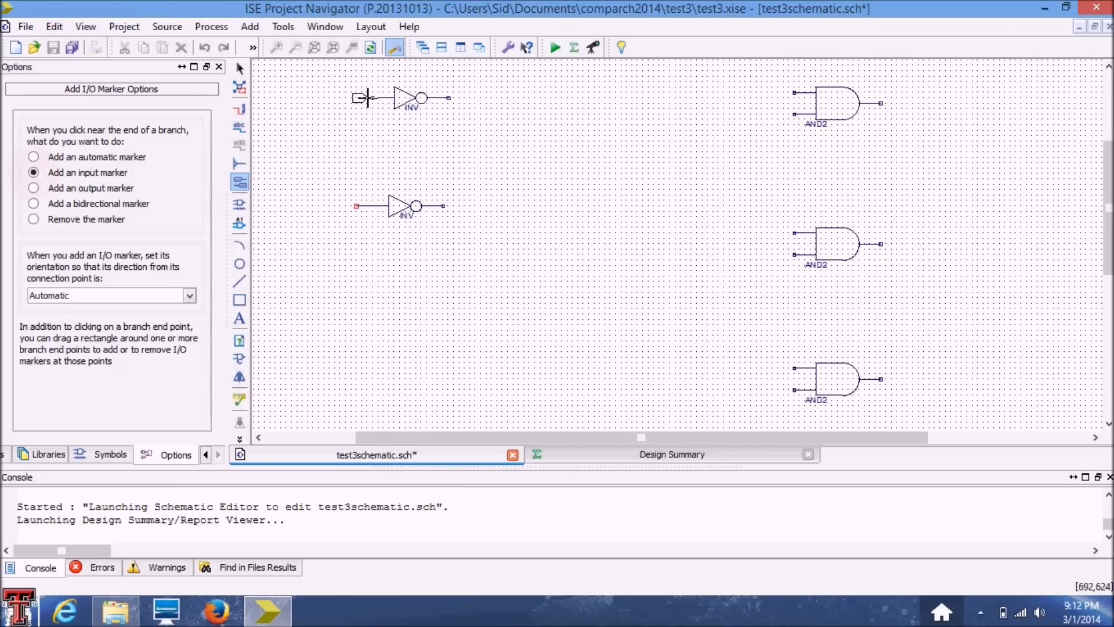
mouse_move(368, 99)
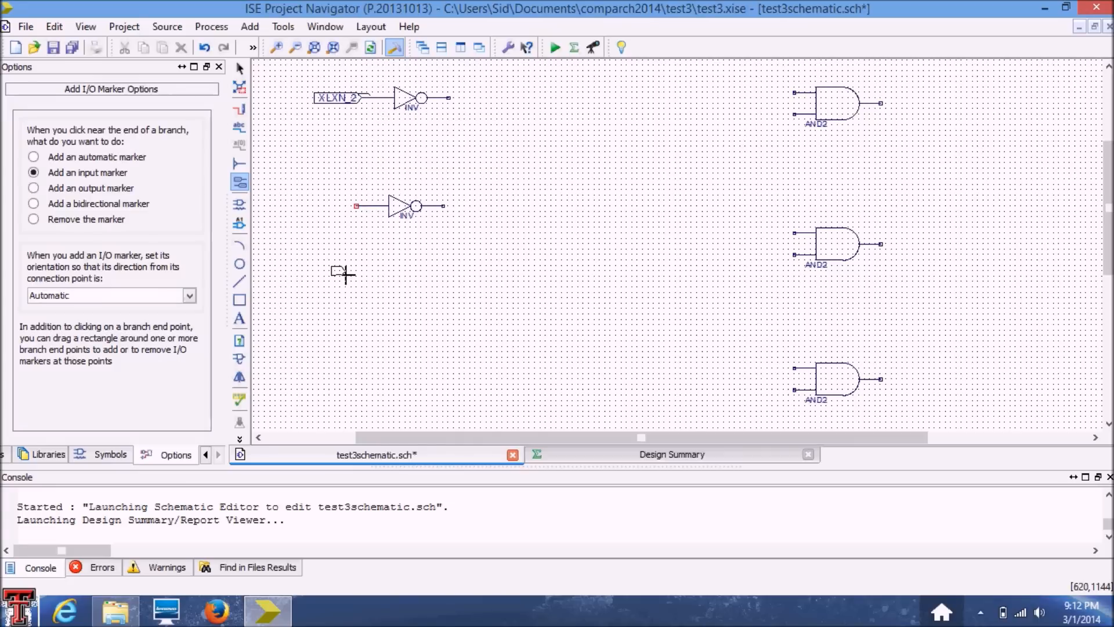
mouse_move(541, 282)
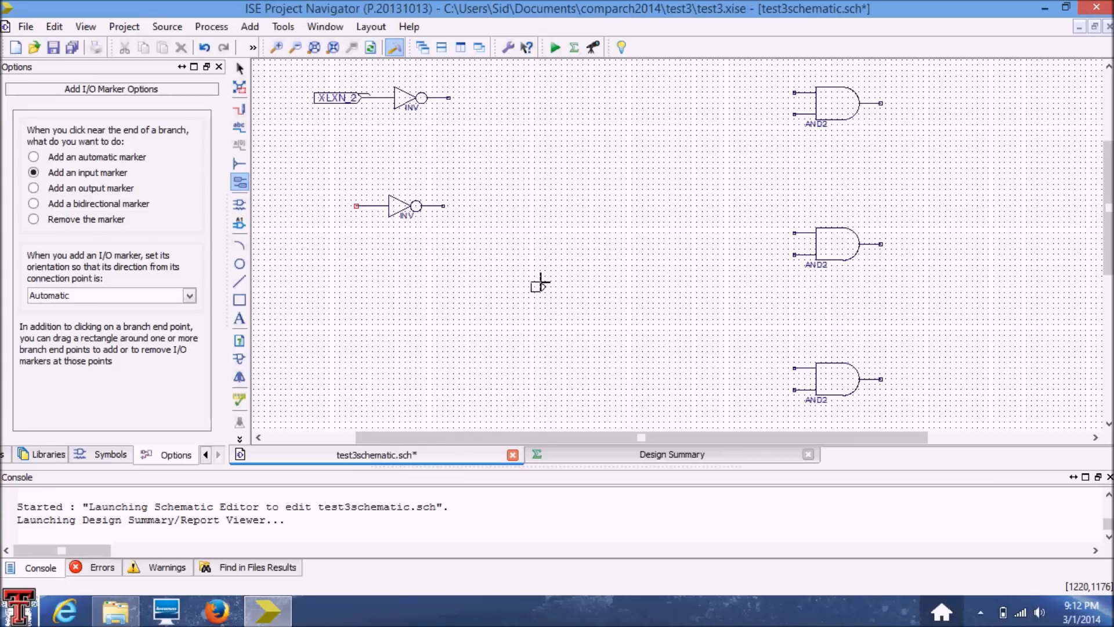
click(447, 98)
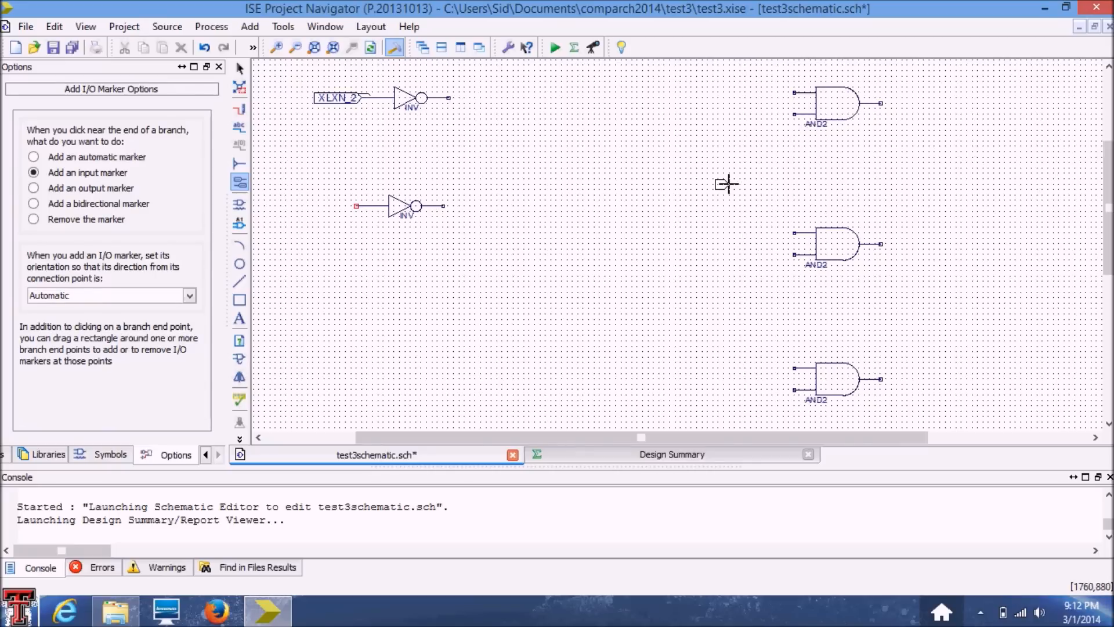
mouse_move(719, 173)
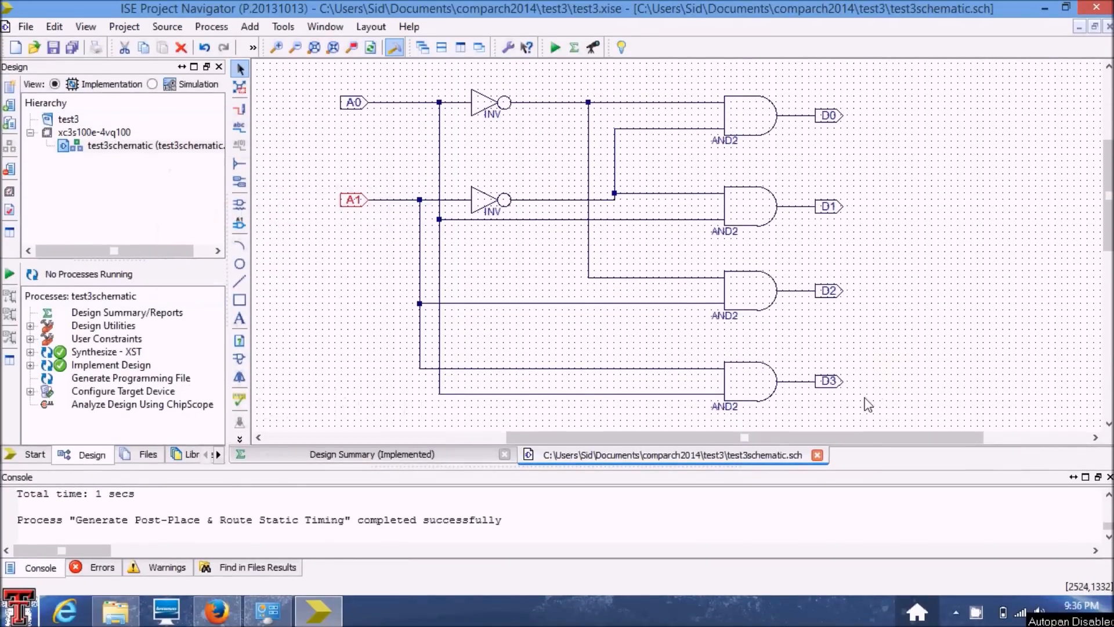
mouse_move(495, 397)
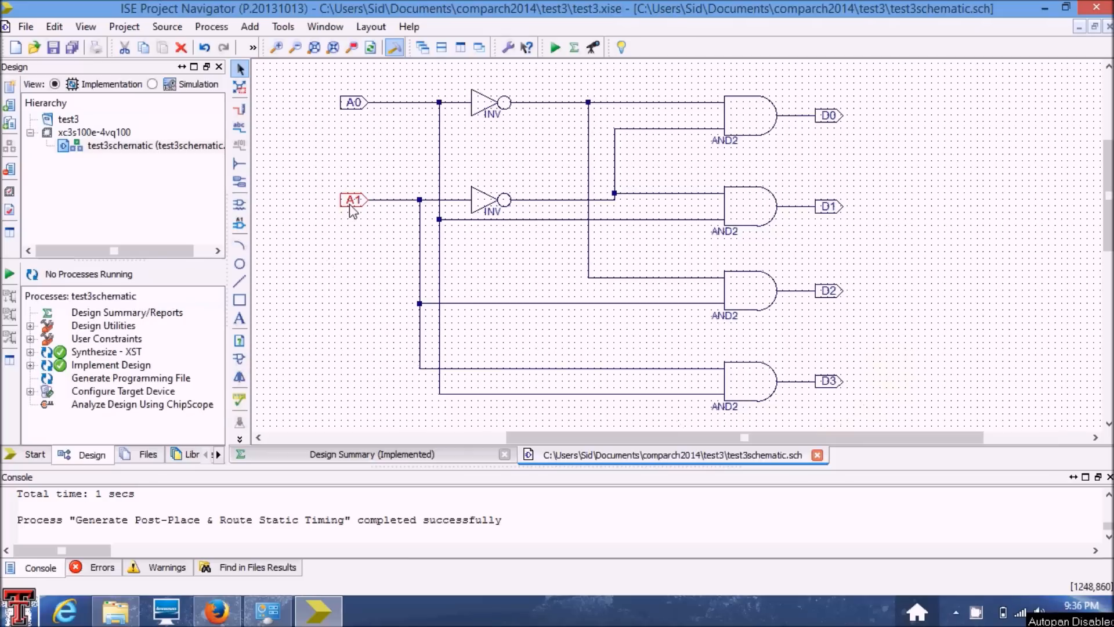
mouse_move(747, 106)
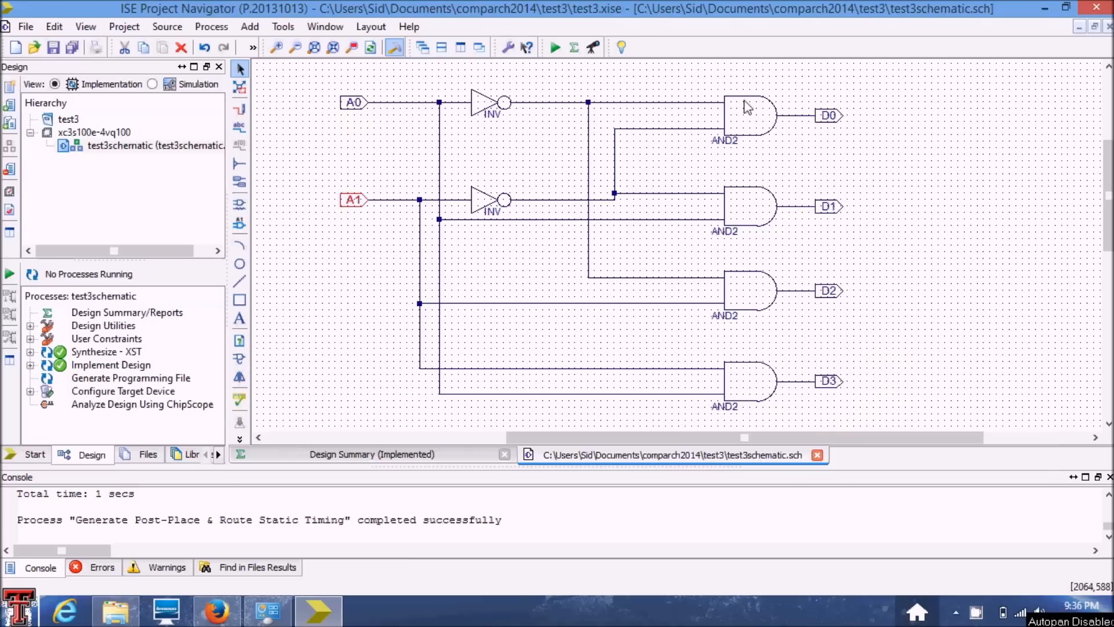
mouse_move(836, 358)
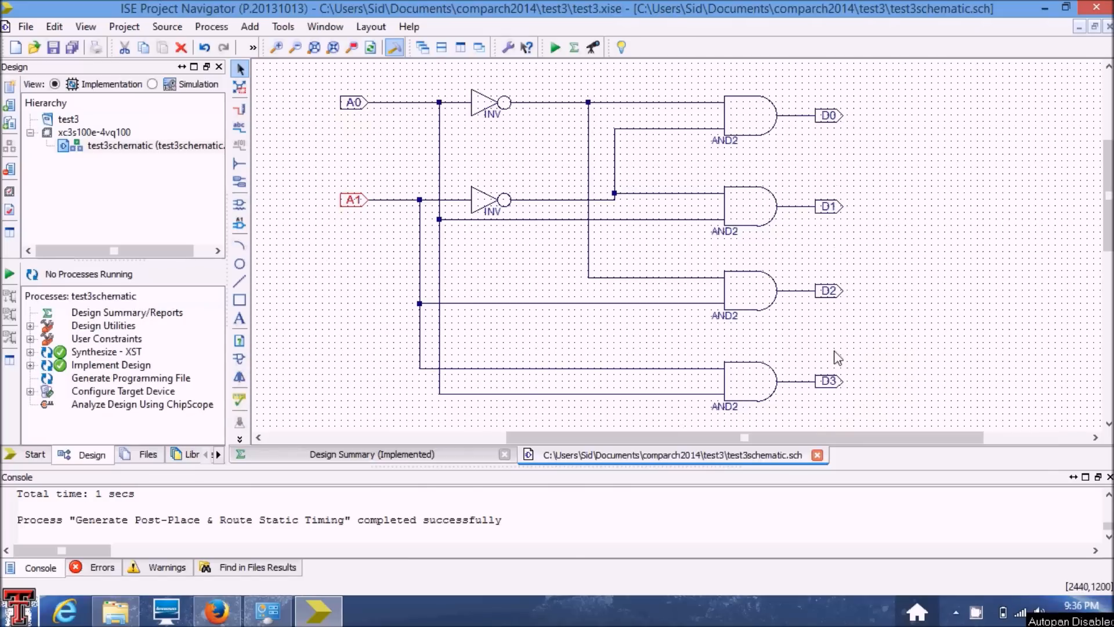
mouse_move(833, 383)
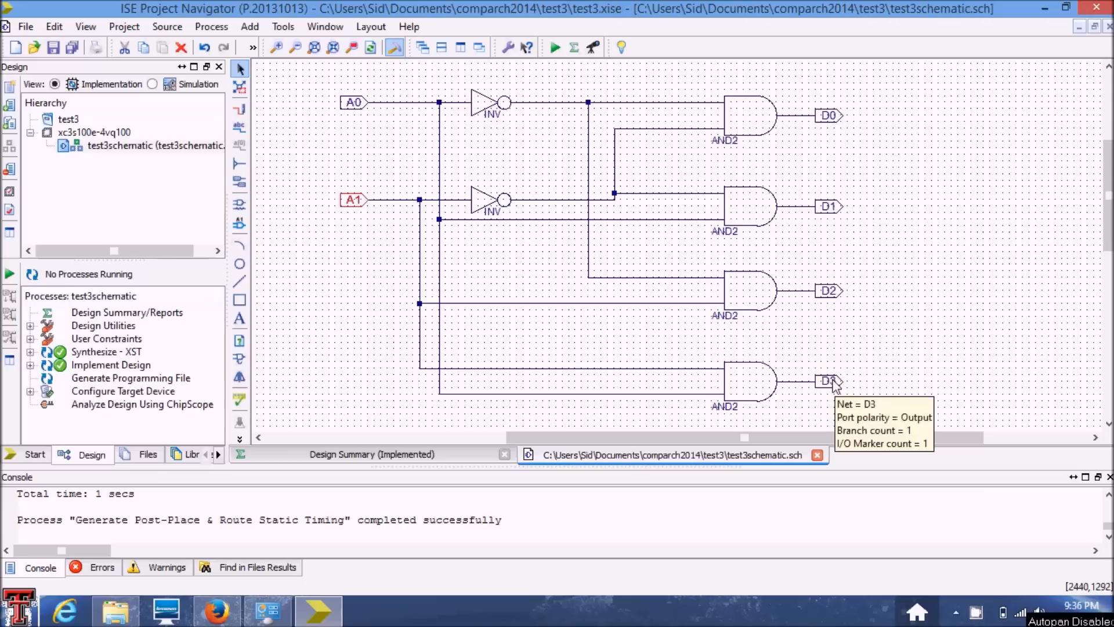
mouse_move(357, 116)
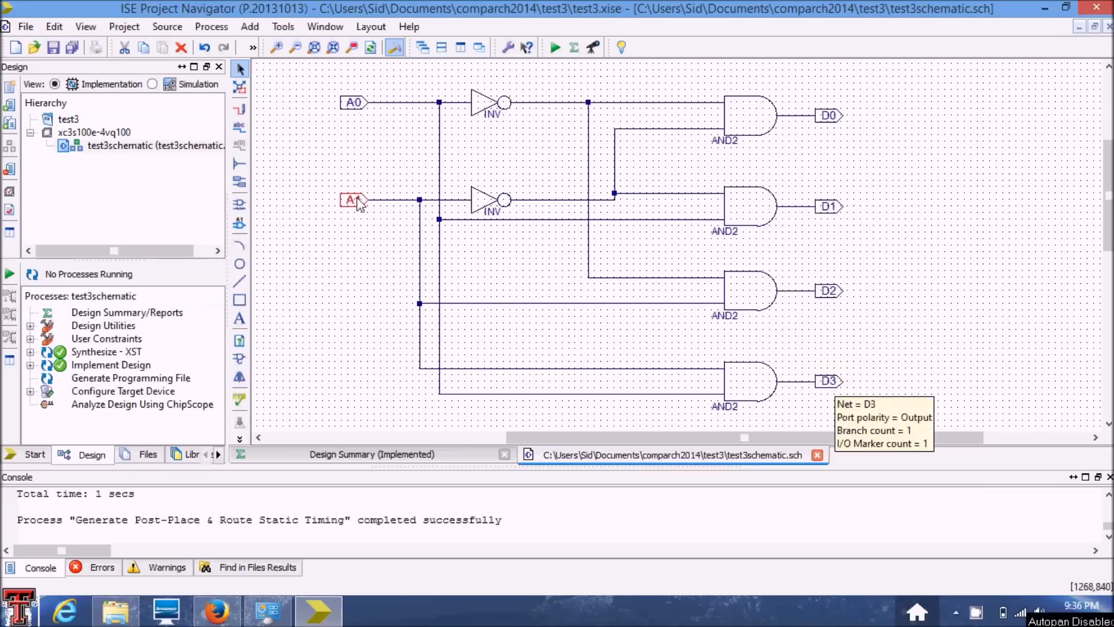
double_click(353, 200)
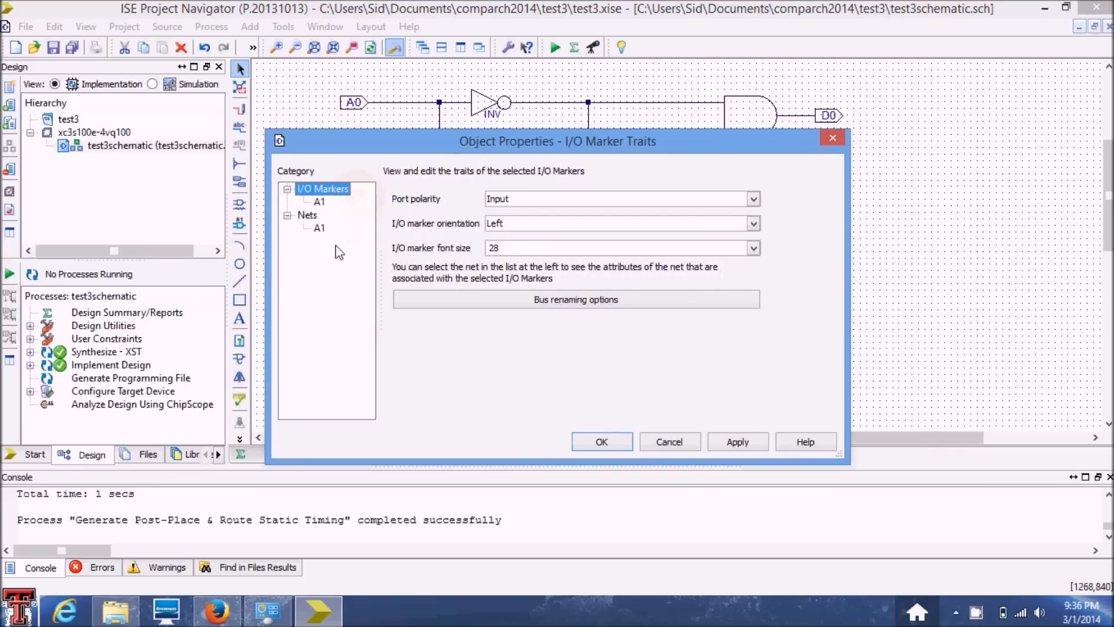
click(320, 227)
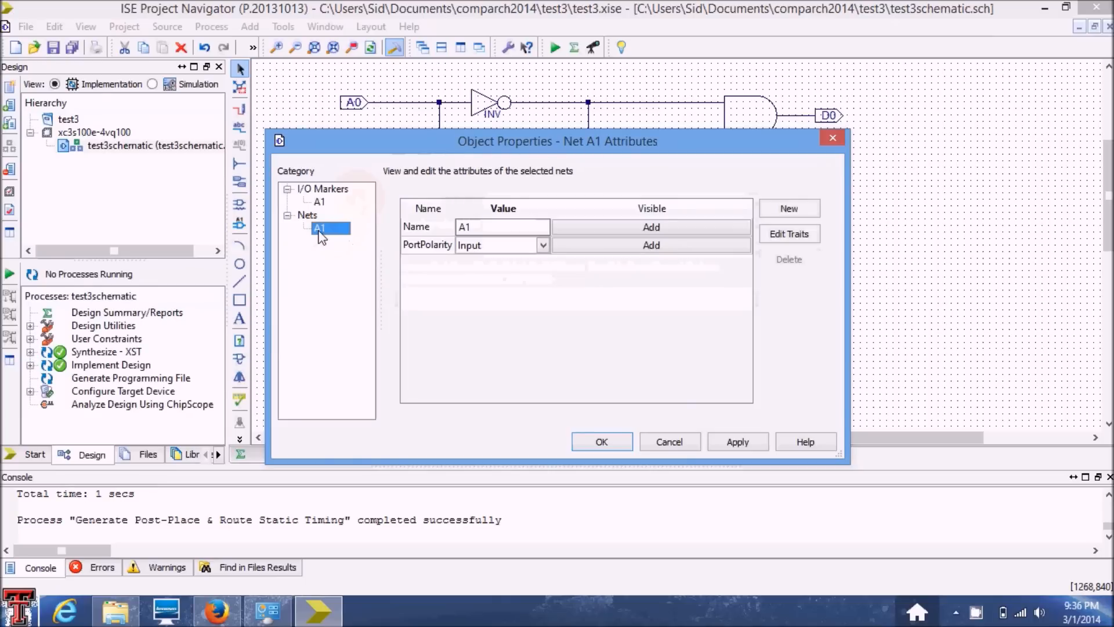
click(503, 226)
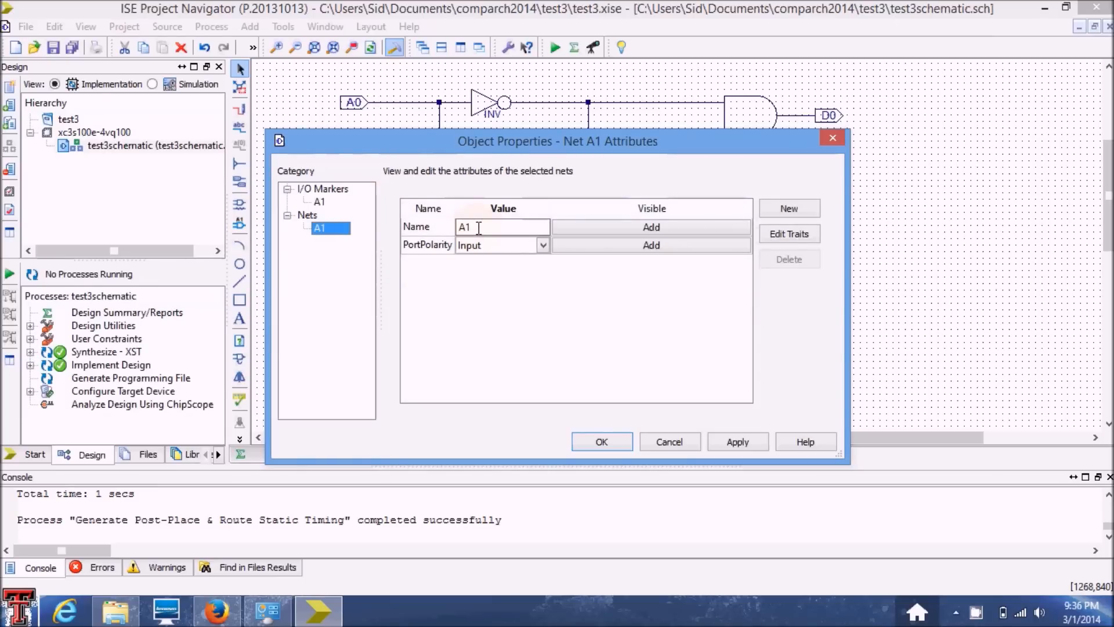
click(601, 441)
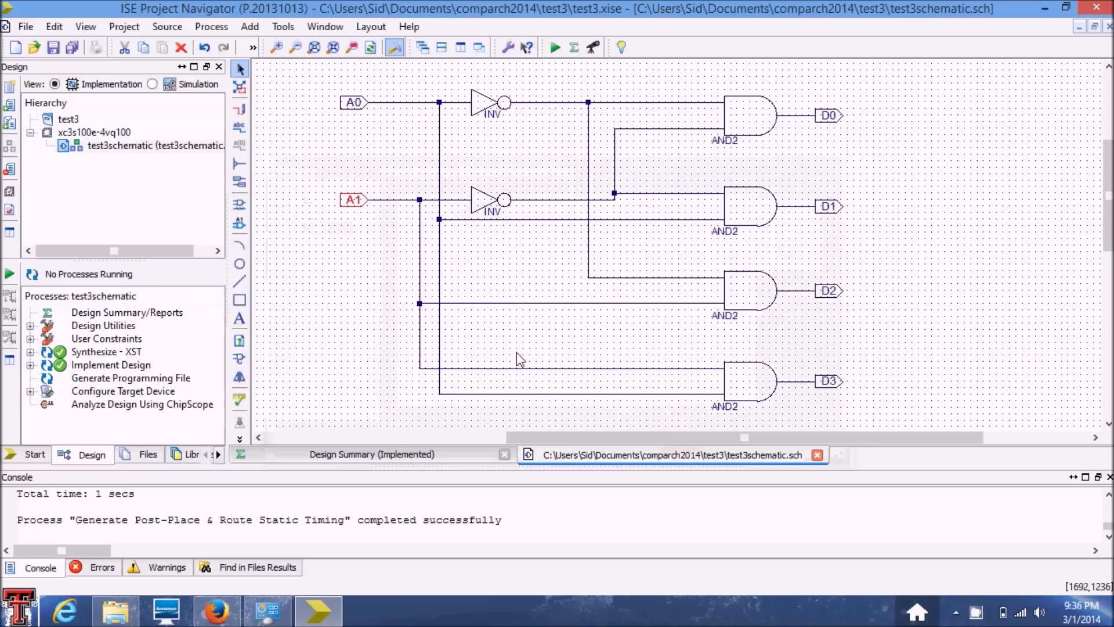
- Browse the Libraries and Symbols panels, then return to the Design hierarchy
click(180, 454)
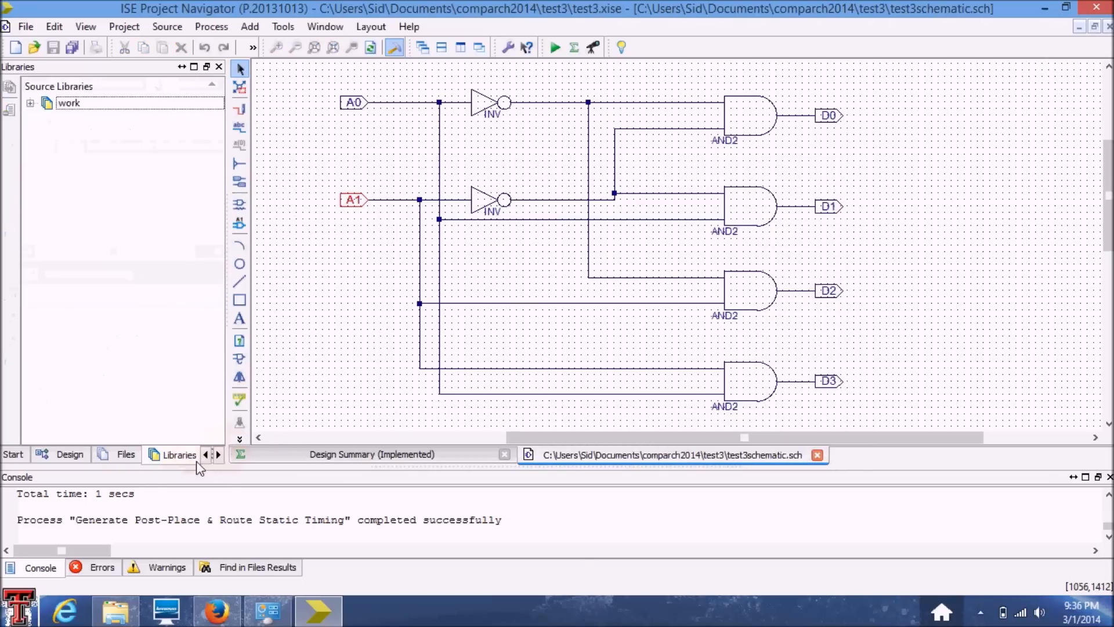
click(219, 454)
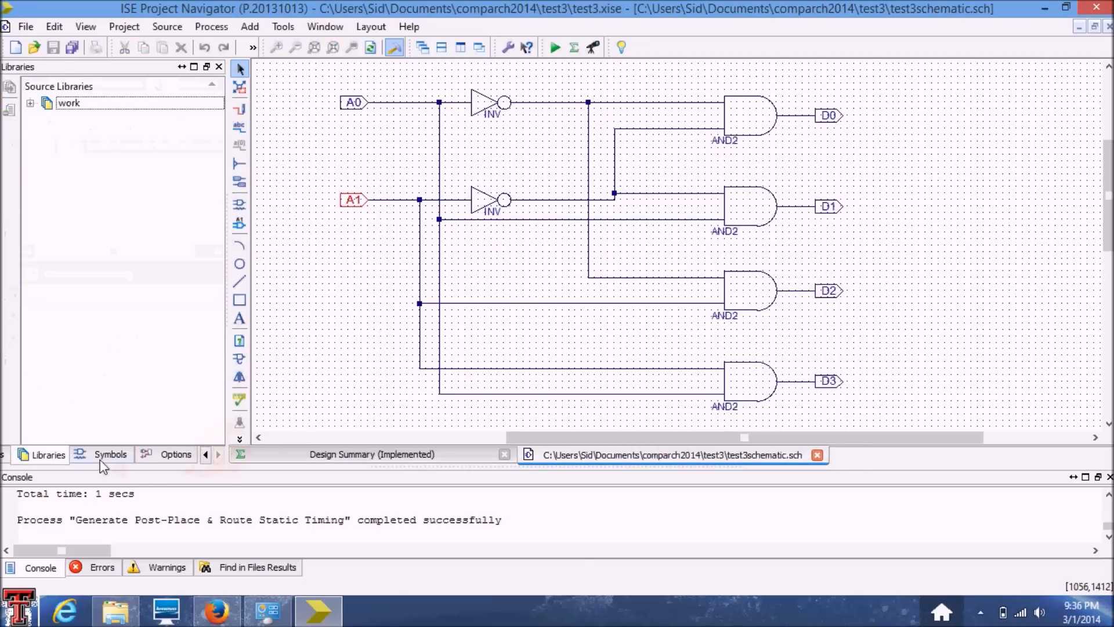
click(109, 454)
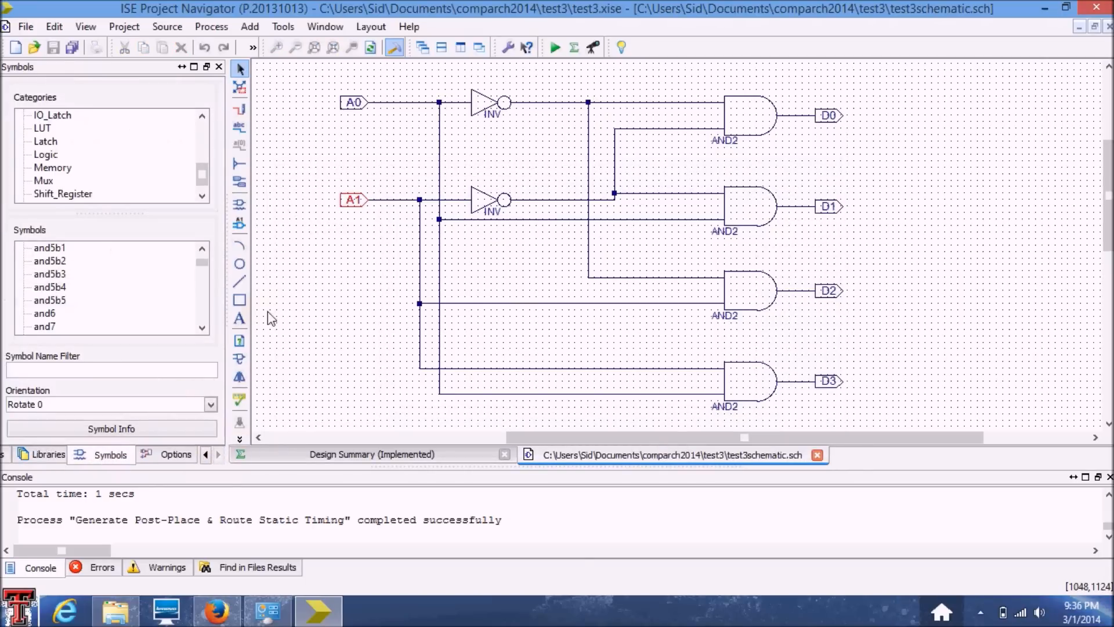
mouse_move(209, 455)
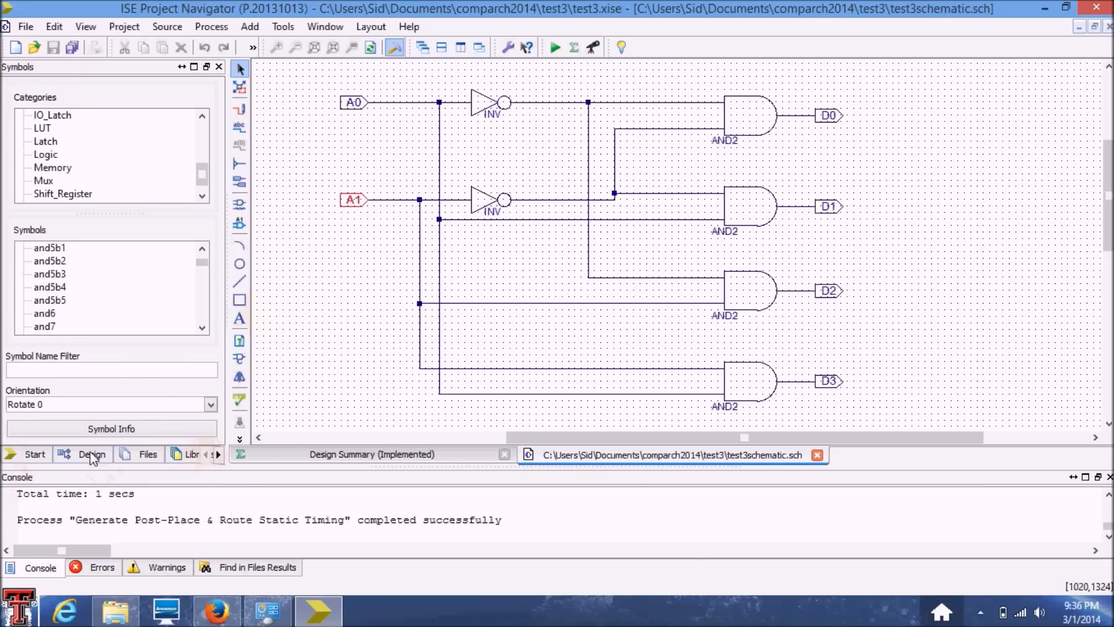
click(91, 454)
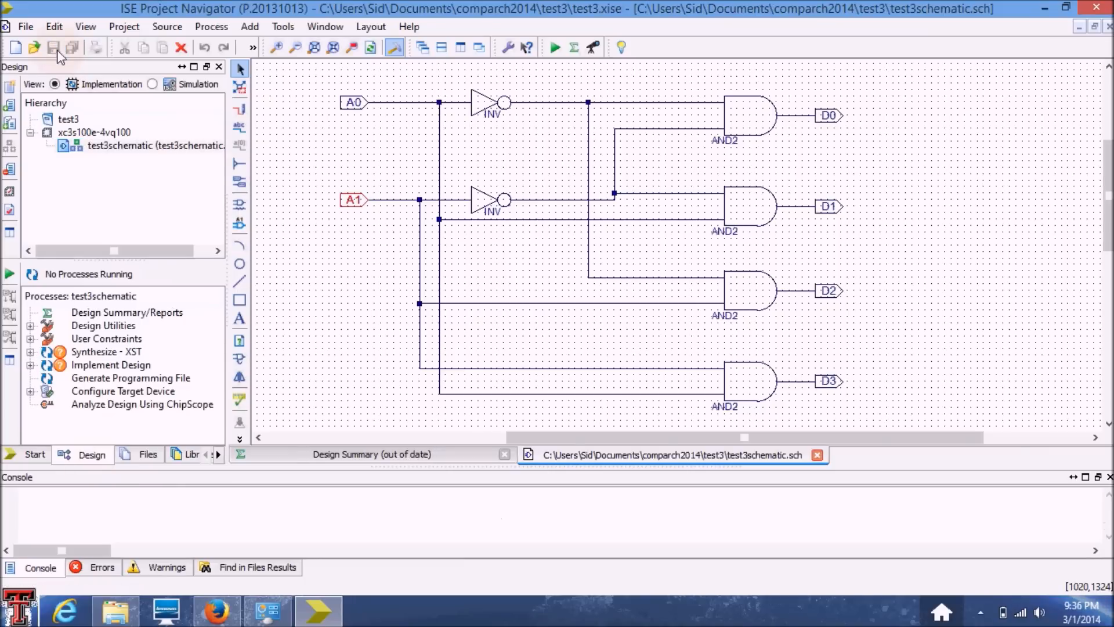
mouse_move(239, 284)
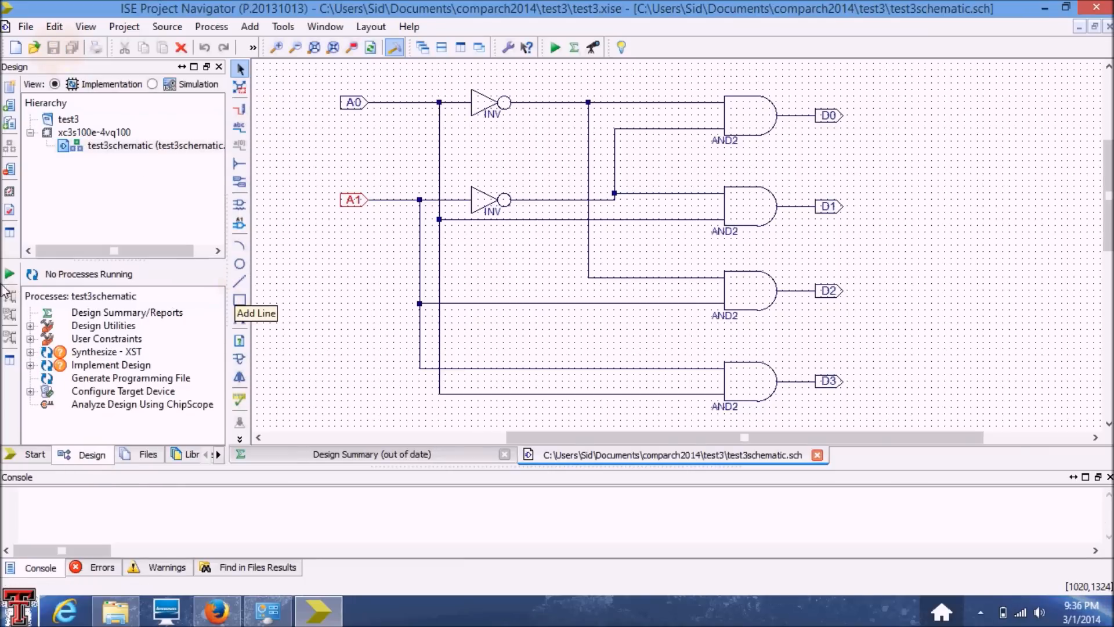
mouse_move(11, 274)
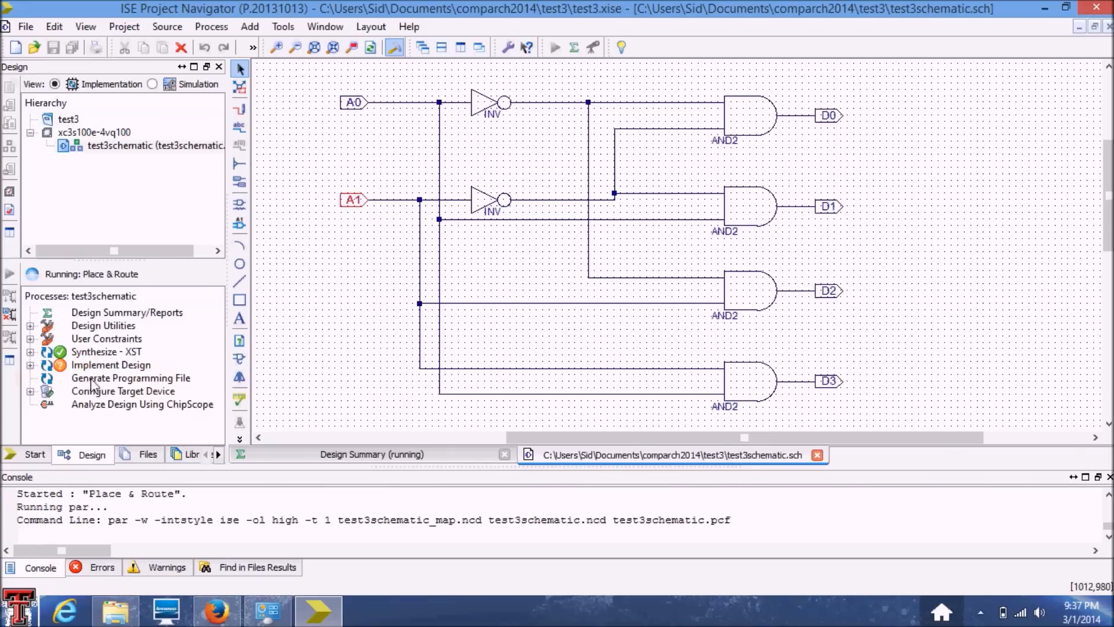
click(32, 365)
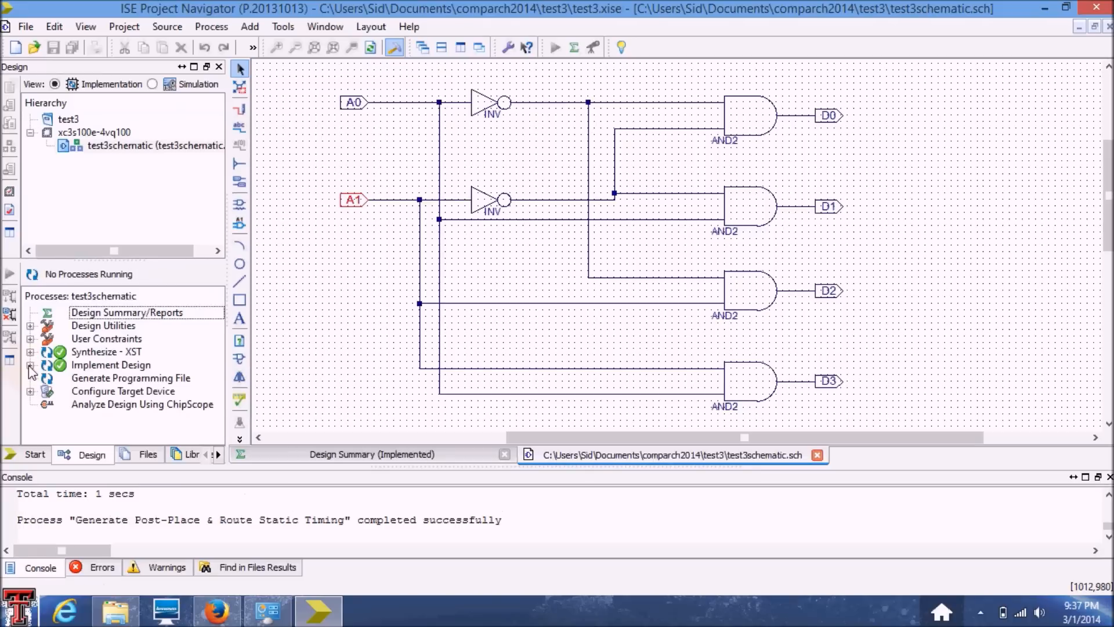
mouse_move(67, 379)
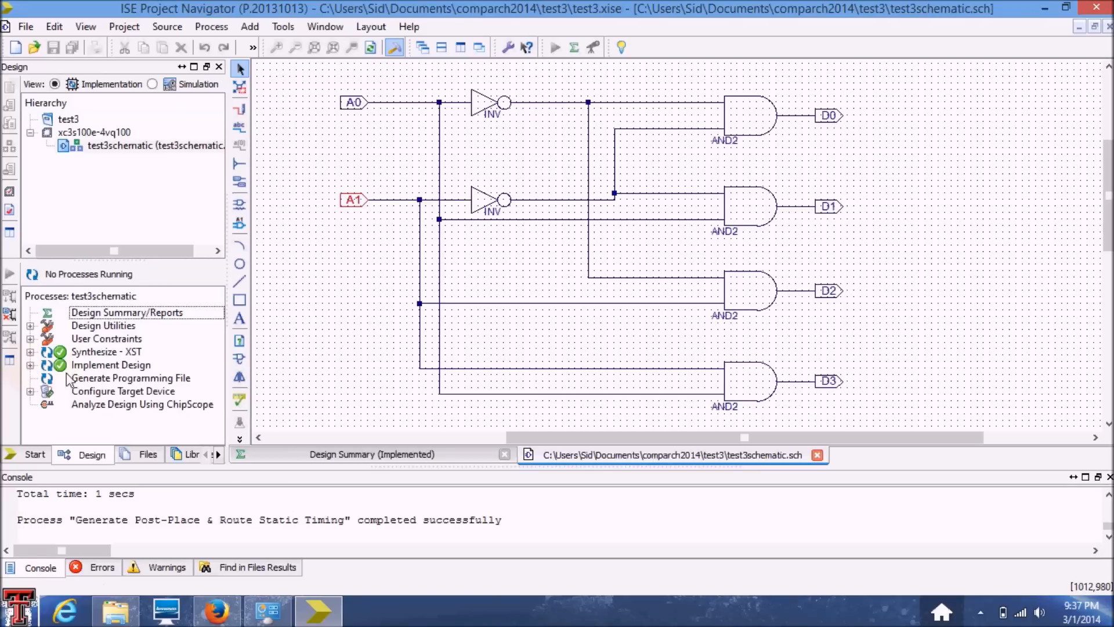
mouse_move(61, 372)
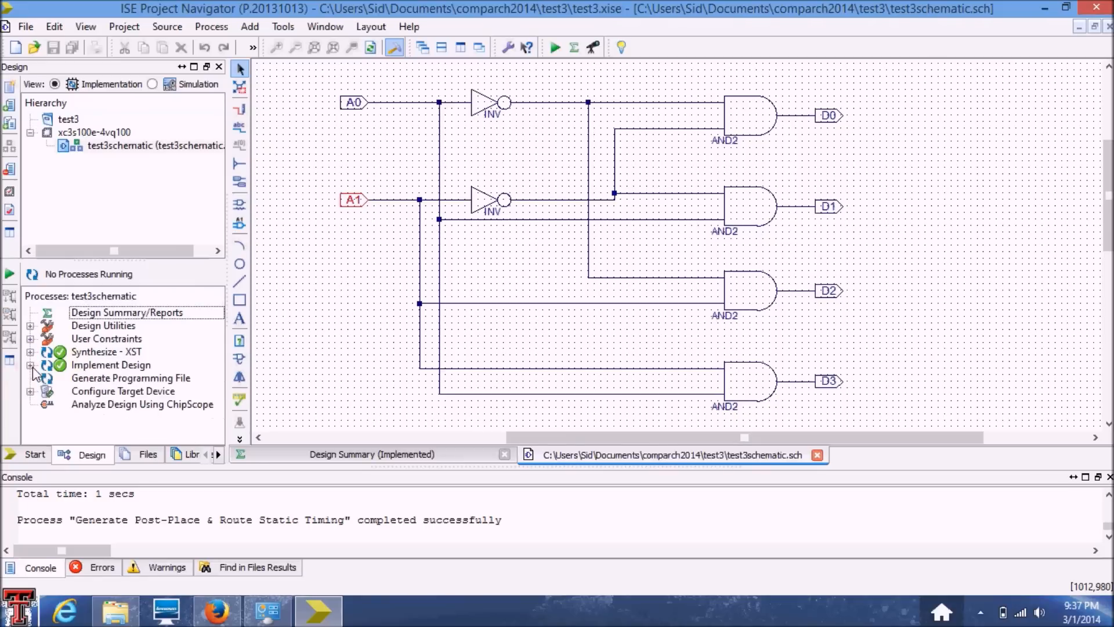
click(31, 364)
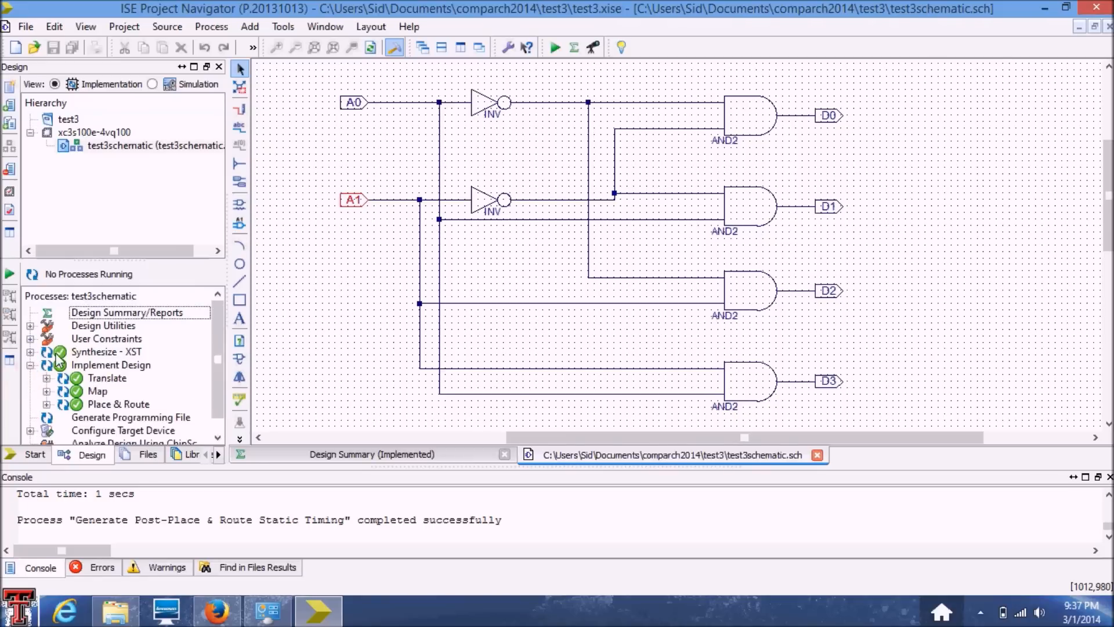
click(30, 352)
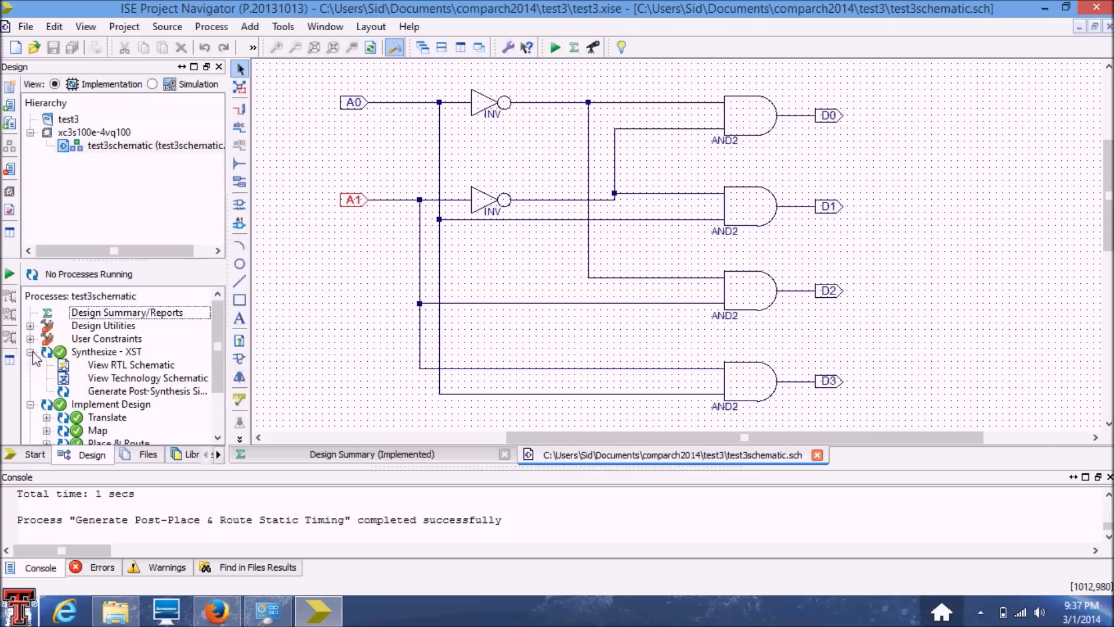
click(31, 352)
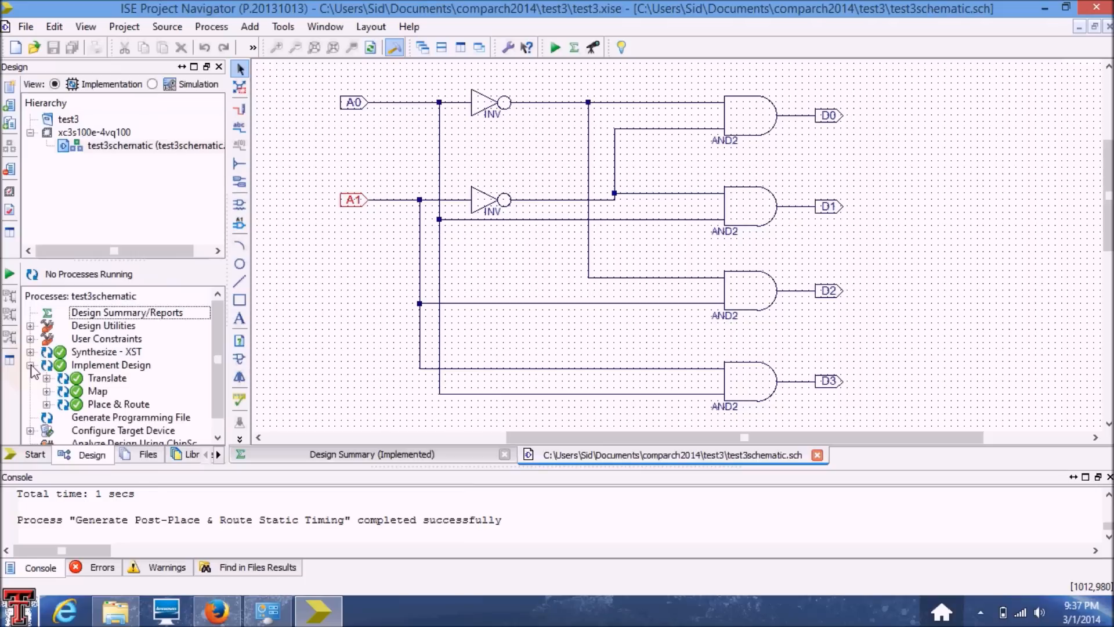
mouse_move(369, 104)
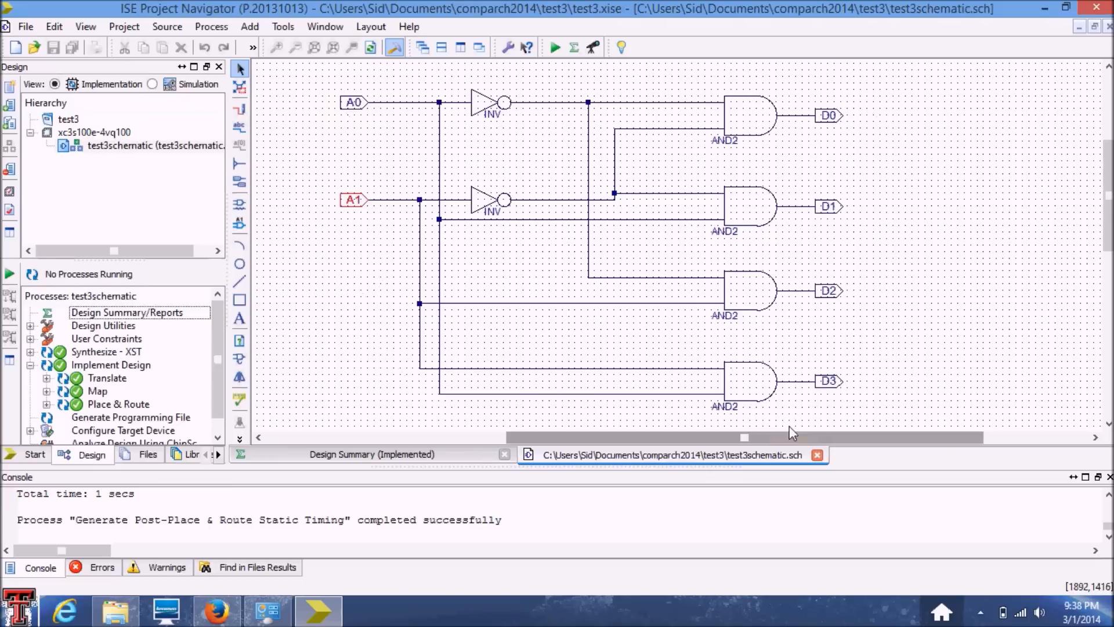
mouse_move(349, 103)
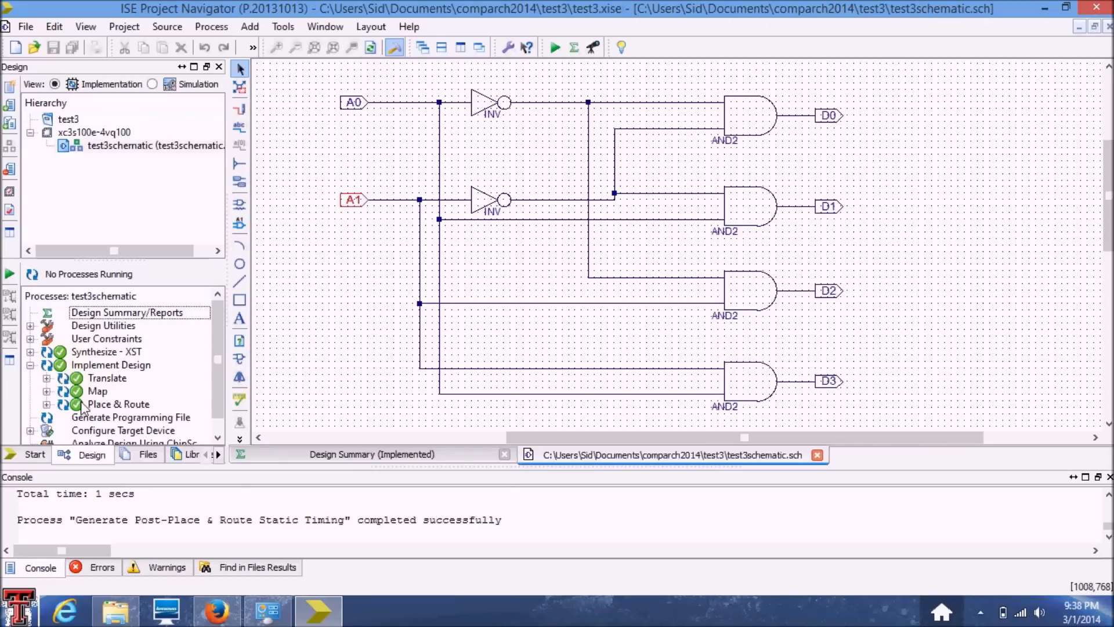
- Add a new Verilog Test Fixture source named test3tb from the test3schematic source
click(155, 145)
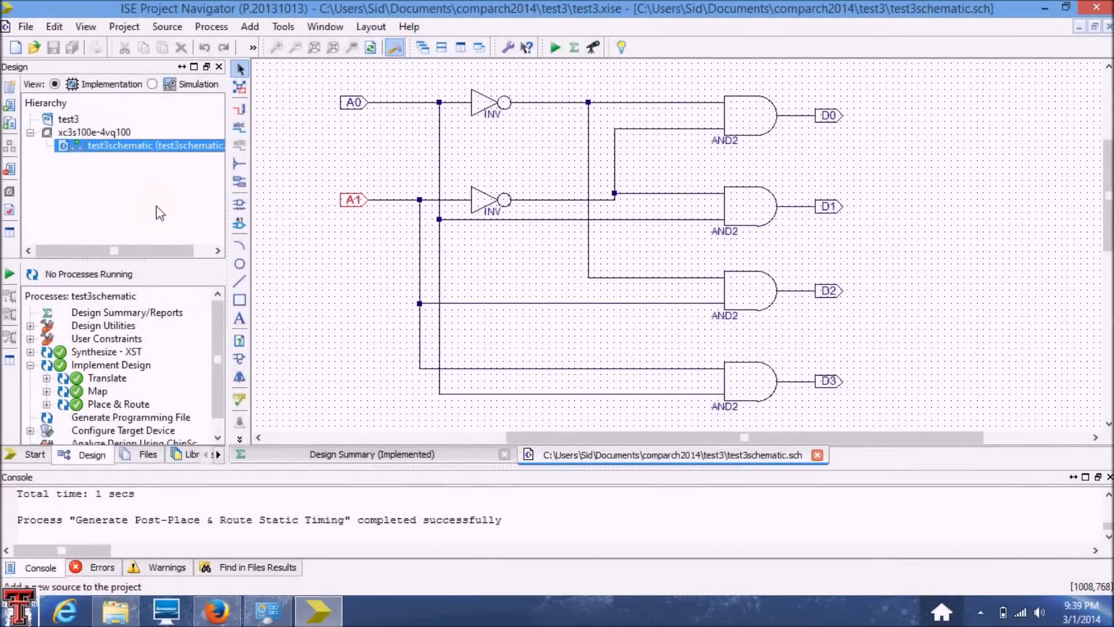
mouse_move(77, 249)
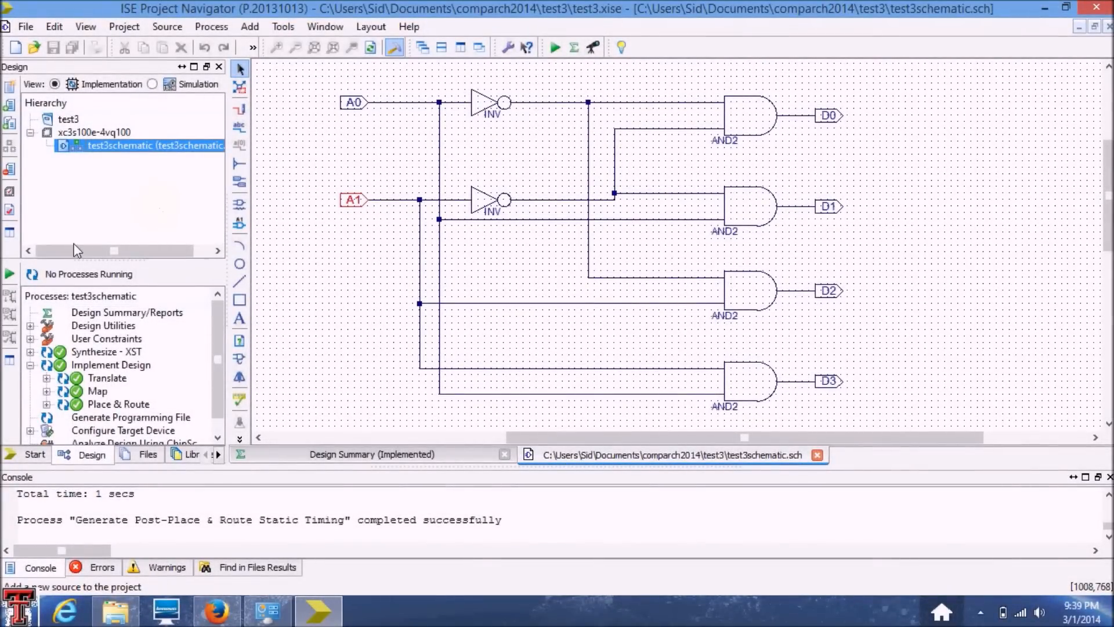
mouse_move(96, 161)
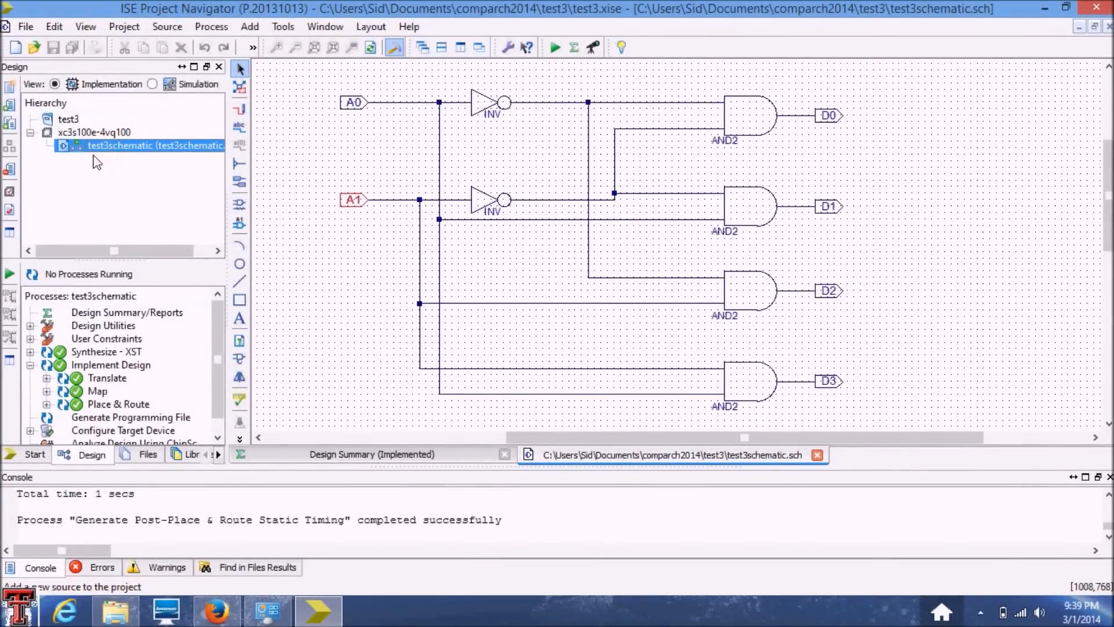
right_click(148, 146)
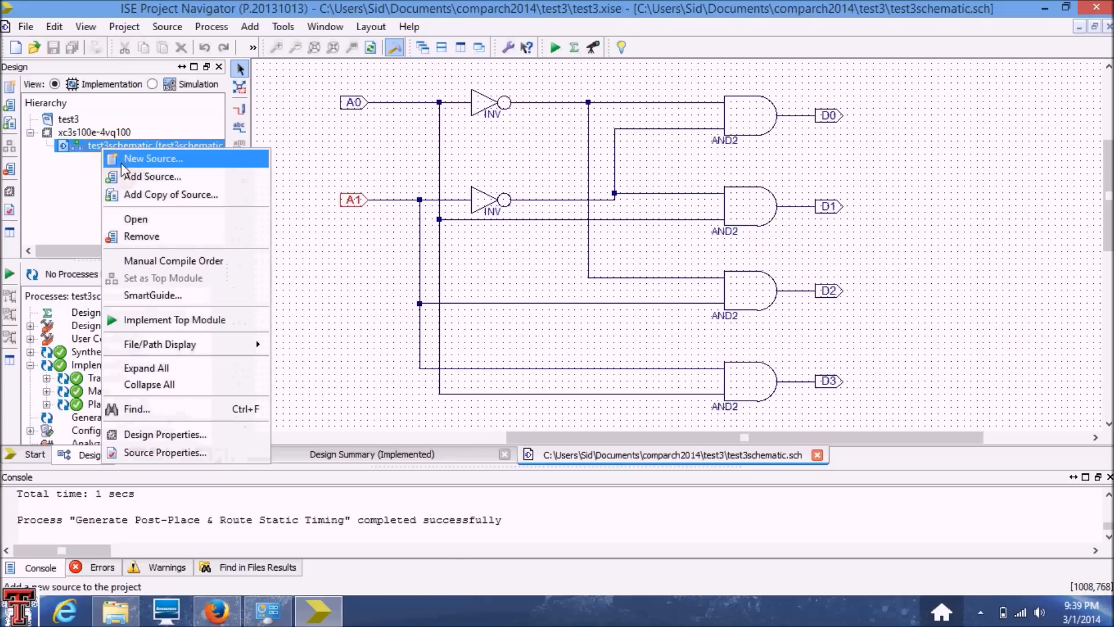
click(152, 159)
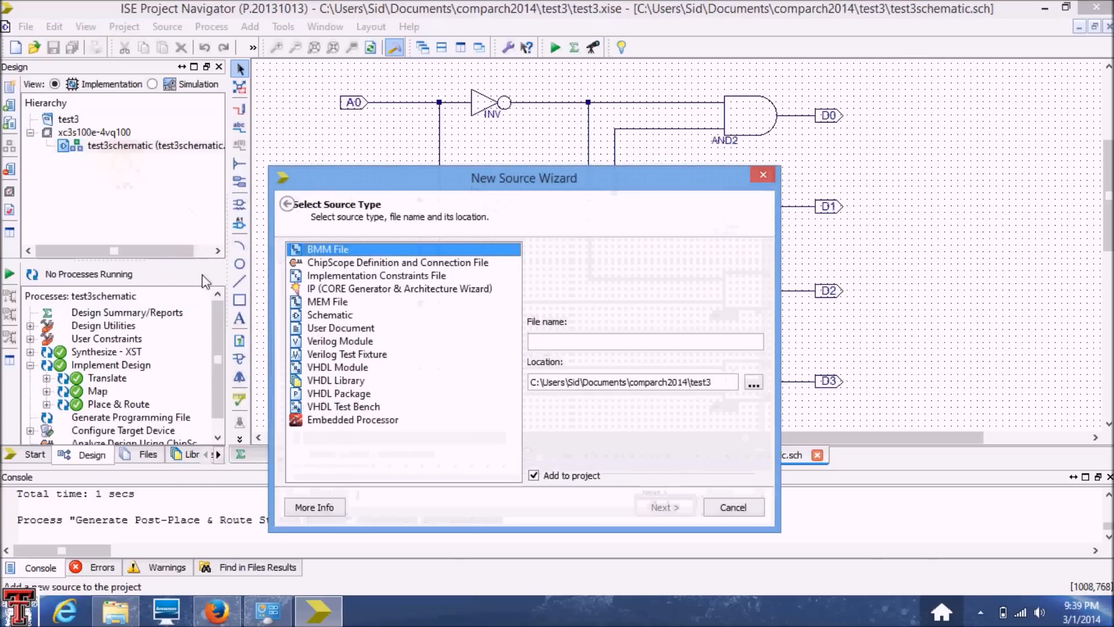
mouse_move(371, 350)
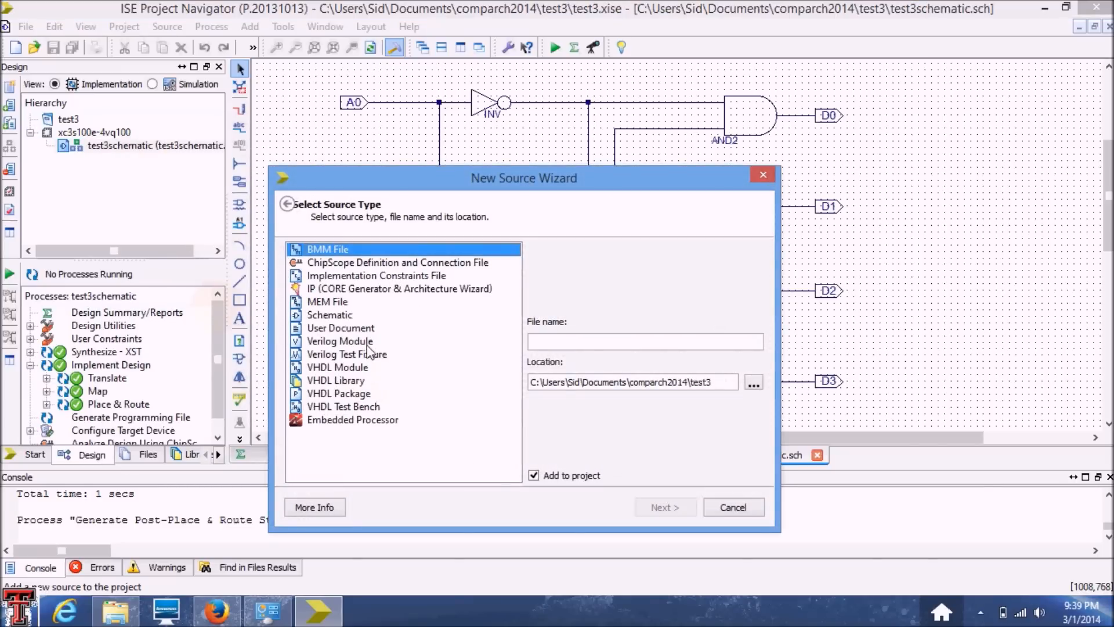
click(348, 354)
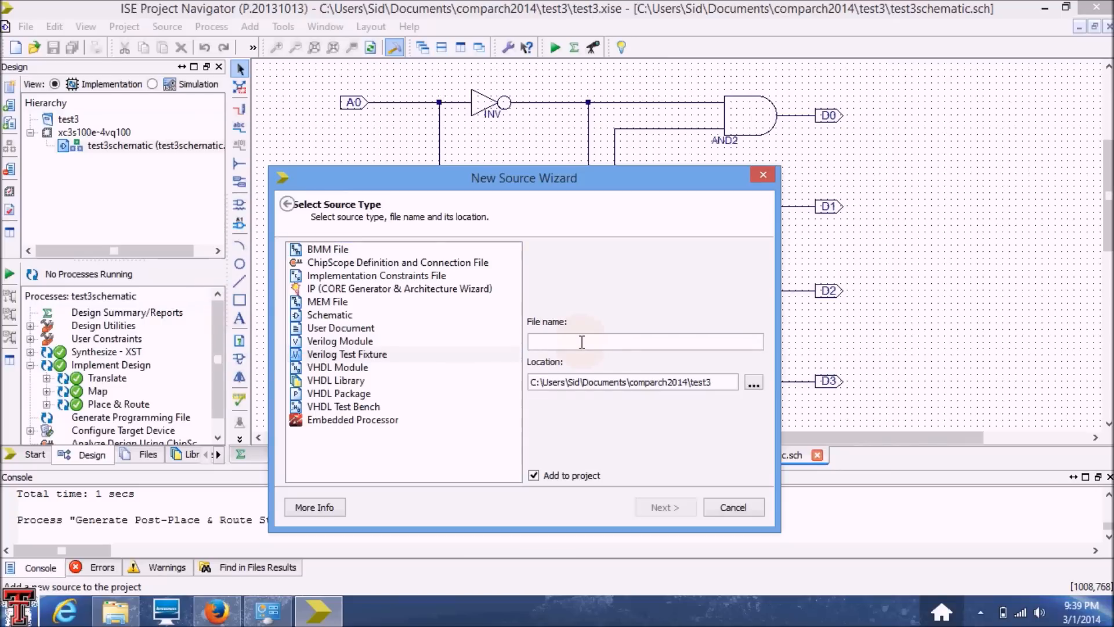
text(test3tb)
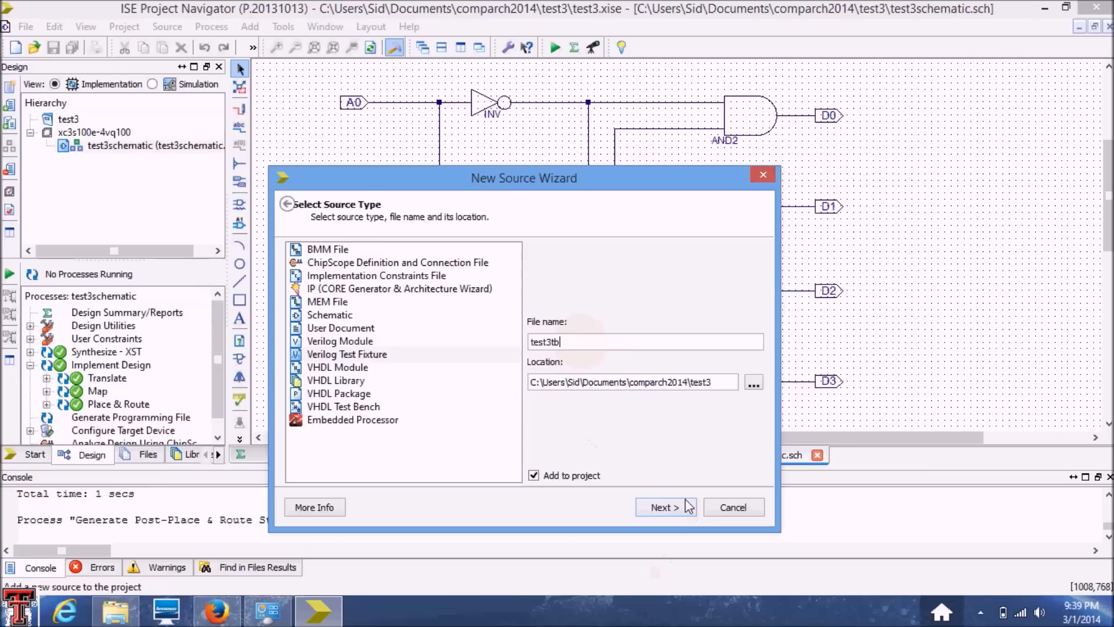
click(665, 507)
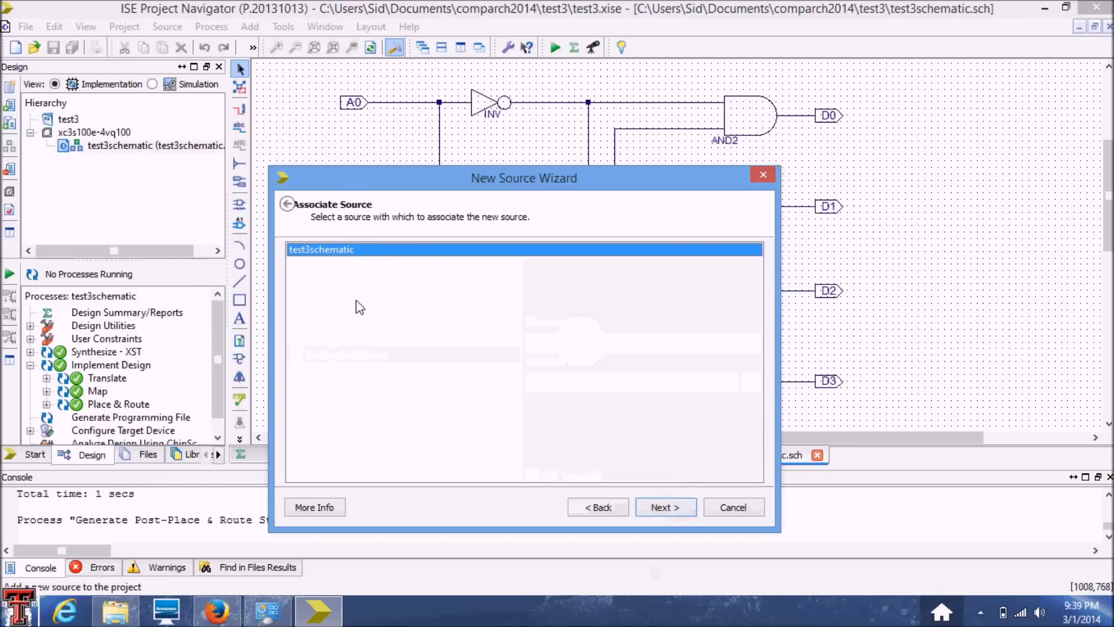
mouse_move(318, 237)
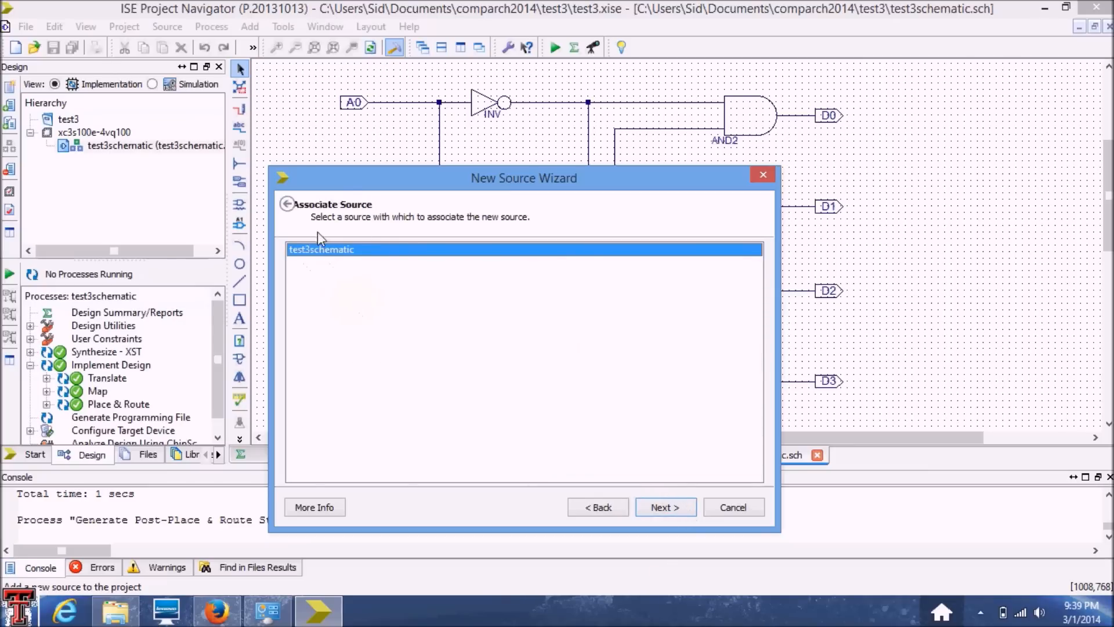
mouse_move(370, 328)
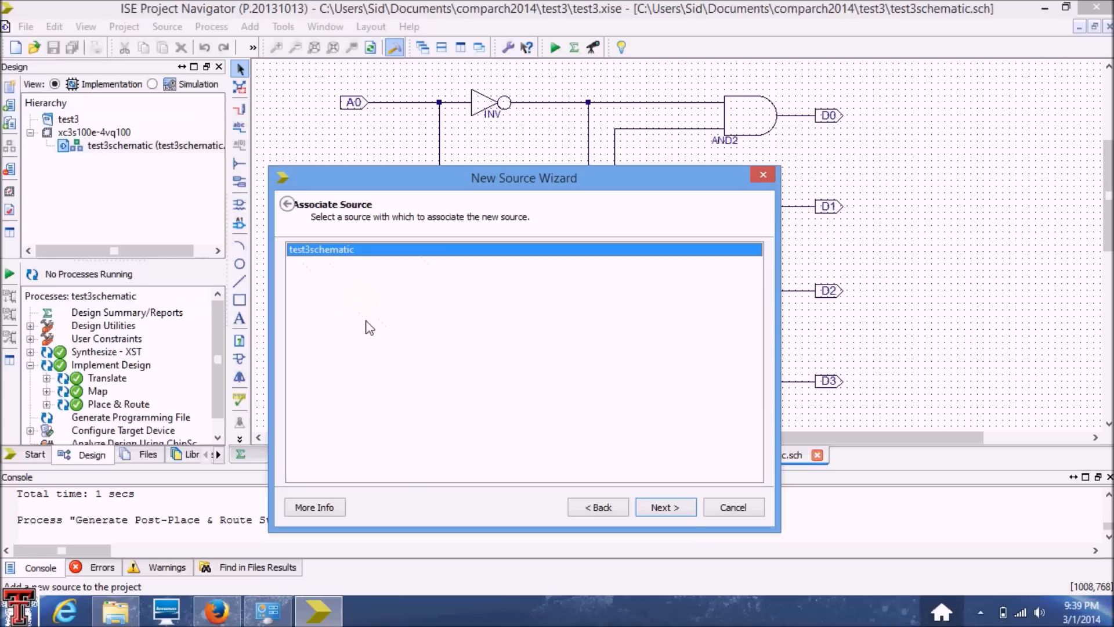
mouse_move(282, 261)
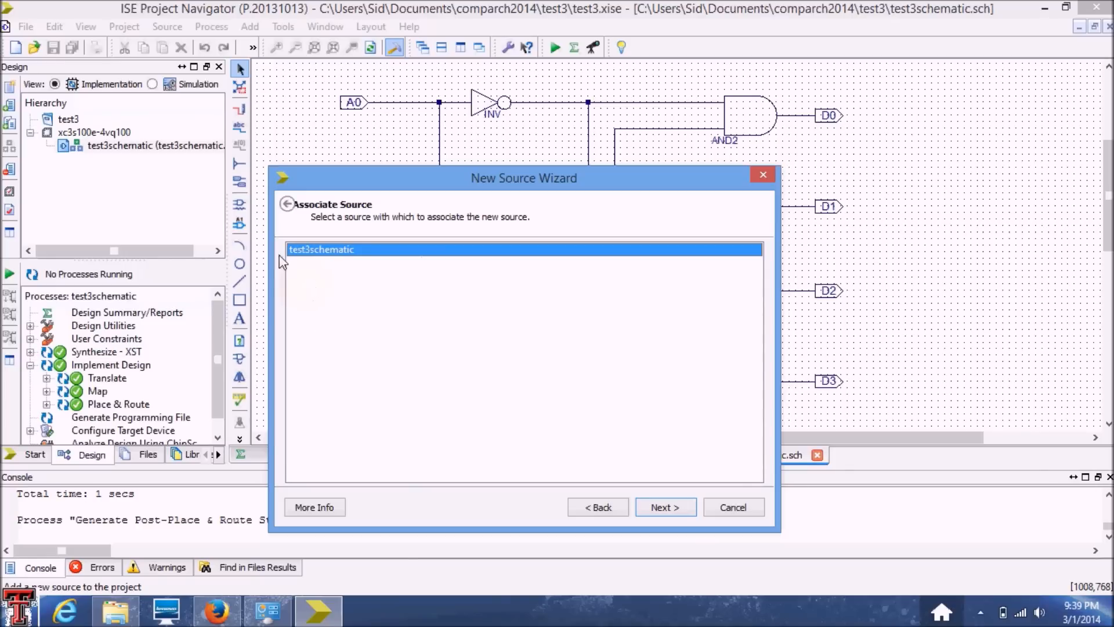
mouse_move(110, 157)
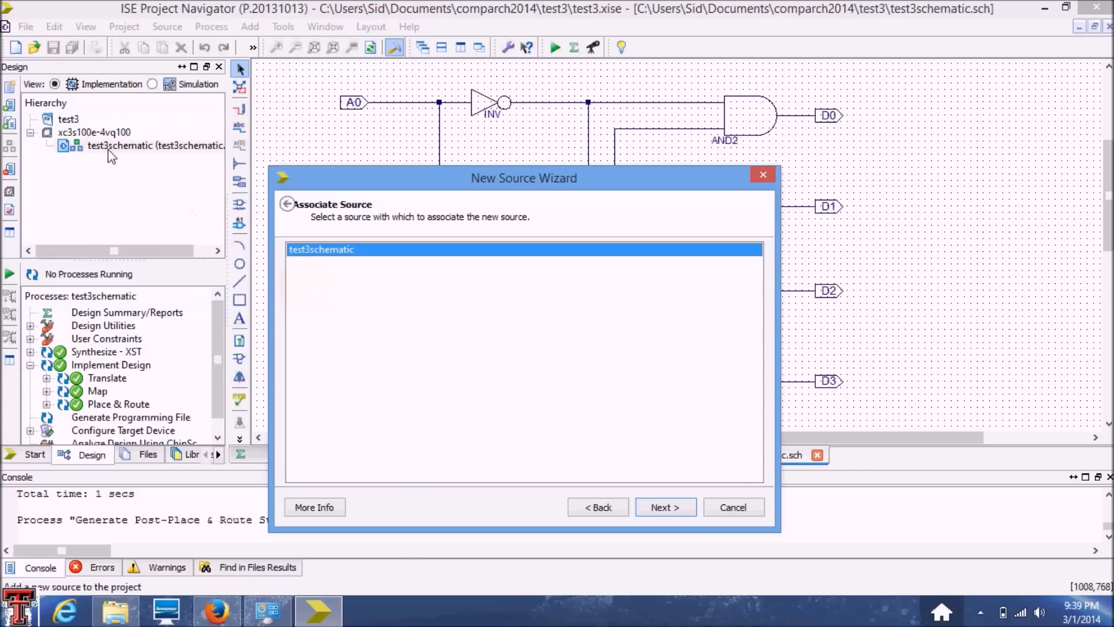
mouse_move(601, 445)
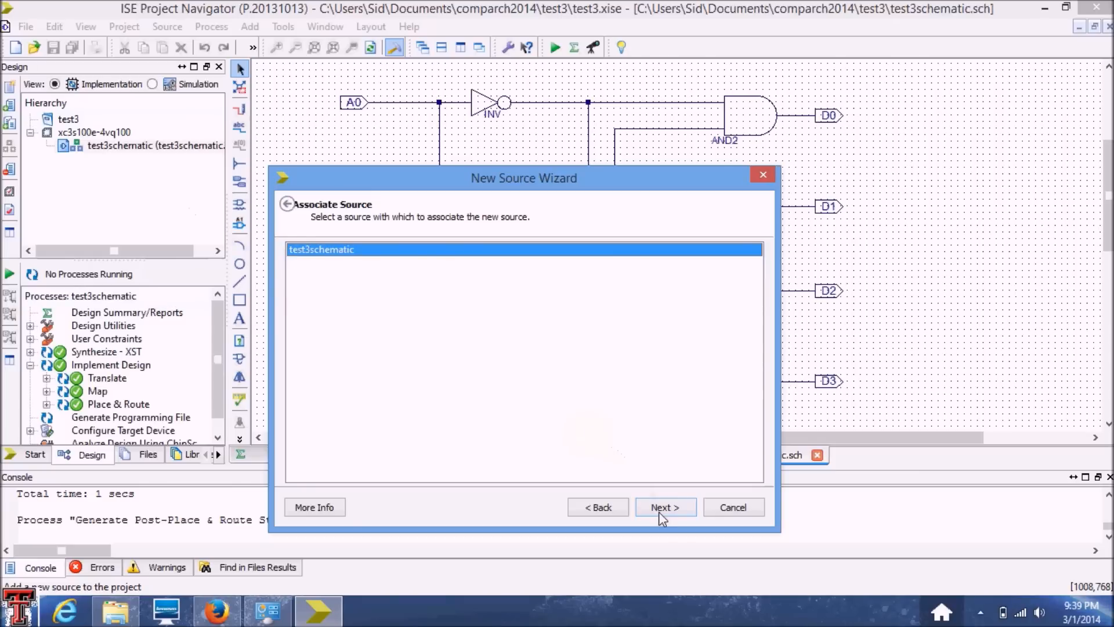
- Finish creating test3tb.v, keeping test3schematic as the associated source
click(666, 507)
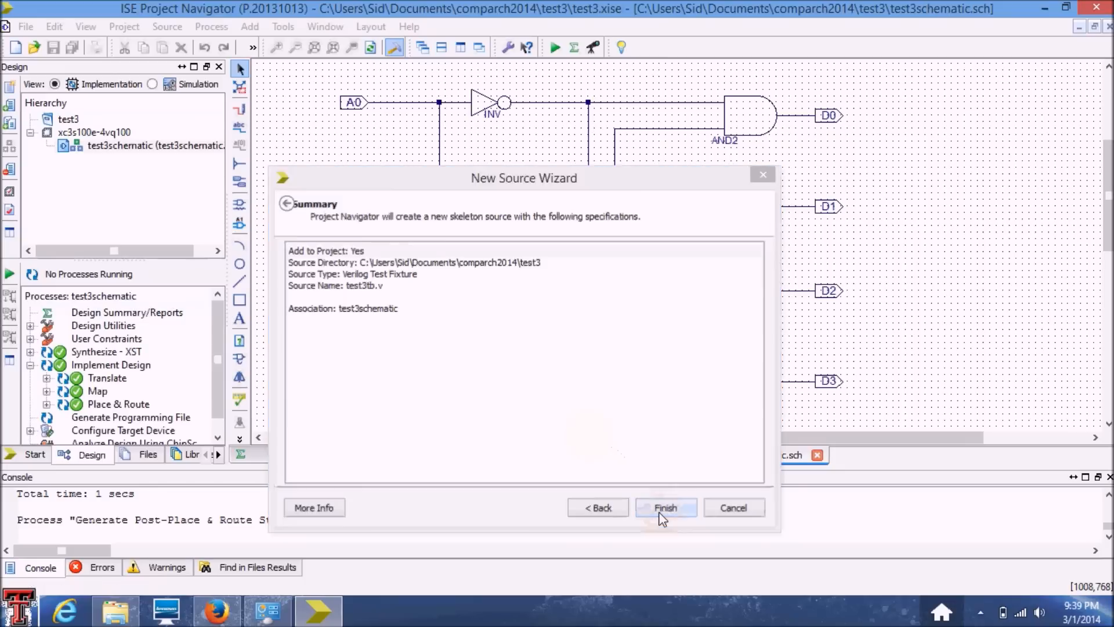
click(666, 507)
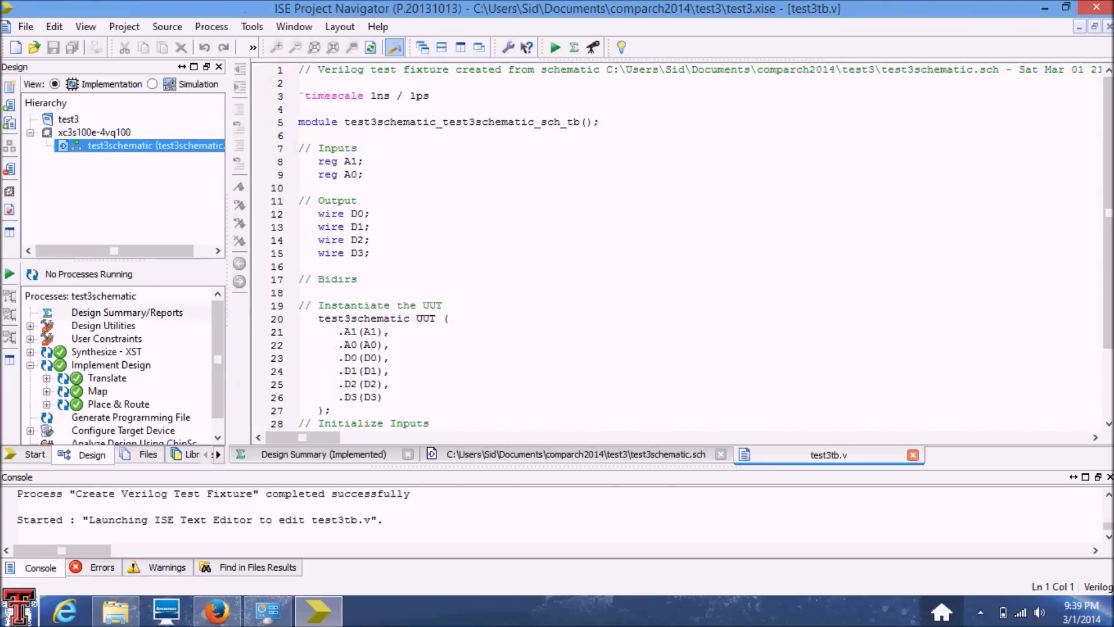
- Scroll through the test3tb.v template and add a new line after the A0 initialization
scroll(down, 3)
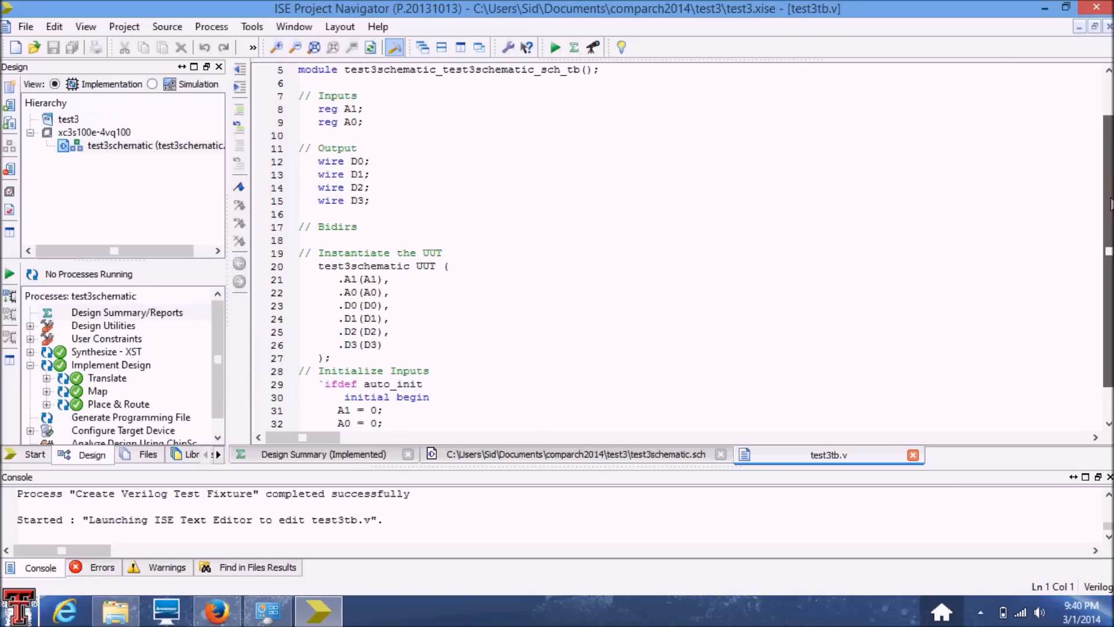
scroll(down, 3)
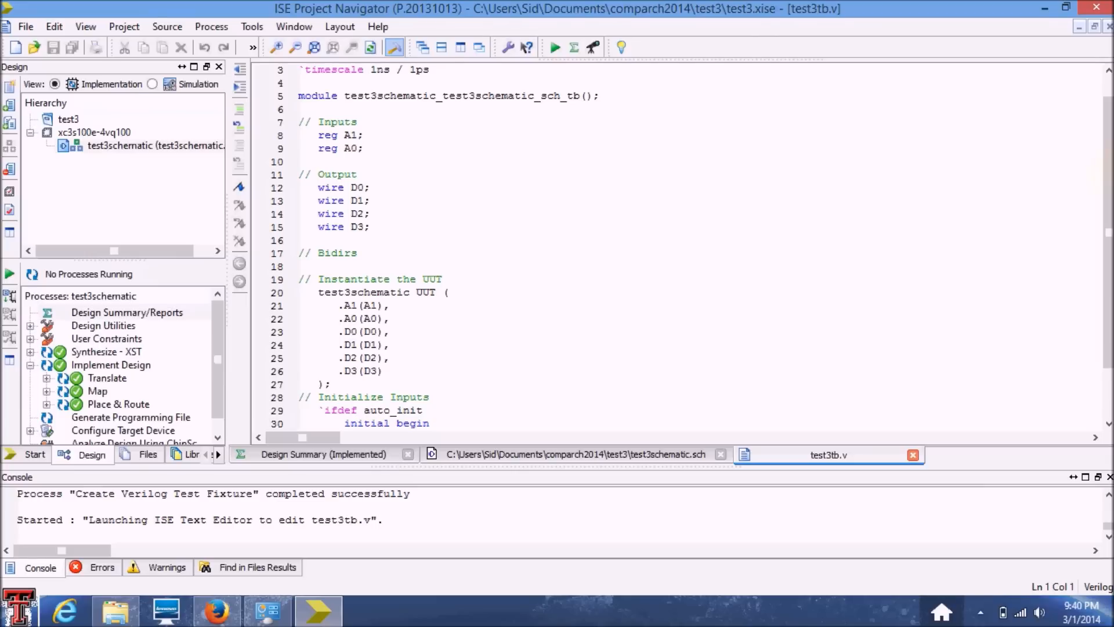
scroll(down, 3)
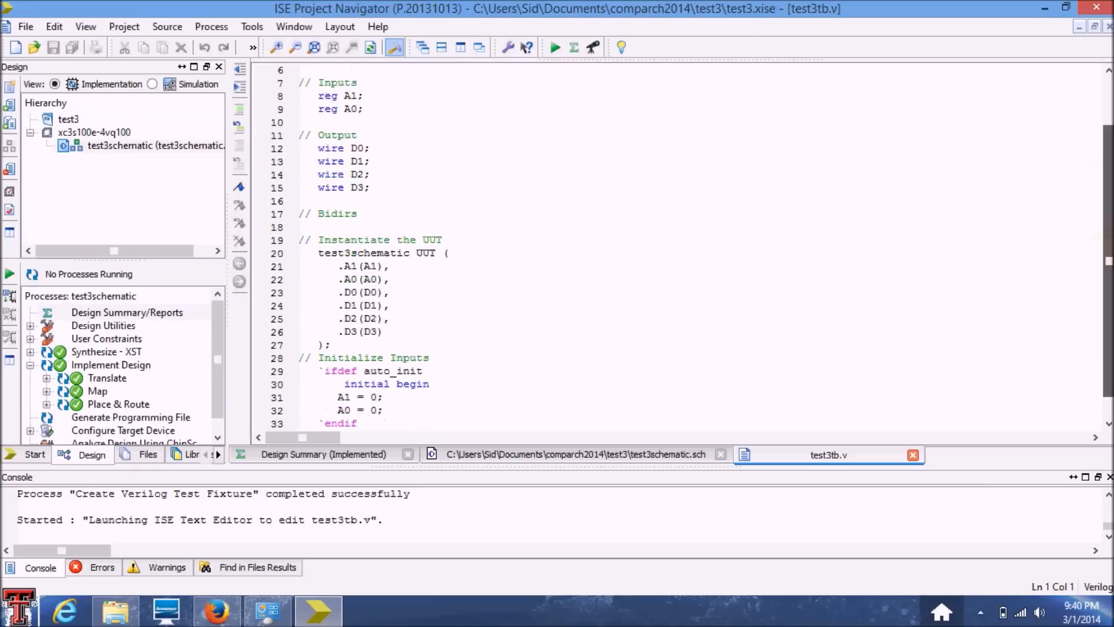
scroll(down, 3)
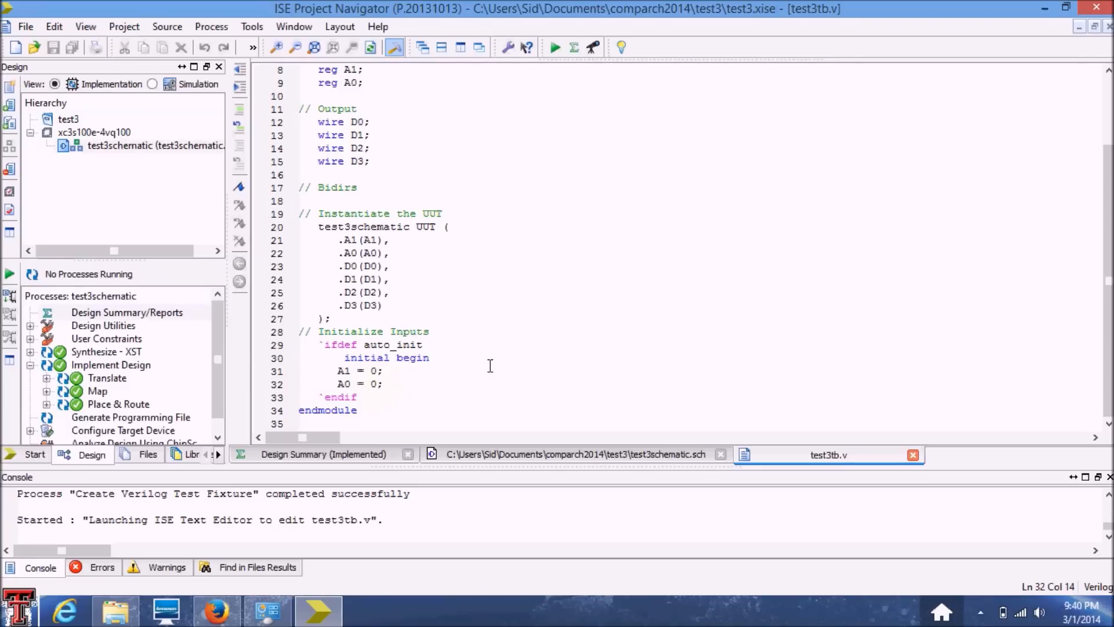
key(Enter)
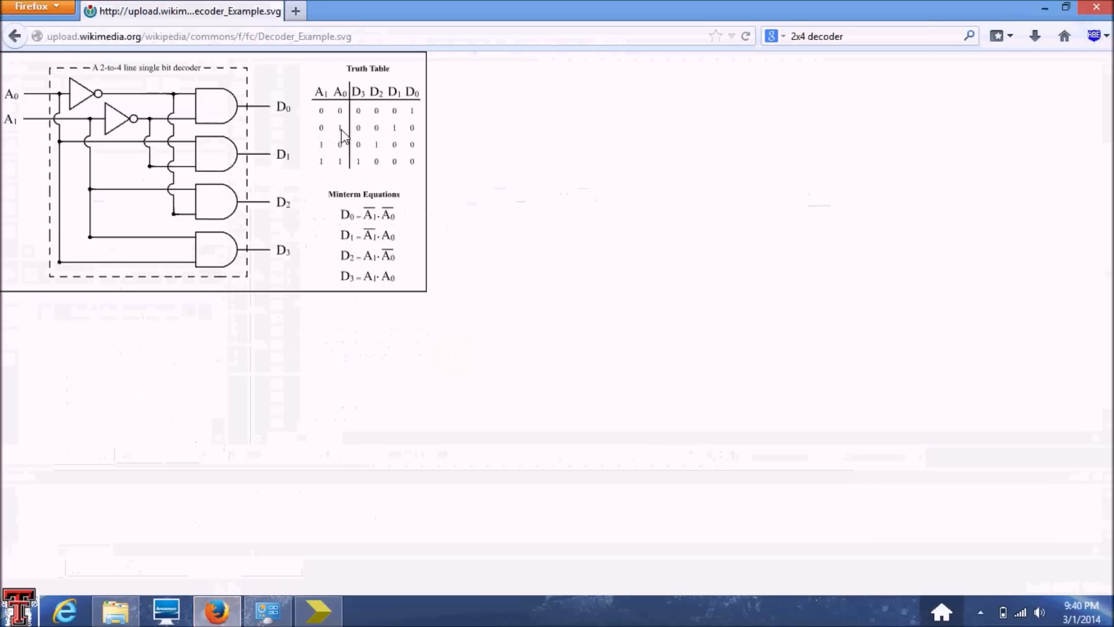
mouse_move(320, 92)
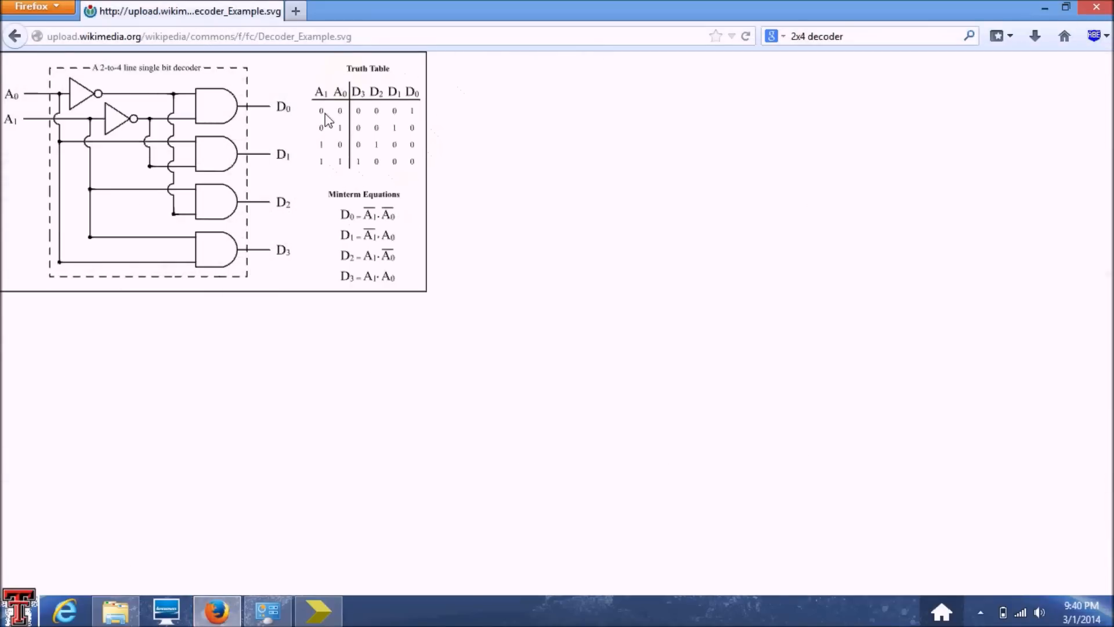
mouse_move(330, 120)
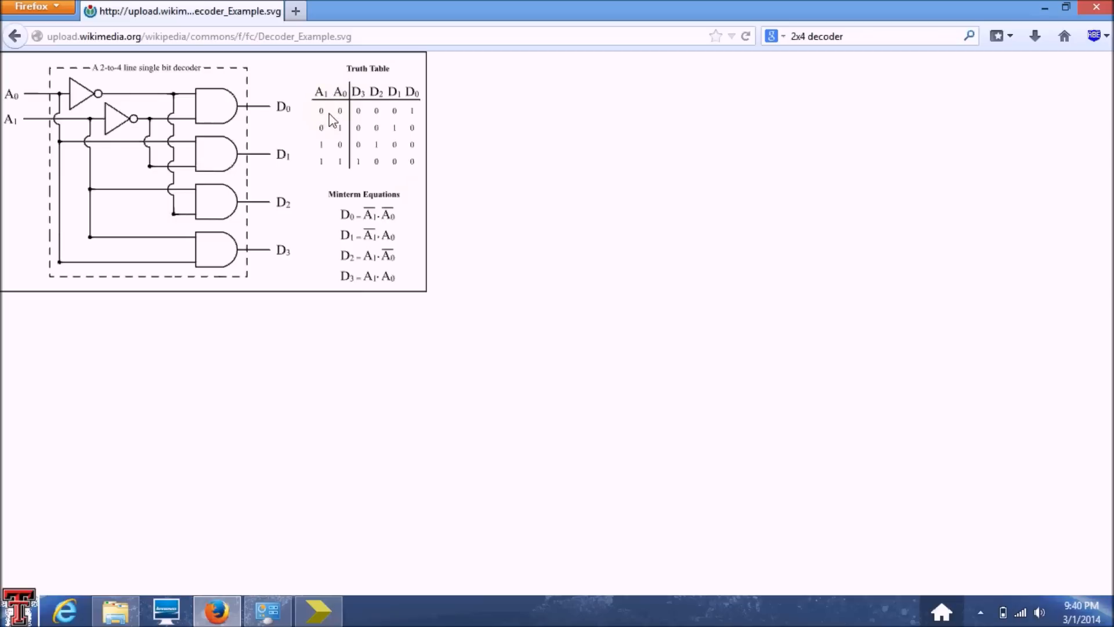
mouse_move(325, 152)
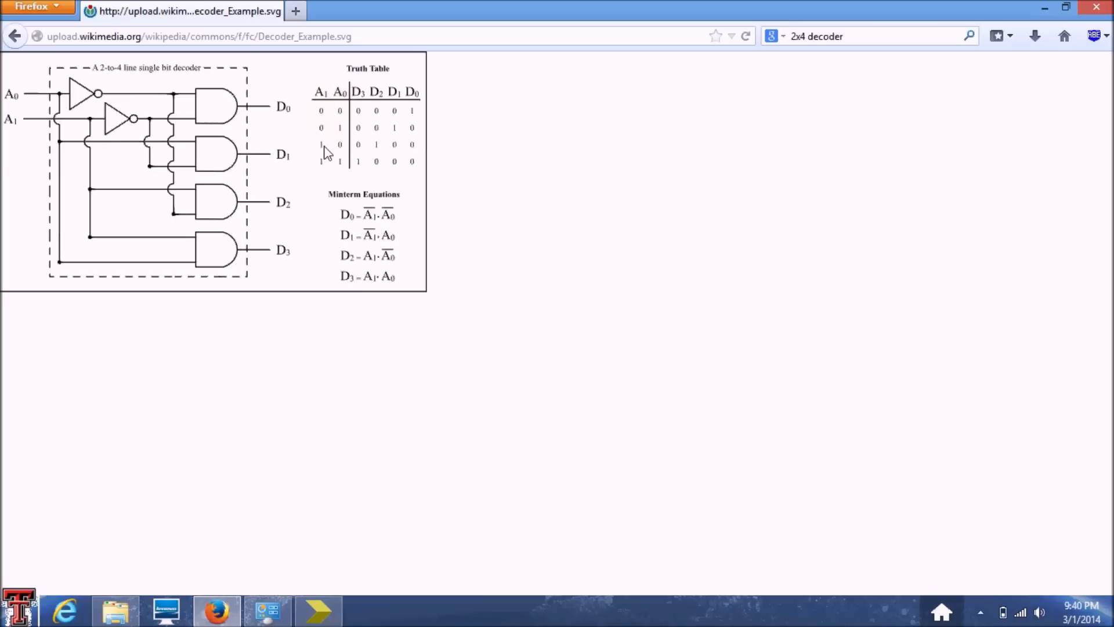
mouse_move(336, 161)
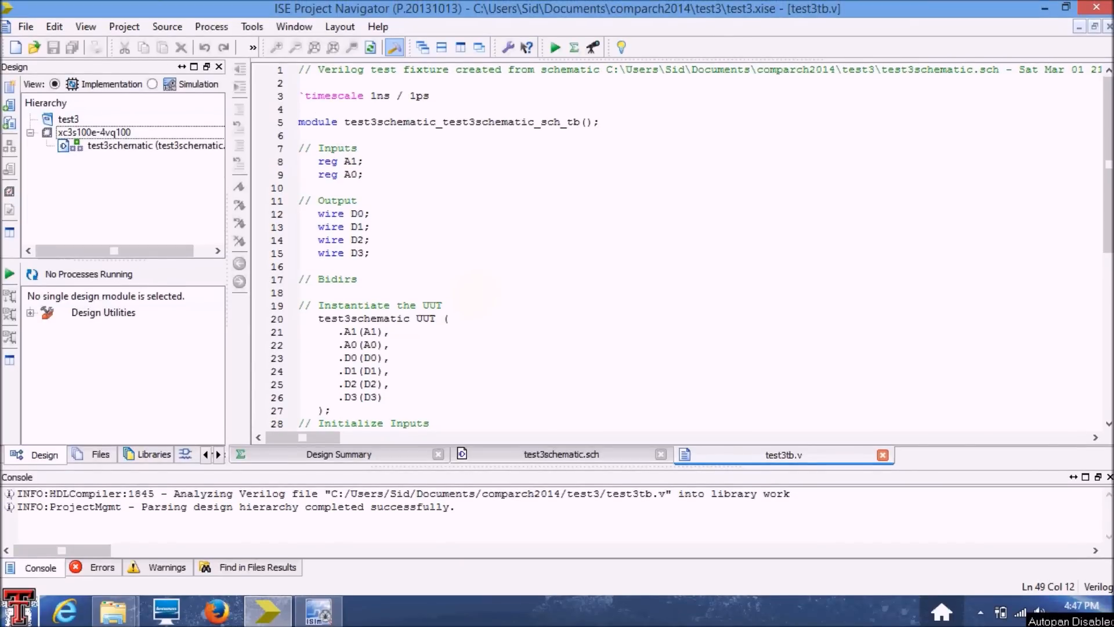
scroll(down, 3)
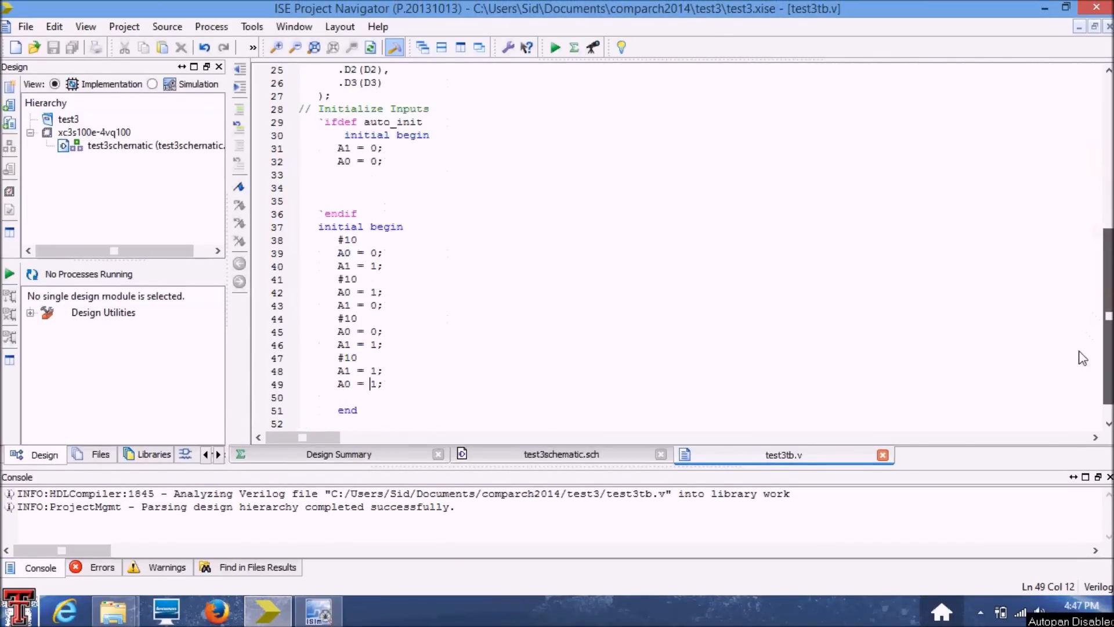
scroll(down, 3)
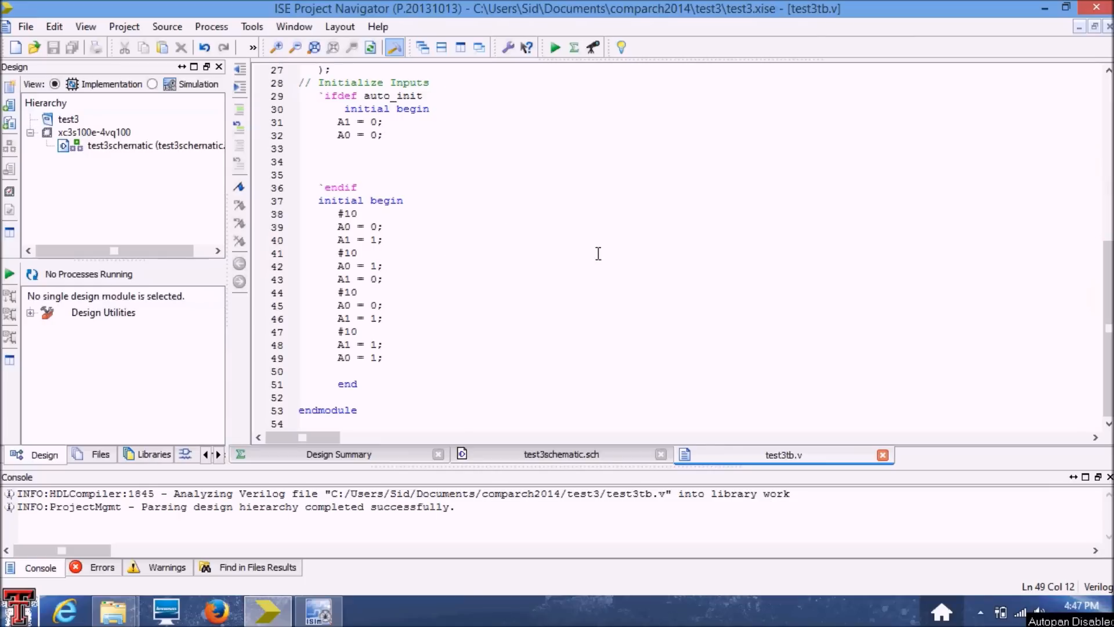
mouse_move(350, 104)
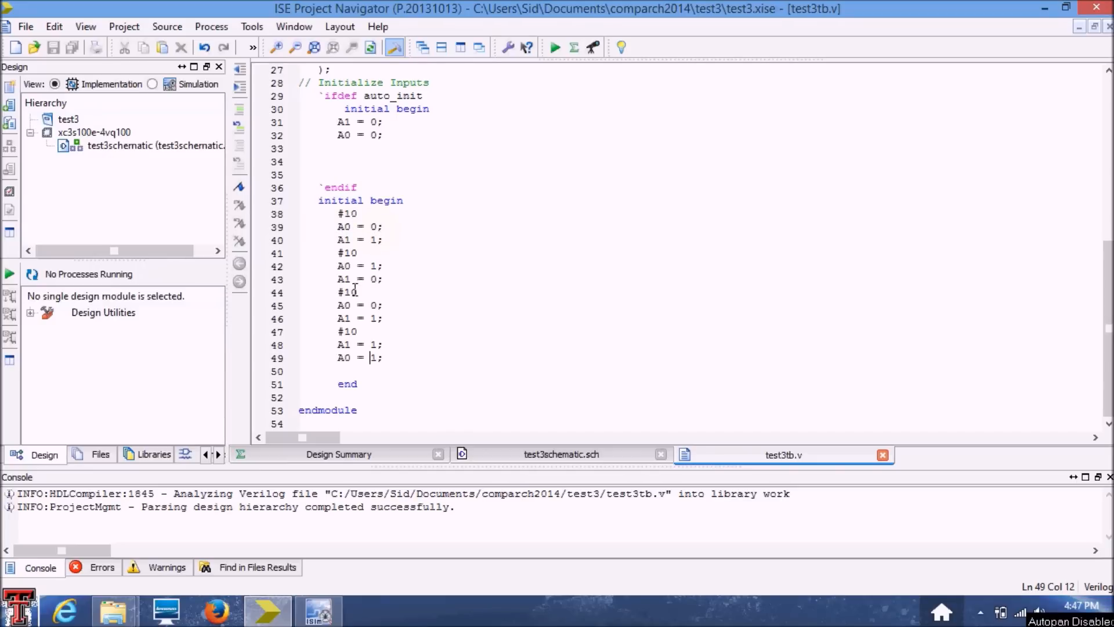
mouse_move(342, 253)
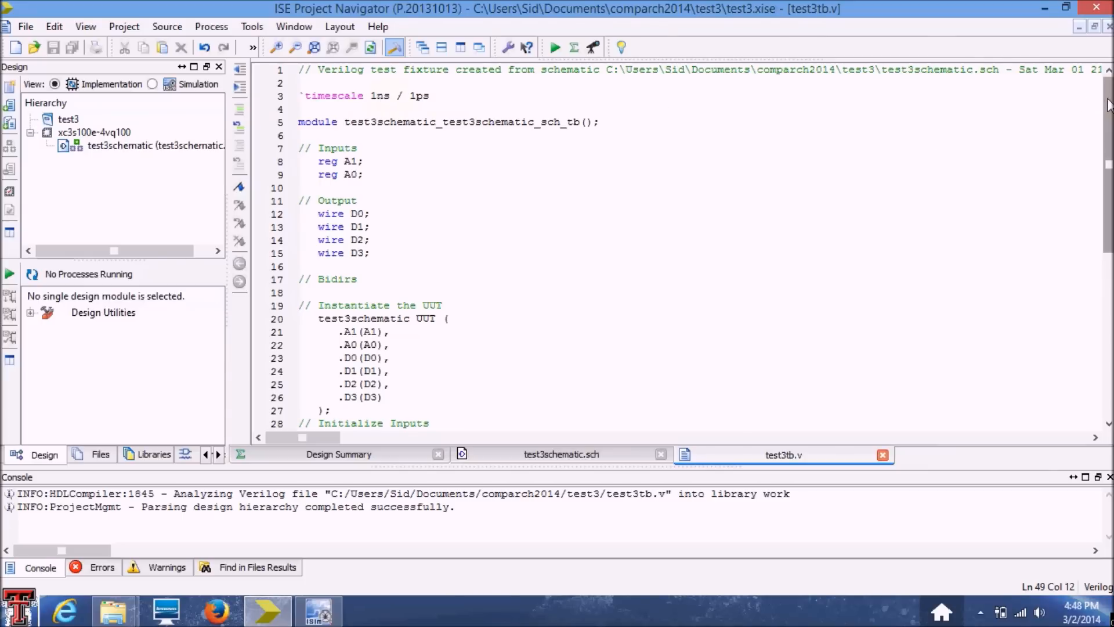
scroll(down, 3)
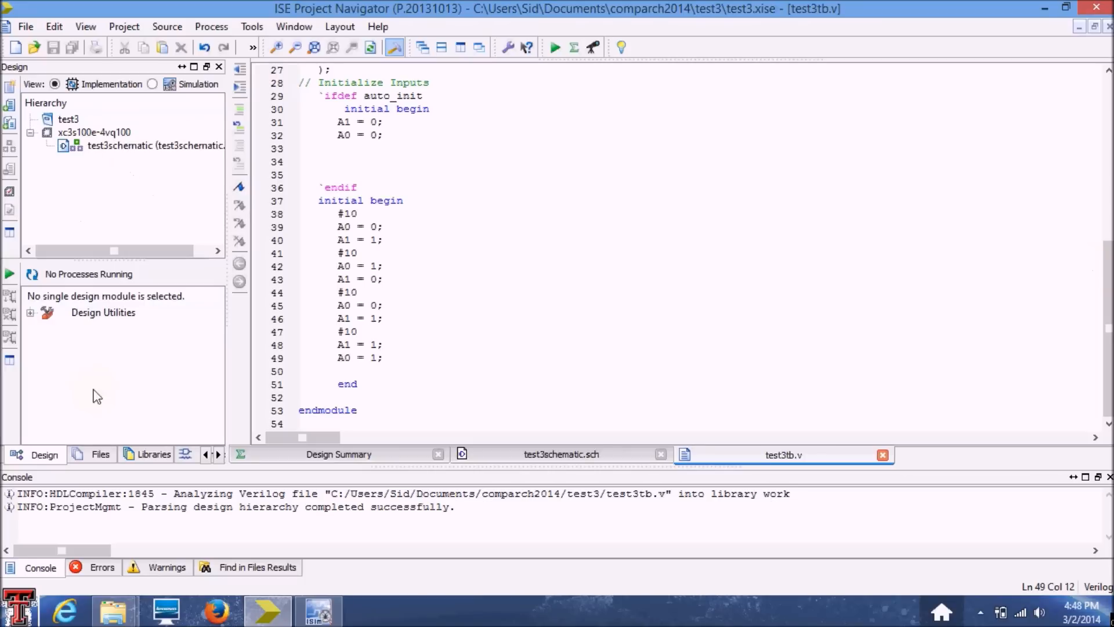
mouse_move(44, 454)
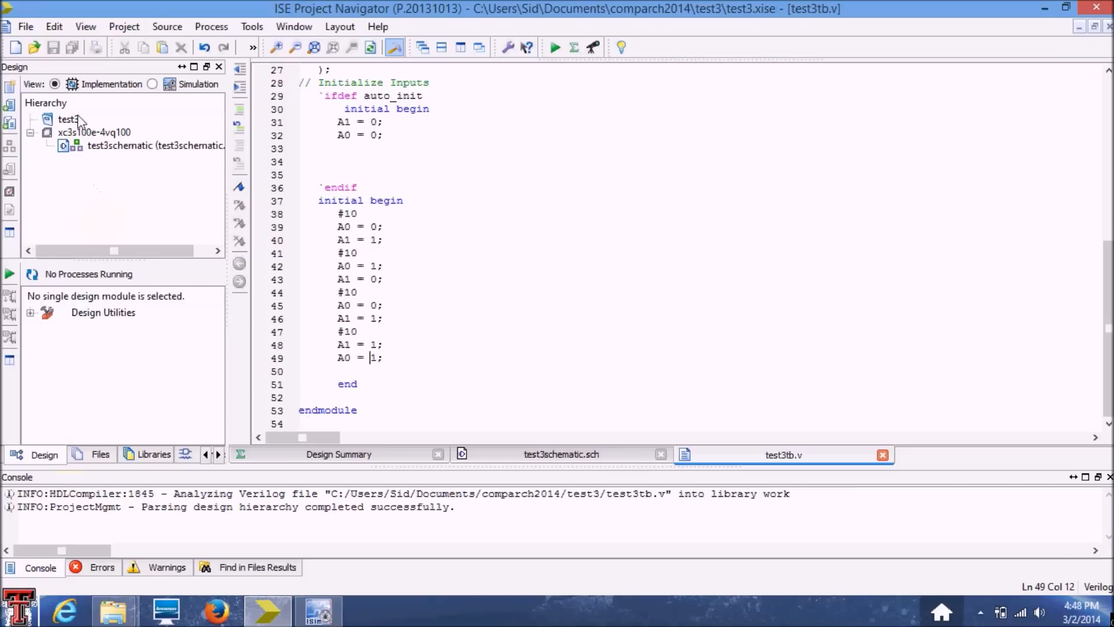
mouse_move(141, 92)
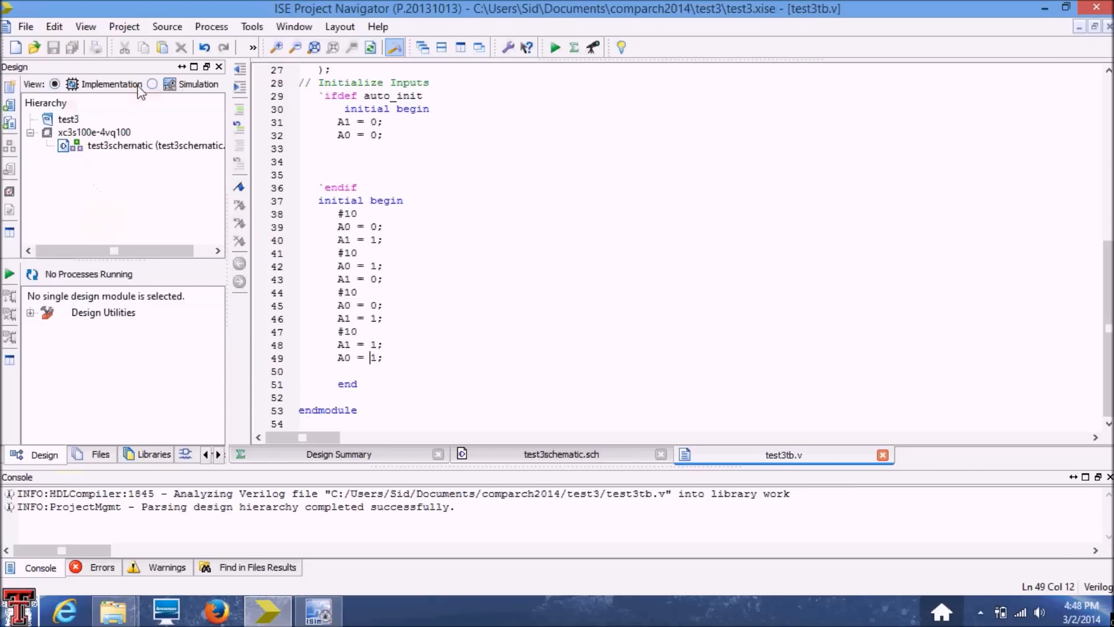
mouse_move(126, 139)
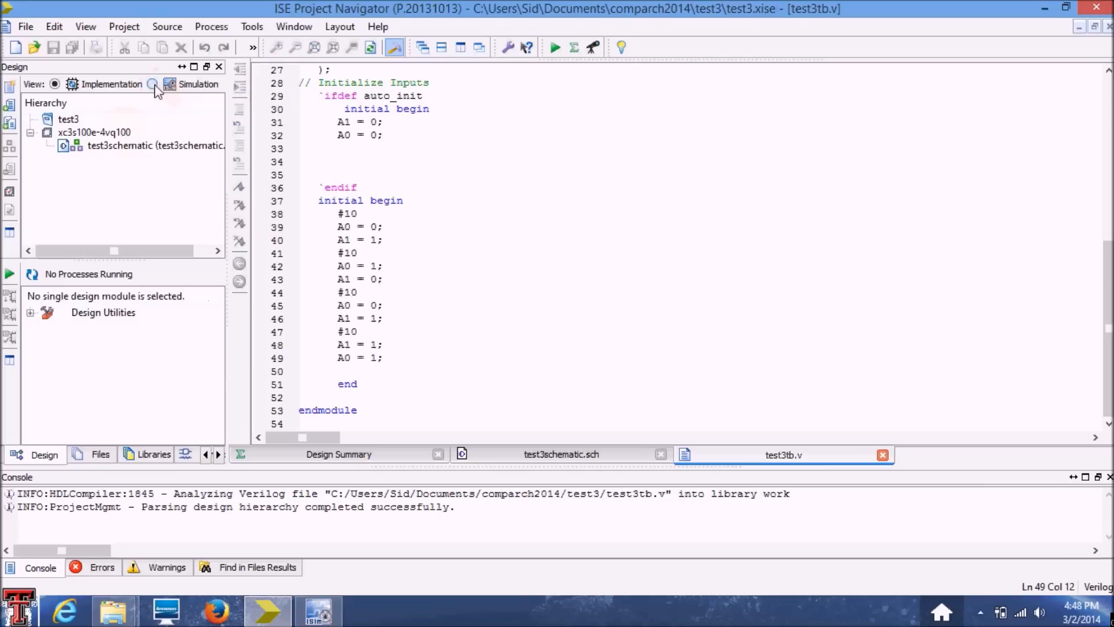
- Switch to Simulation view and select the test3tb testbench to list its ISim processes
click(153, 84)
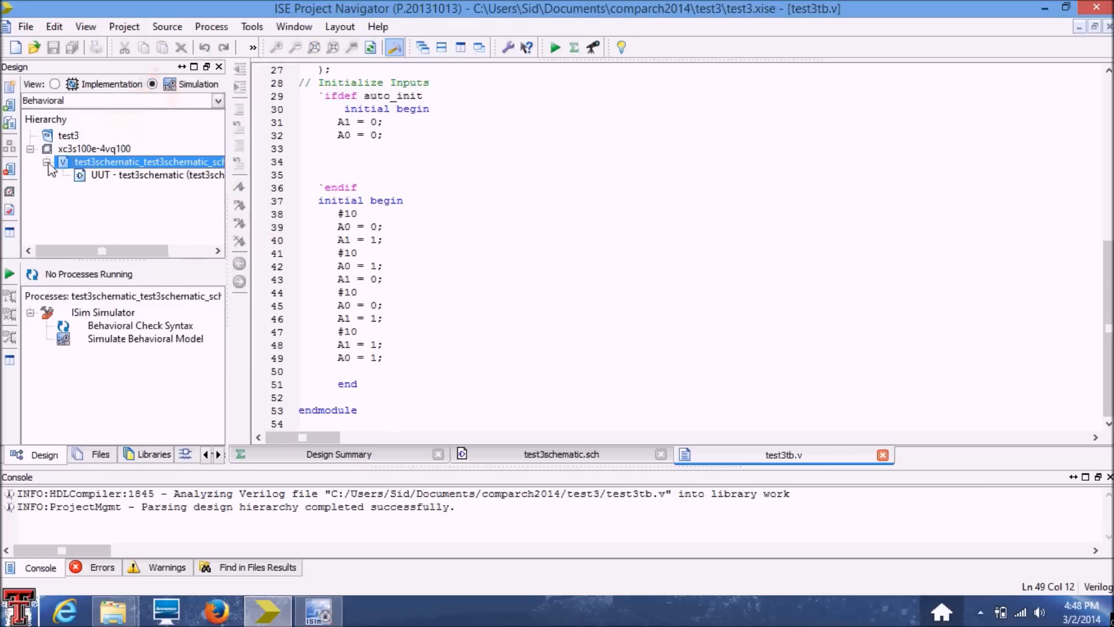
mouse_move(60, 190)
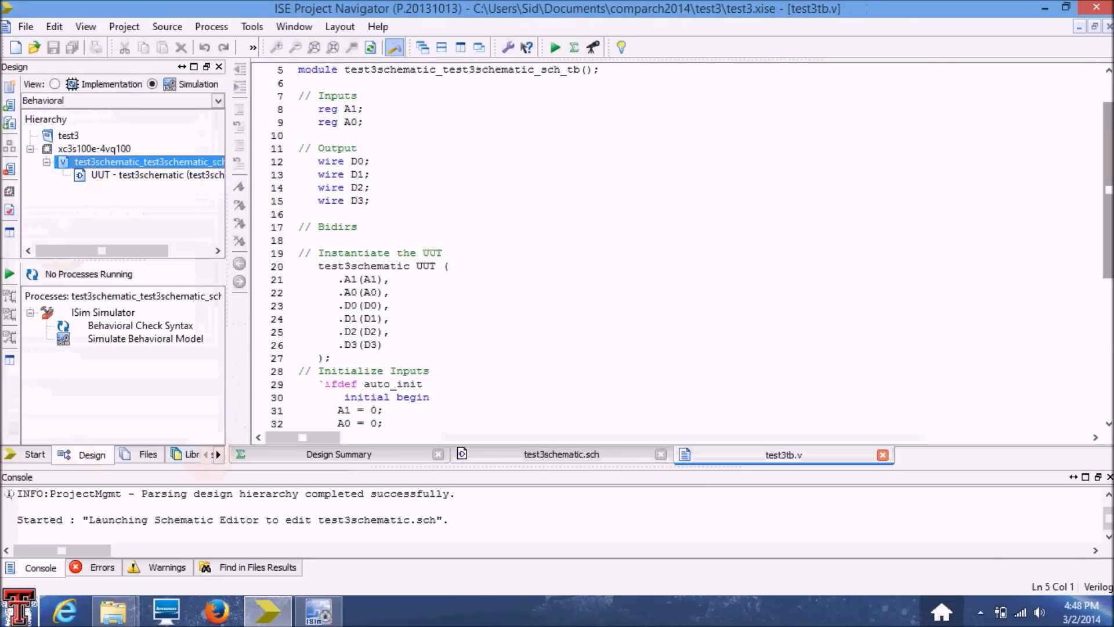
scroll(down, 3)
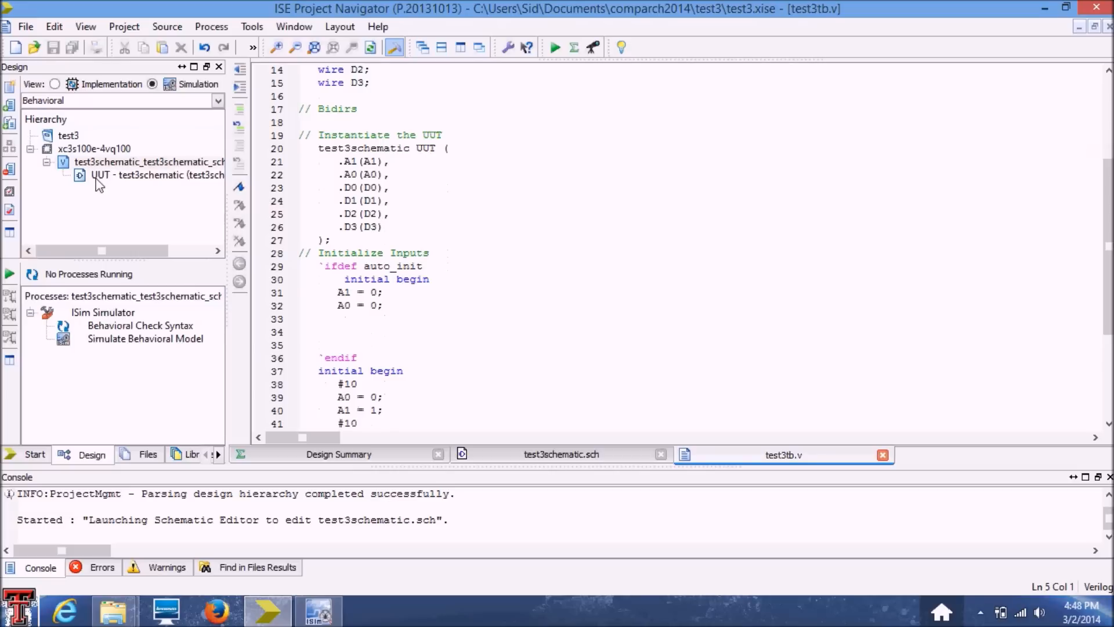
mouse_move(111, 174)
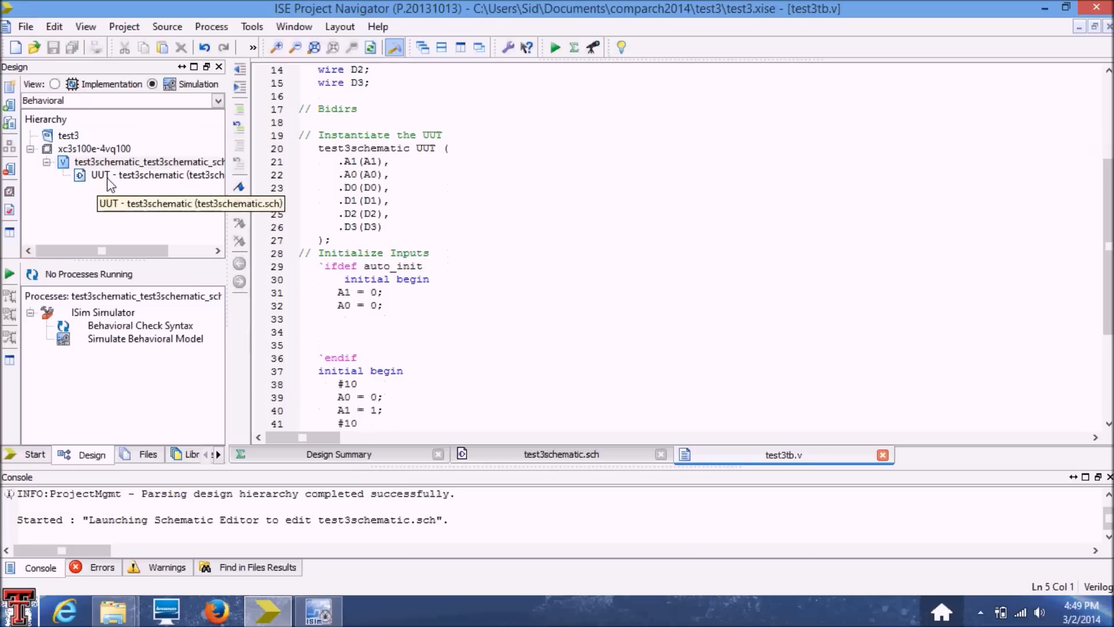
mouse_move(104, 177)
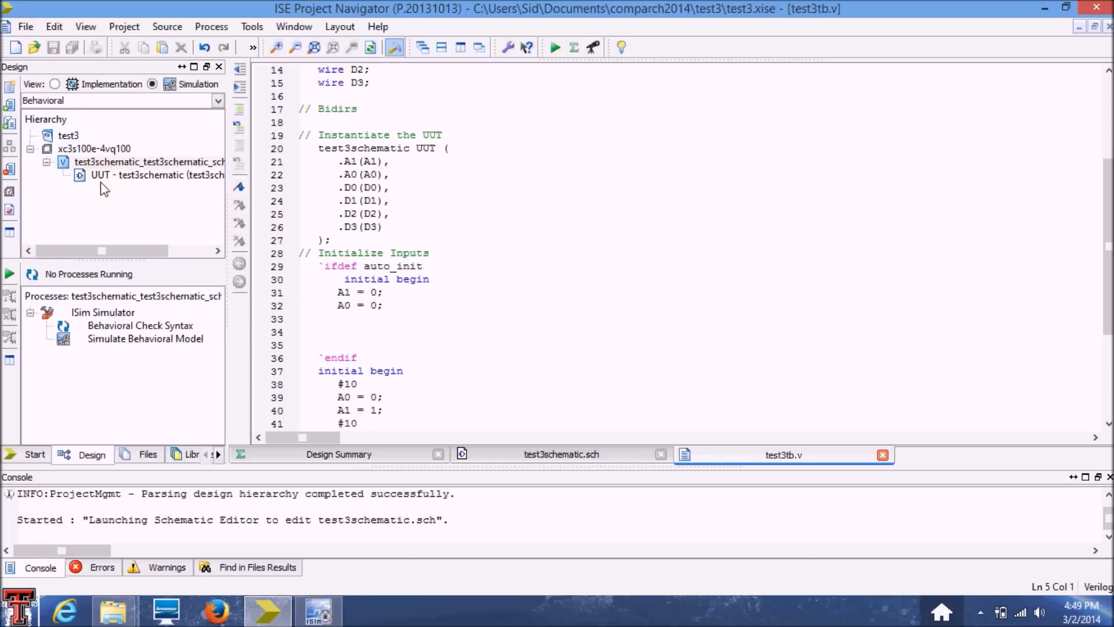
click(145, 174)
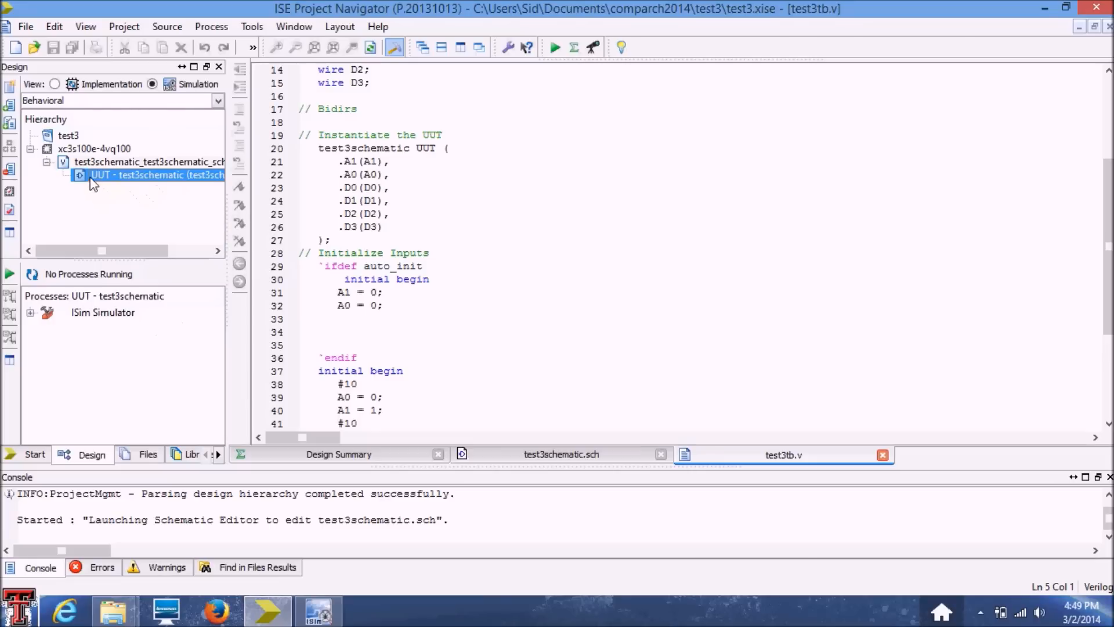
mouse_move(108, 177)
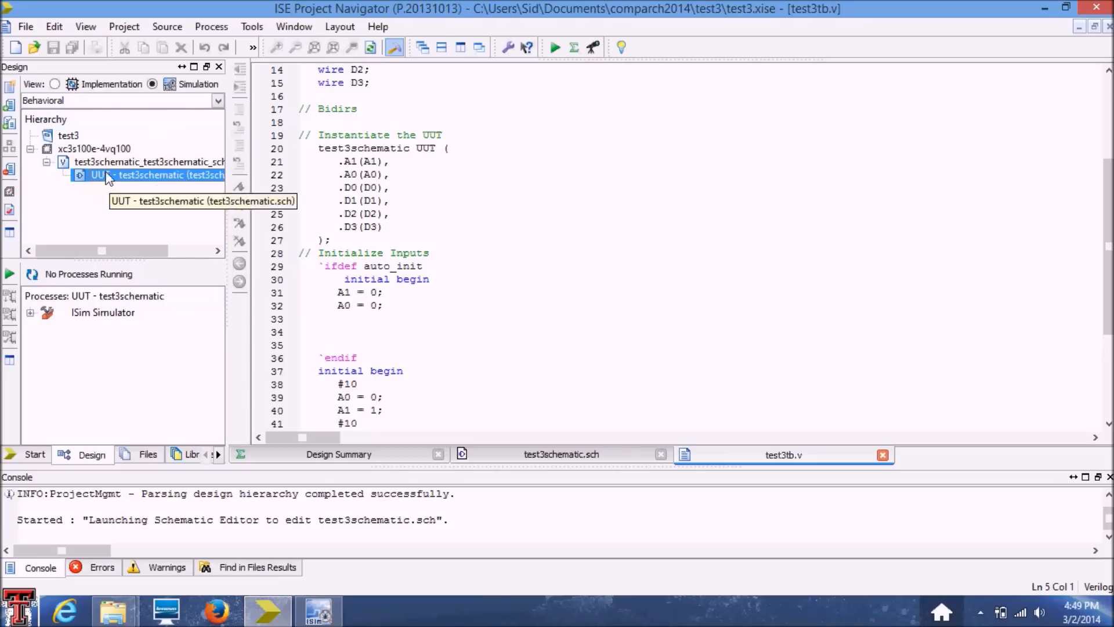
click(145, 162)
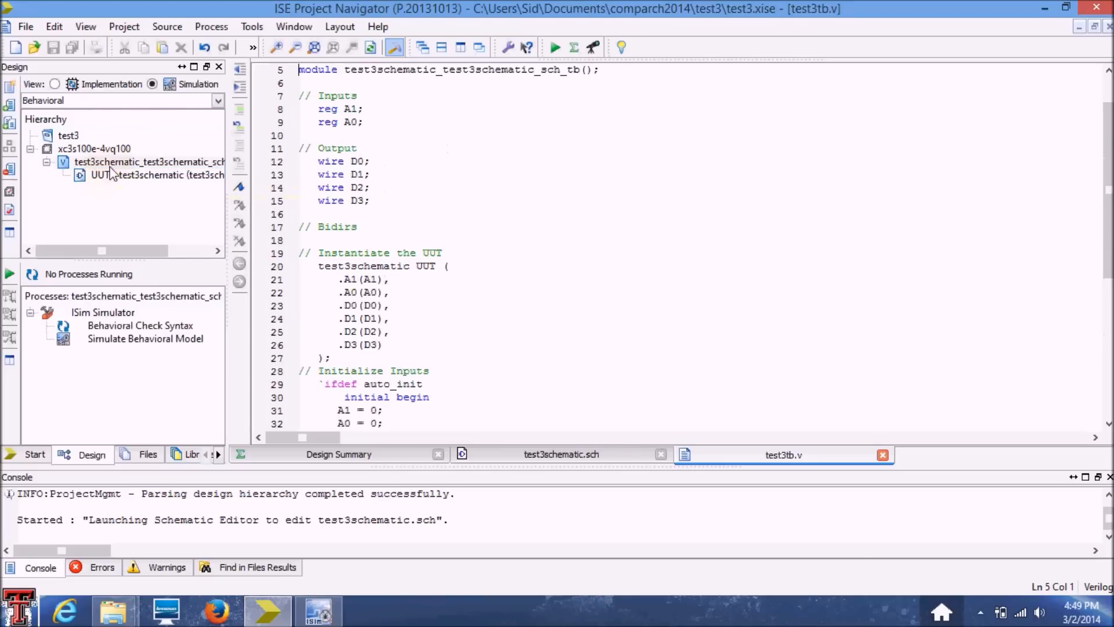
scroll(down, 3)
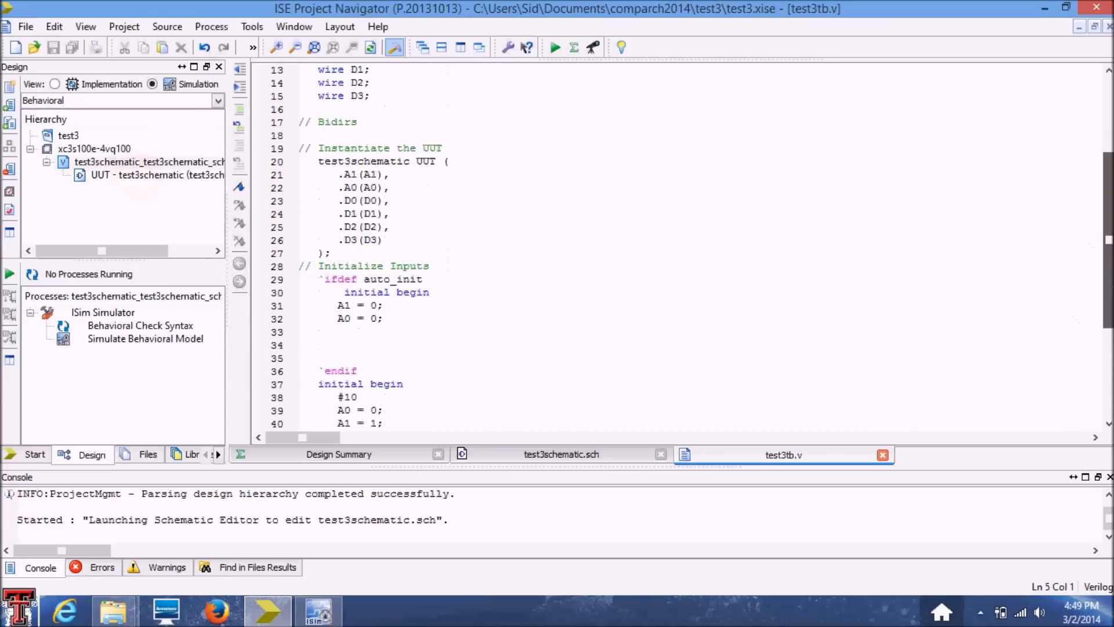
scroll(down, 3)
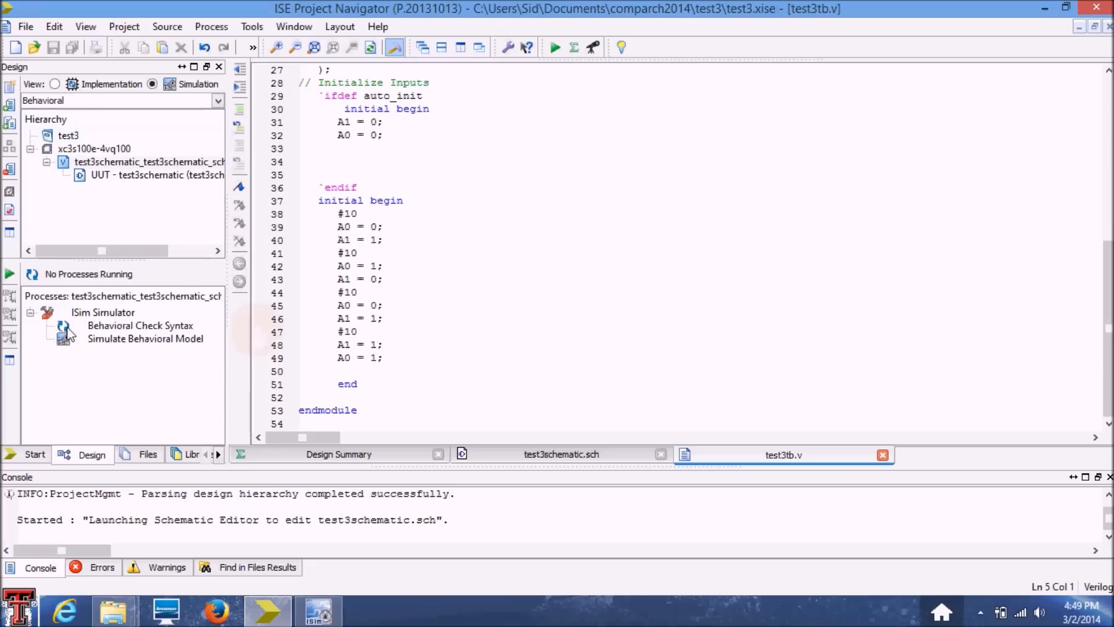
- Run Behavioral Check Syntax, then launch Simulate Behavioral Model for test3tb
double_click(139, 326)
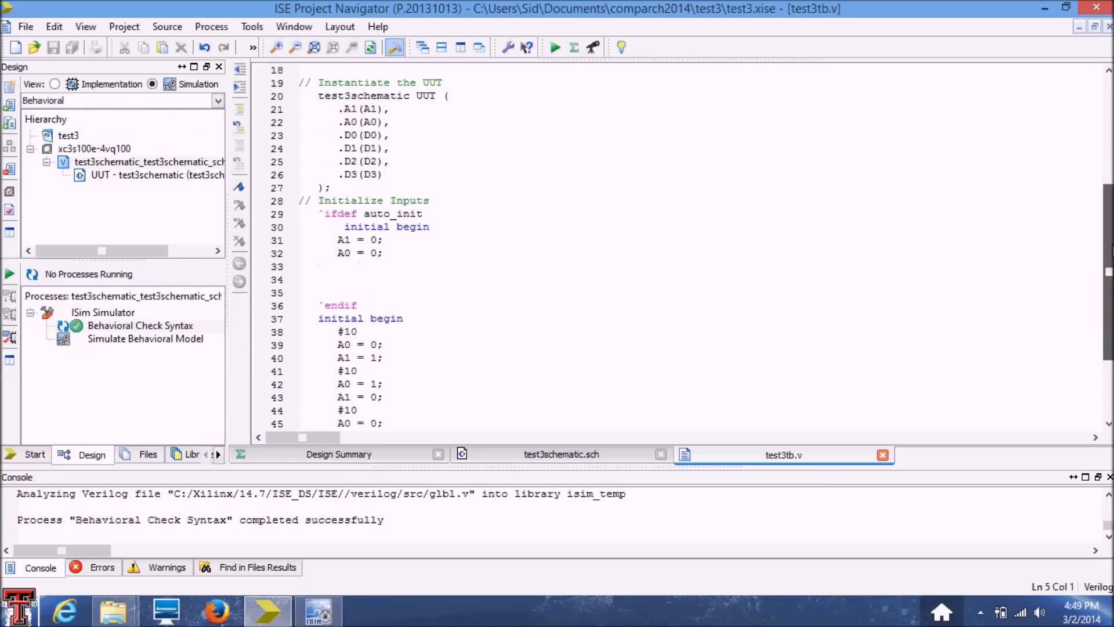
scroll(down, 3)
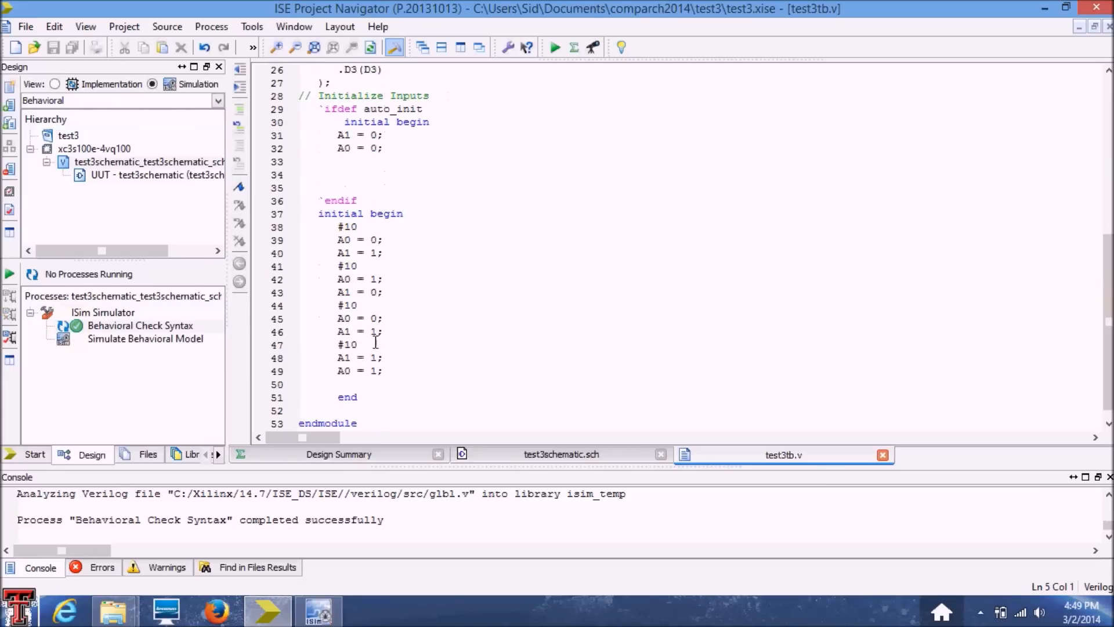
mouse_move(398, 377)
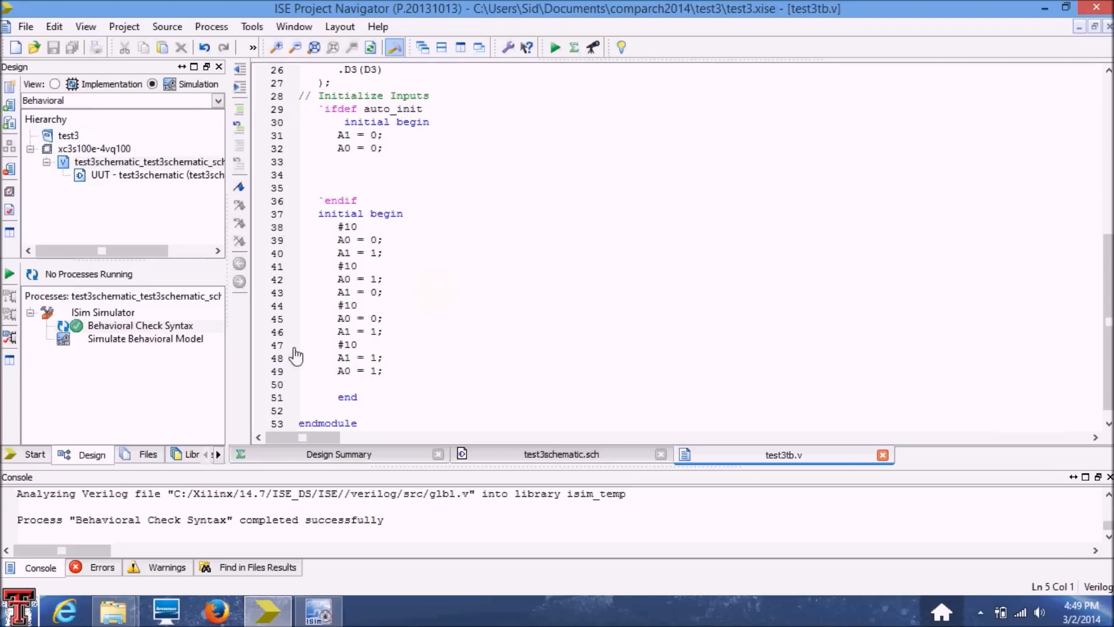
mouse_move(85, 350)
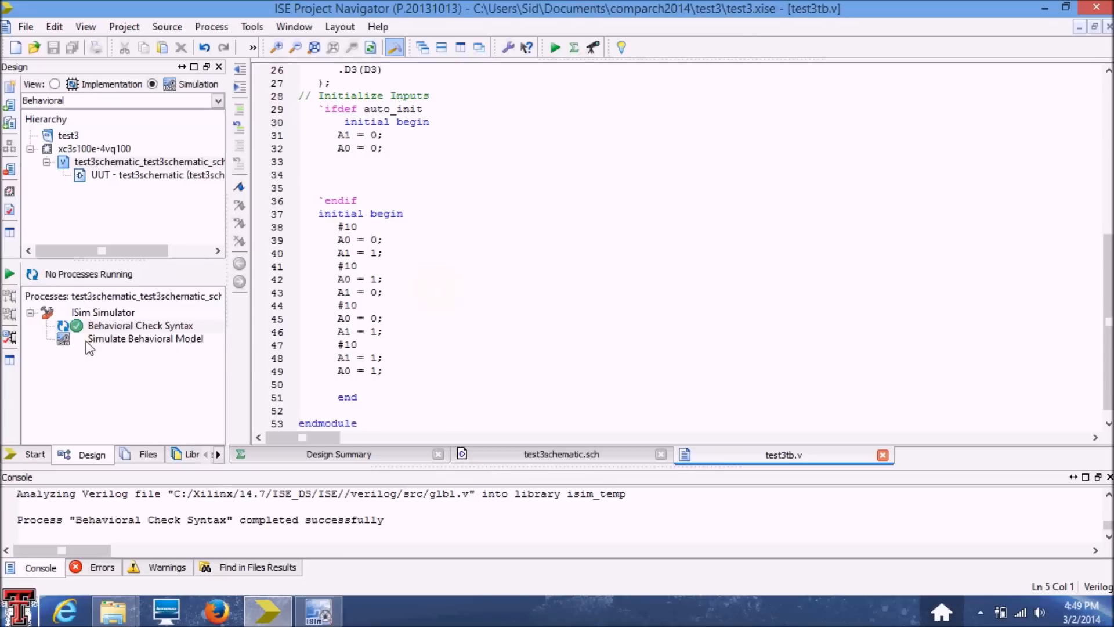
click(145, 339)
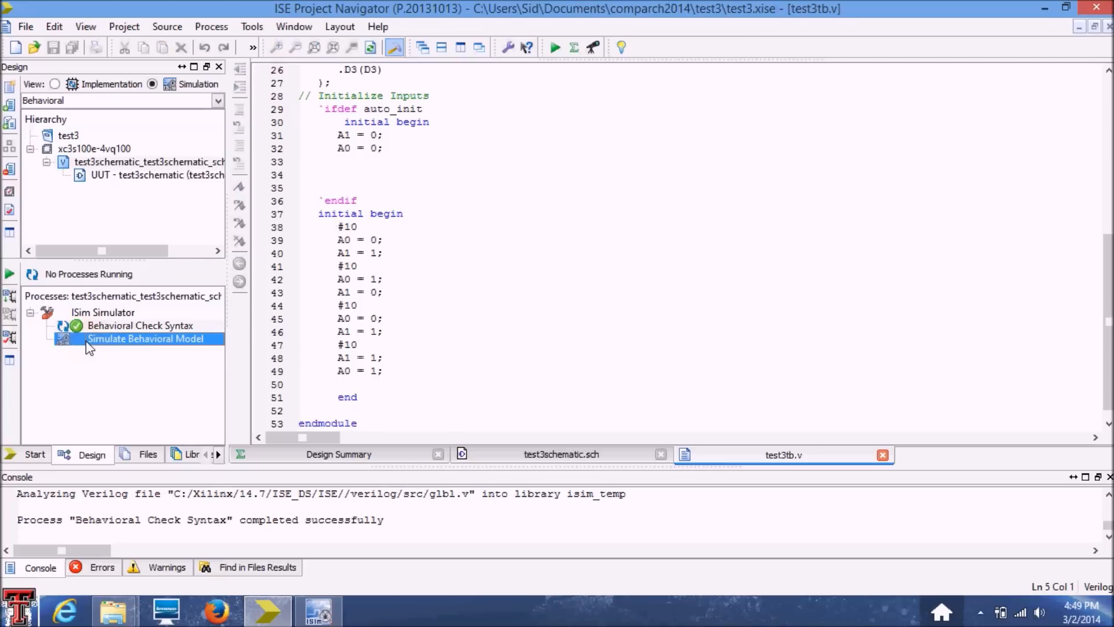
double_click(148, 339)
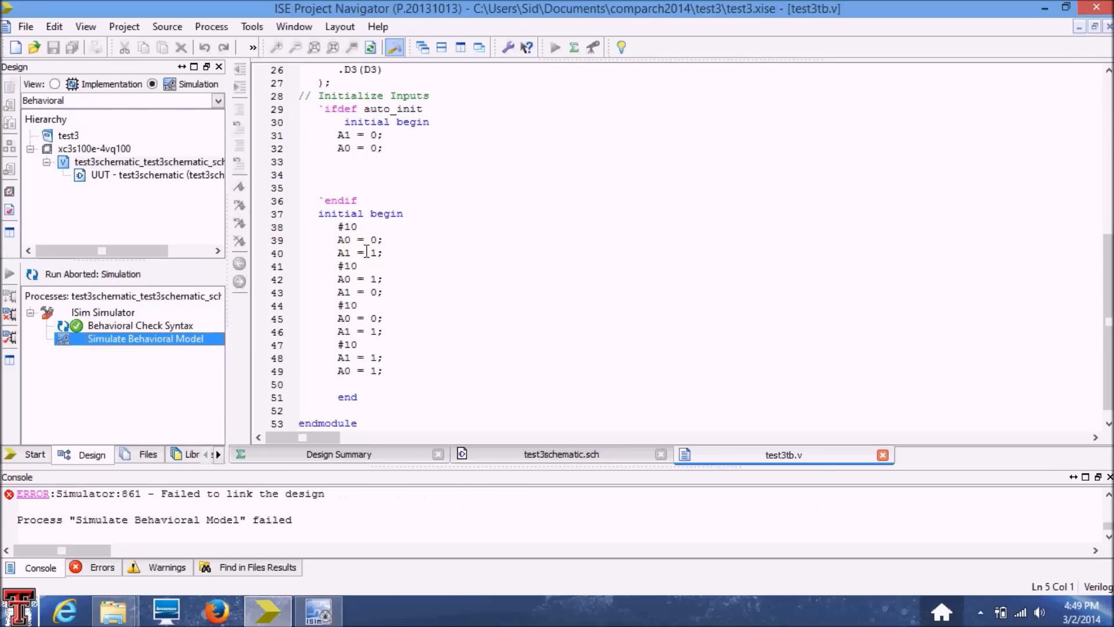
mouse_move(389, 259)
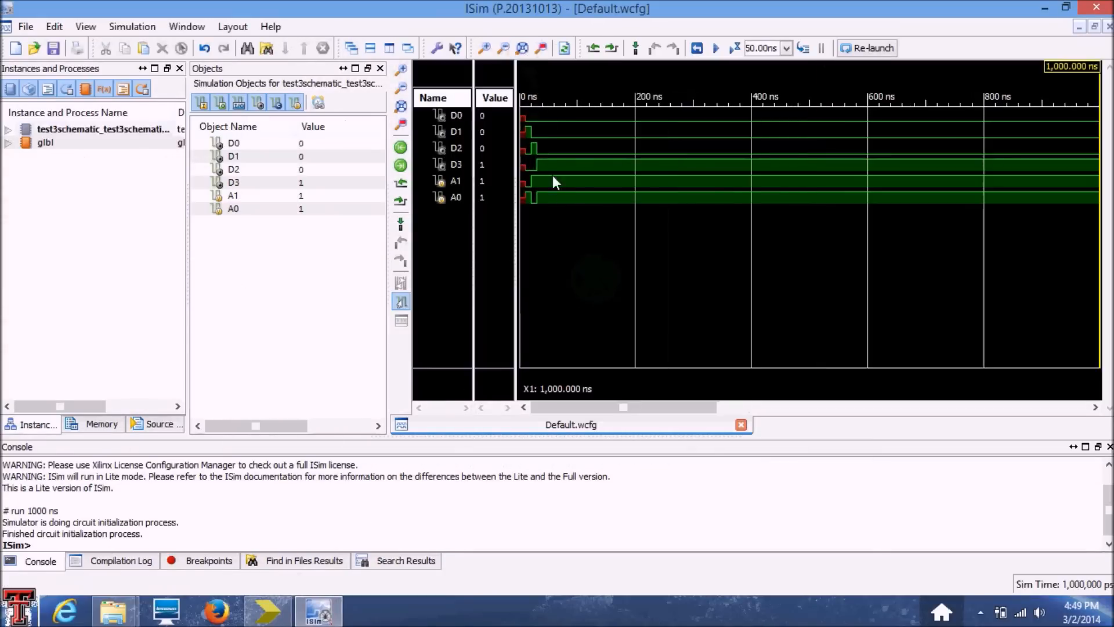
mouse_move(513, 213)
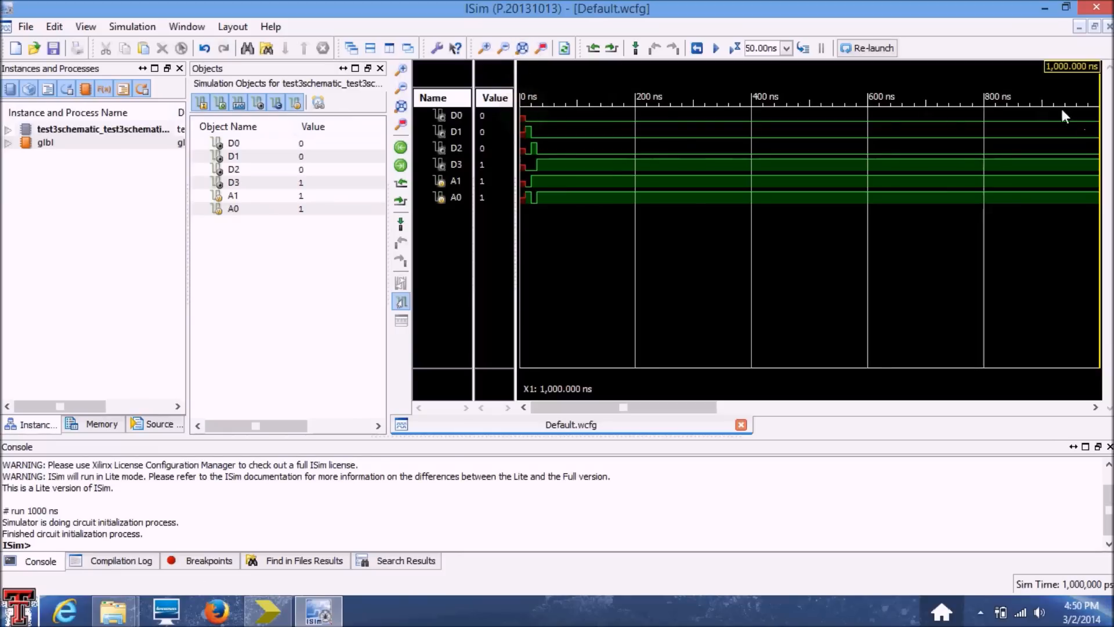
mouse_move(734, 104)
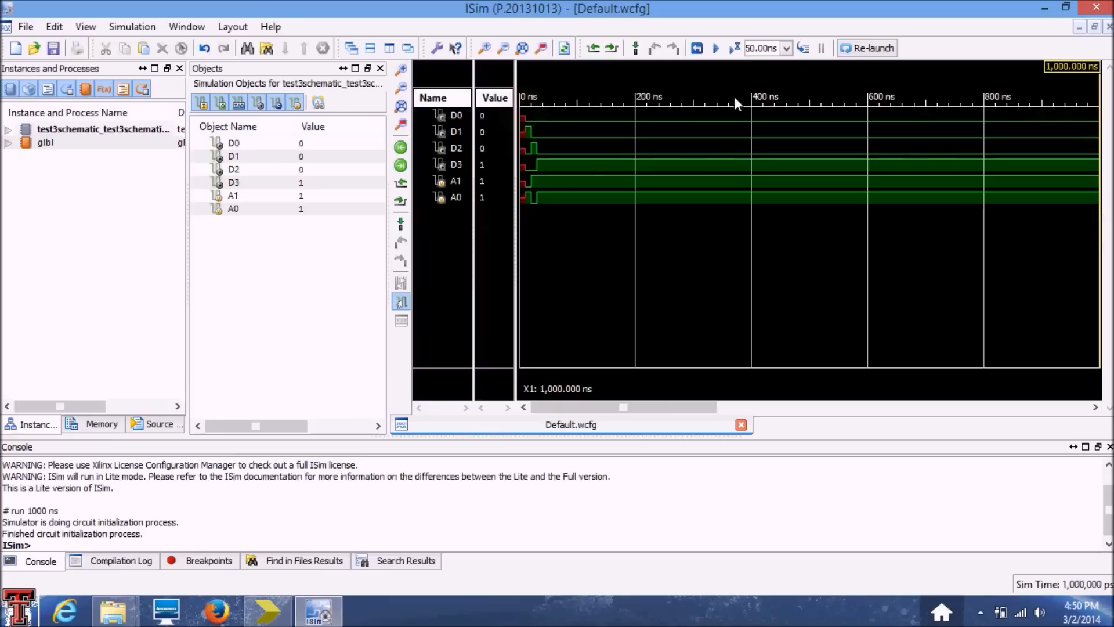
mouse_move(779, 130)
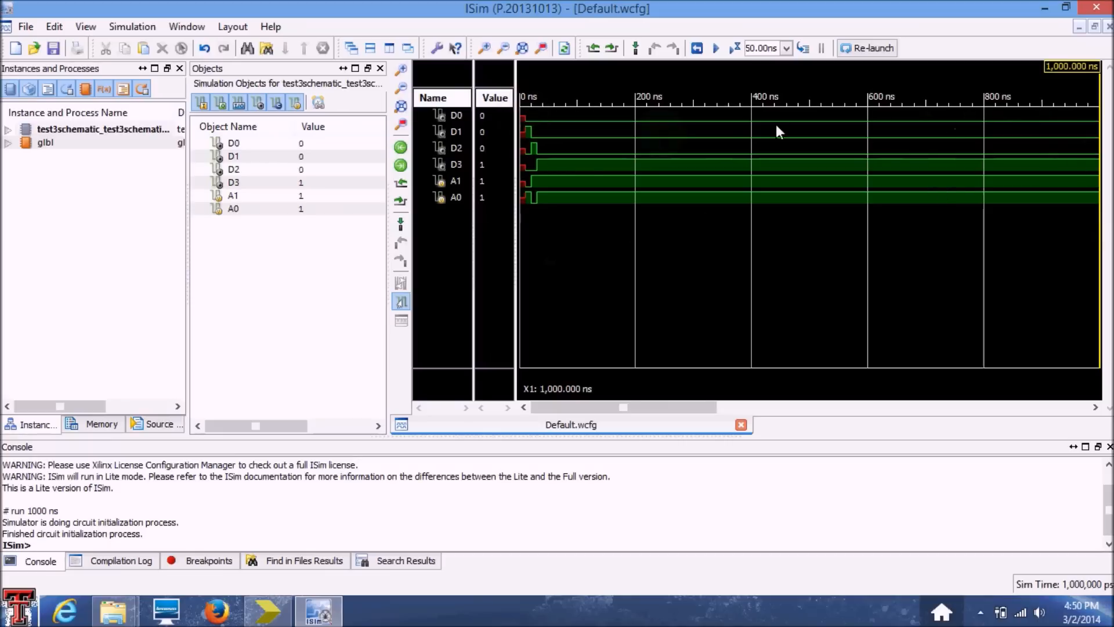
mouse_move(1074, 93)
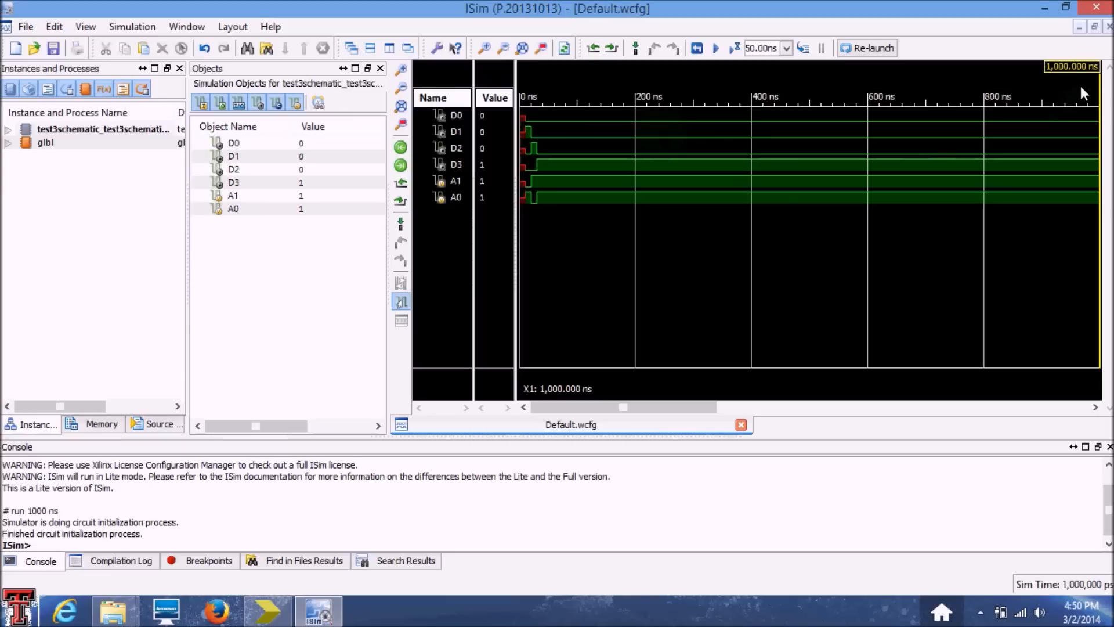
mouse_move(1065, 114)
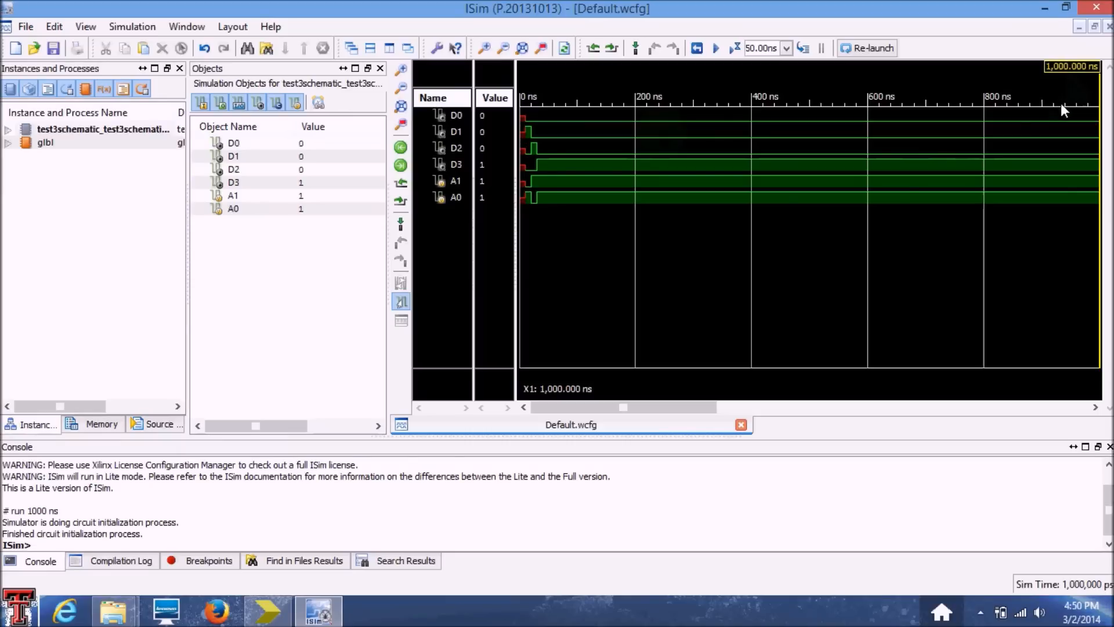
mouse_move(527, 176)
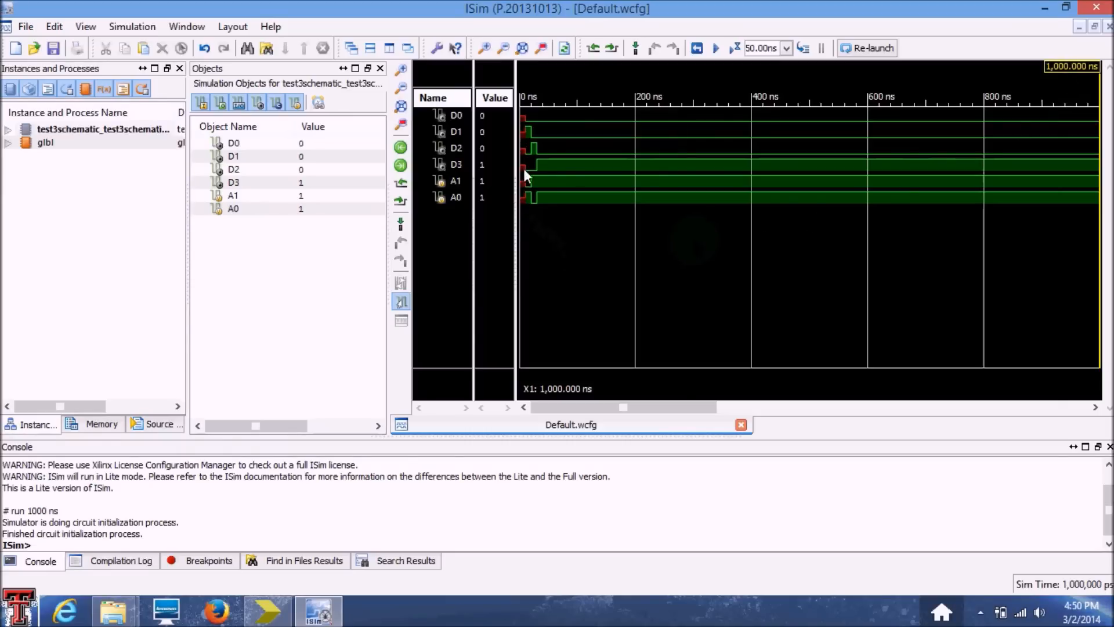
mouse_move(535, 222)
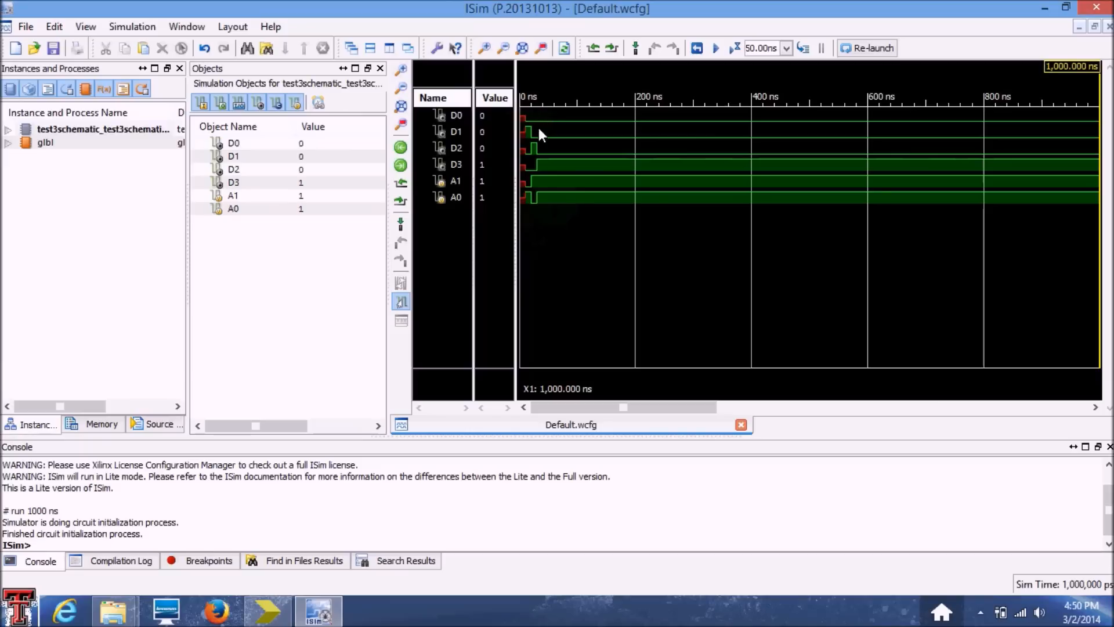
mouse_move(531, 111)
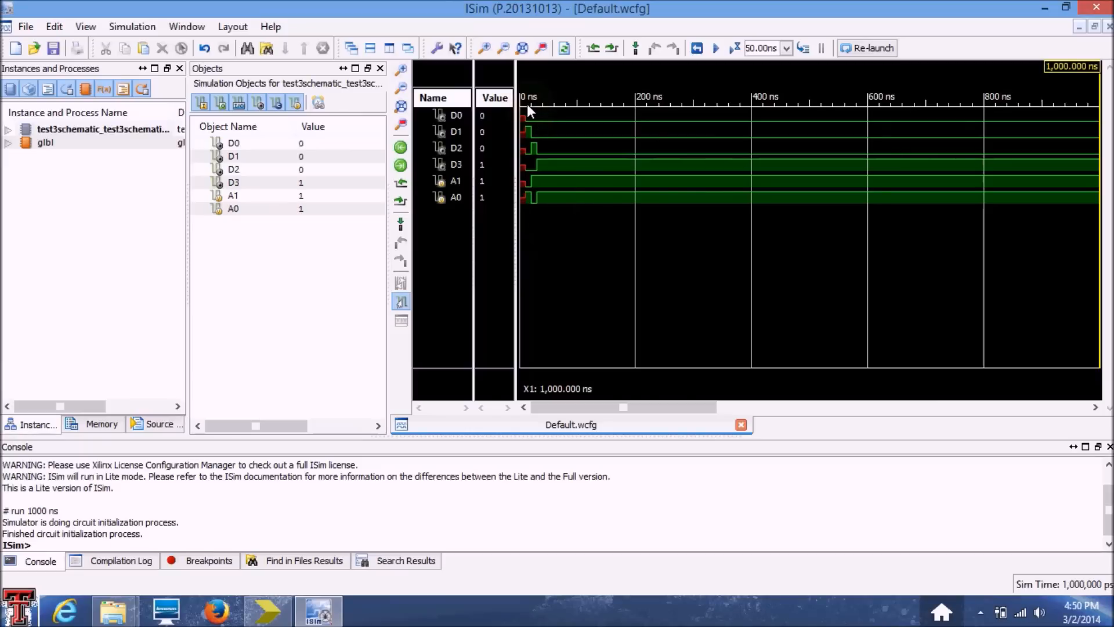
- Close the ISim window showing the 1000 ns D0–D3, A1, A0 waveforms
click(266, 606)
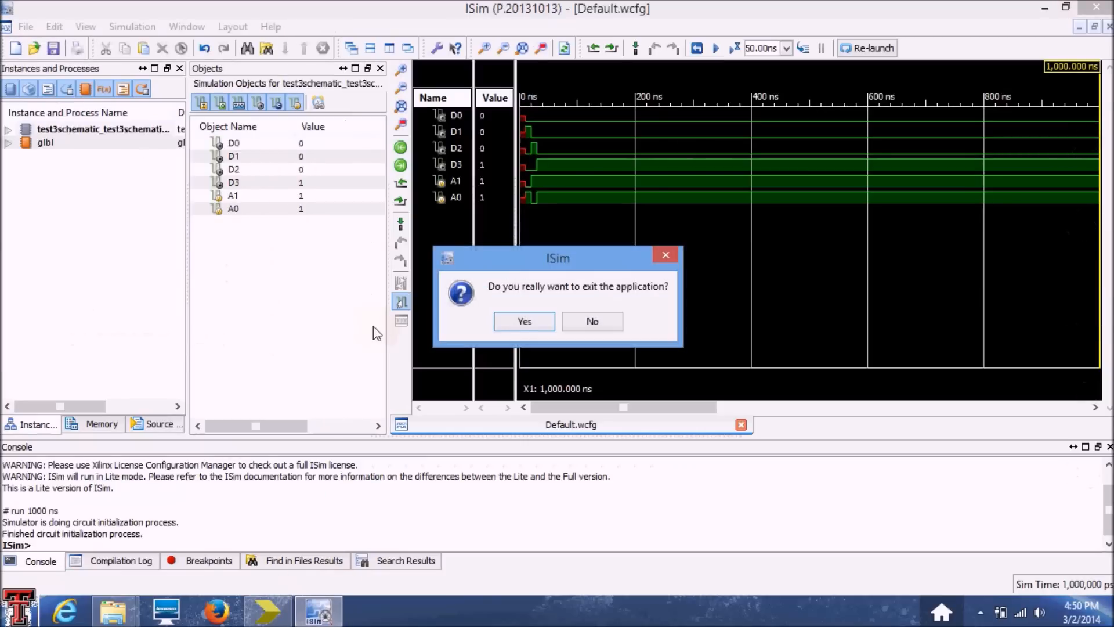
- Exit ISim and set Simulate Behavioral Model's Simulation Run Time to 100 ns
click(524, 322)
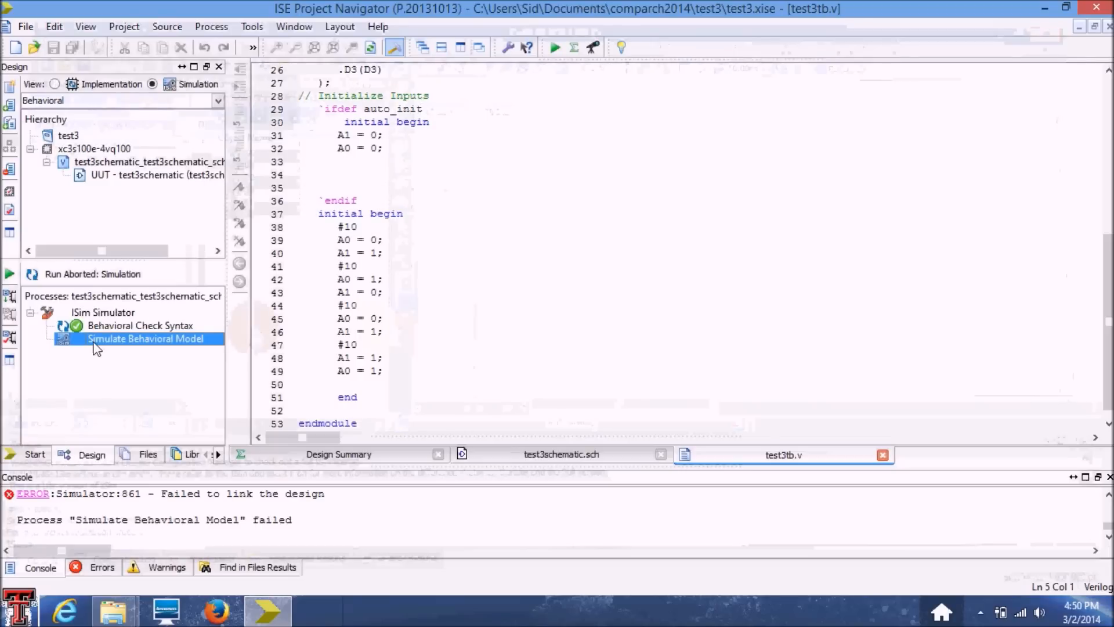
right_click(148, 338)
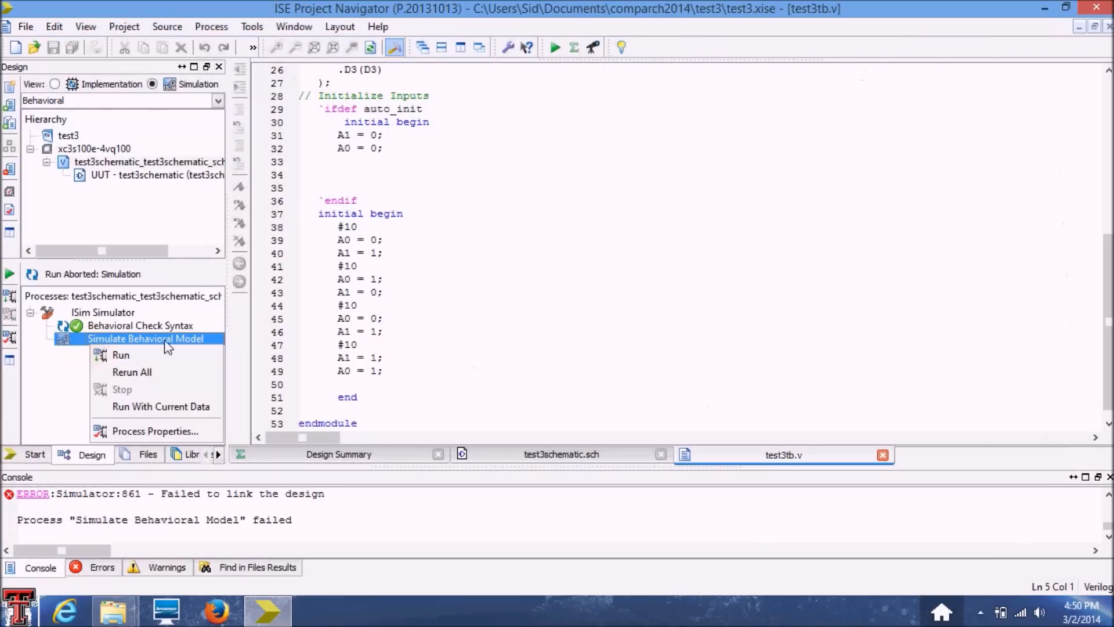
mouse_move(153, 431)
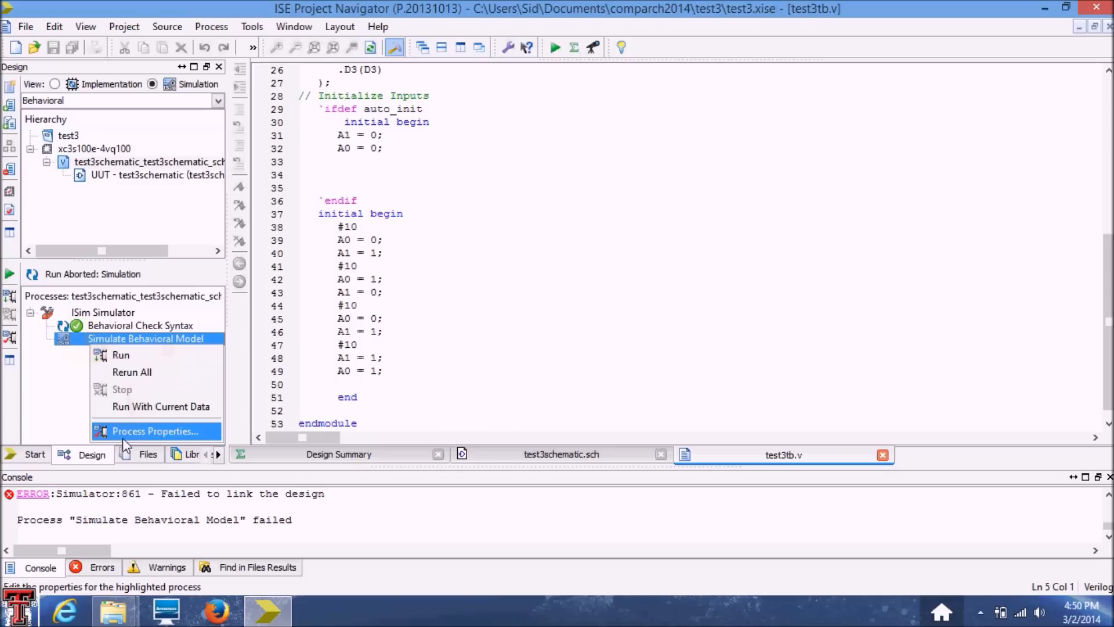
click(155, 431)
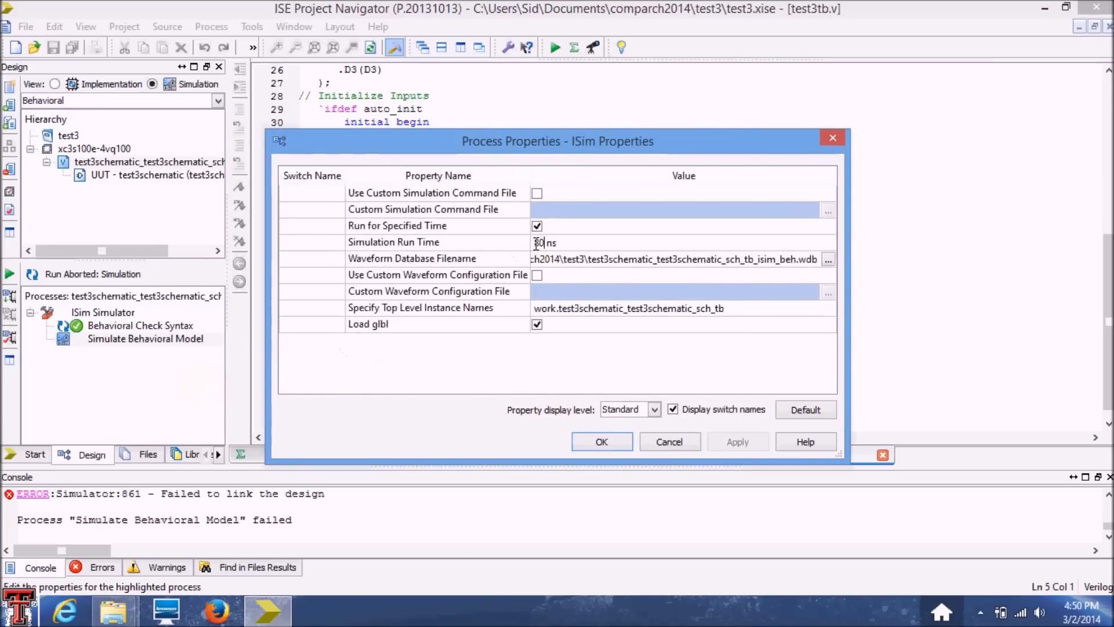
text(80)
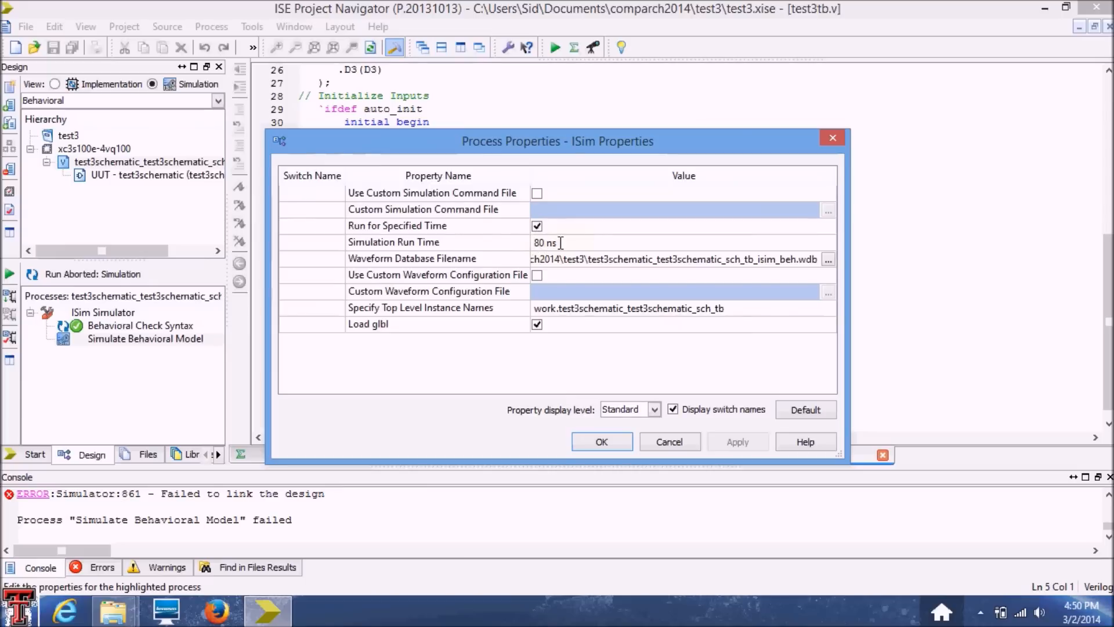
mouse_move(667, 217)
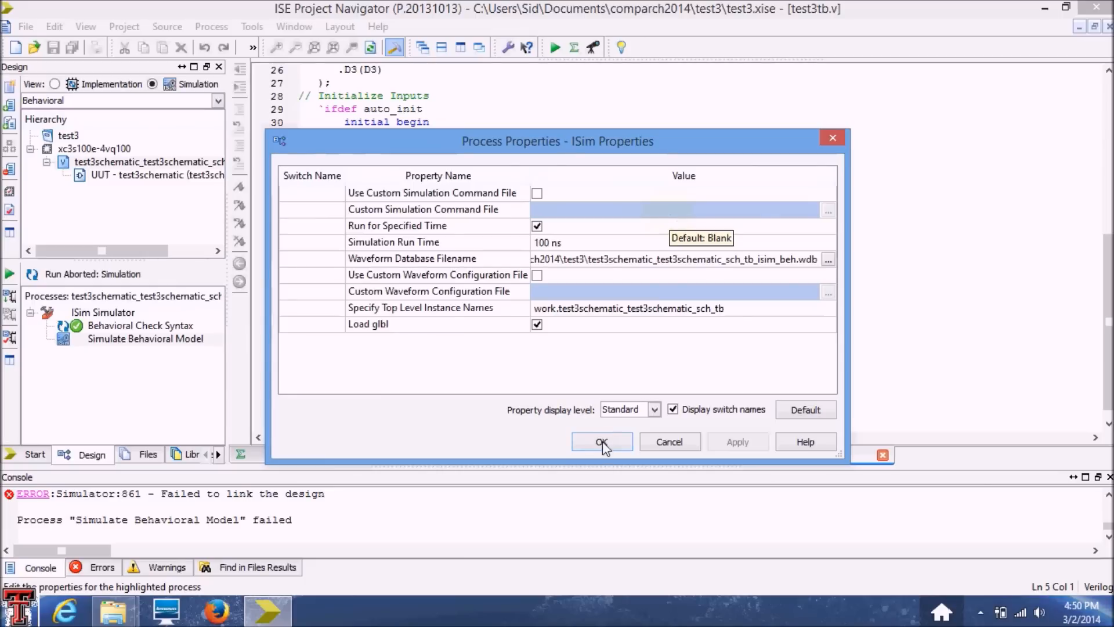
click(602, 441)
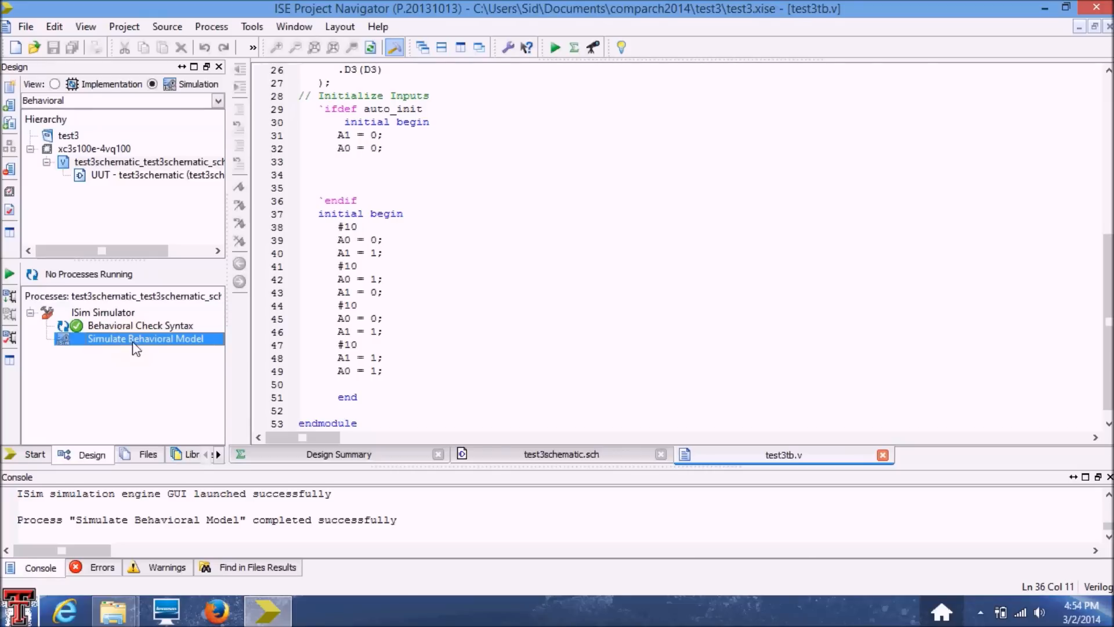
mouse_move(287, 365)
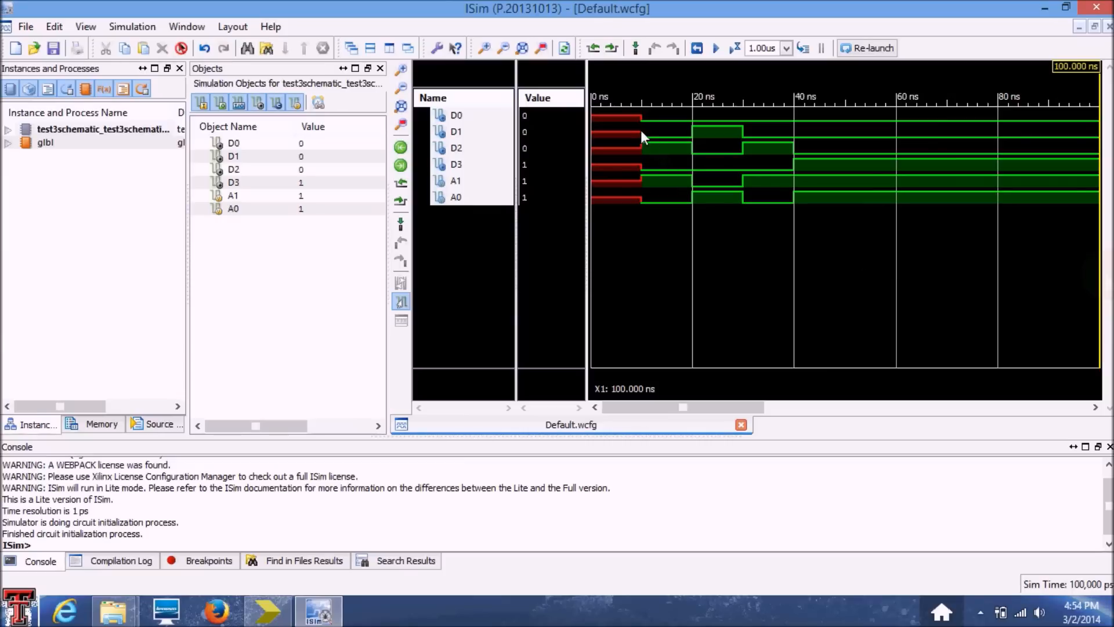
mouse_move(670, 141)
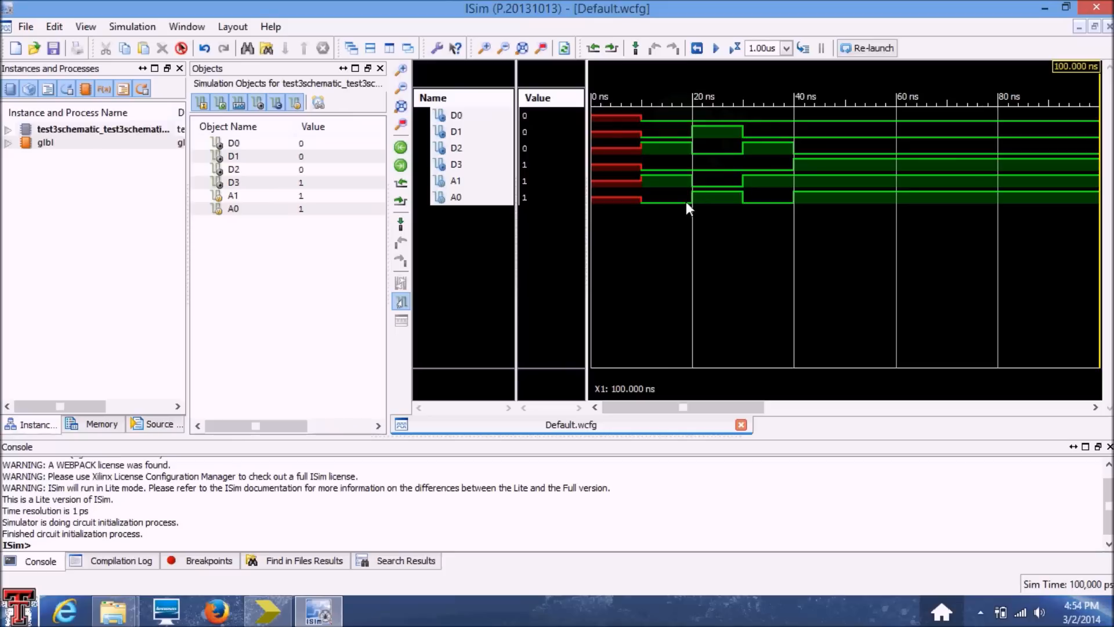
mouse_move(675, 221)
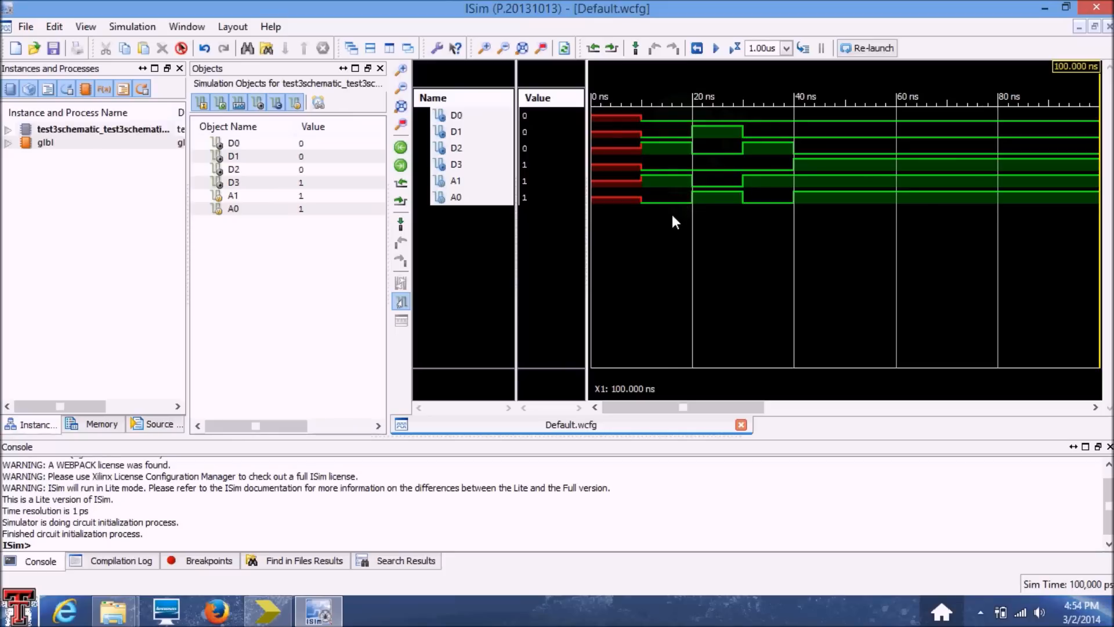
mouse_move(629, 133)
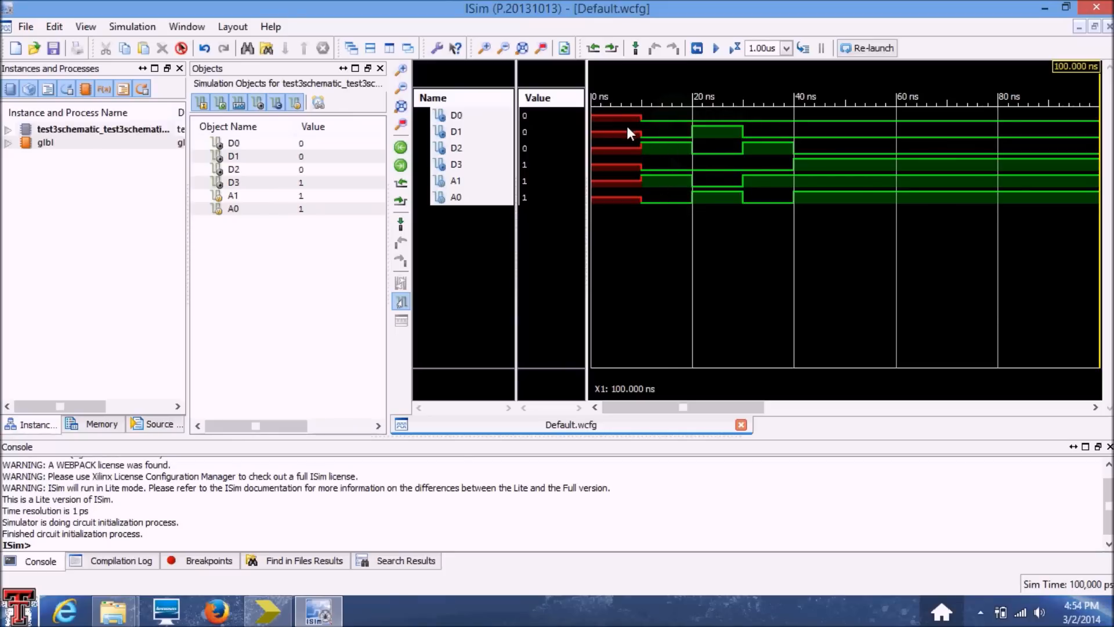
mouse_move(640, 212)
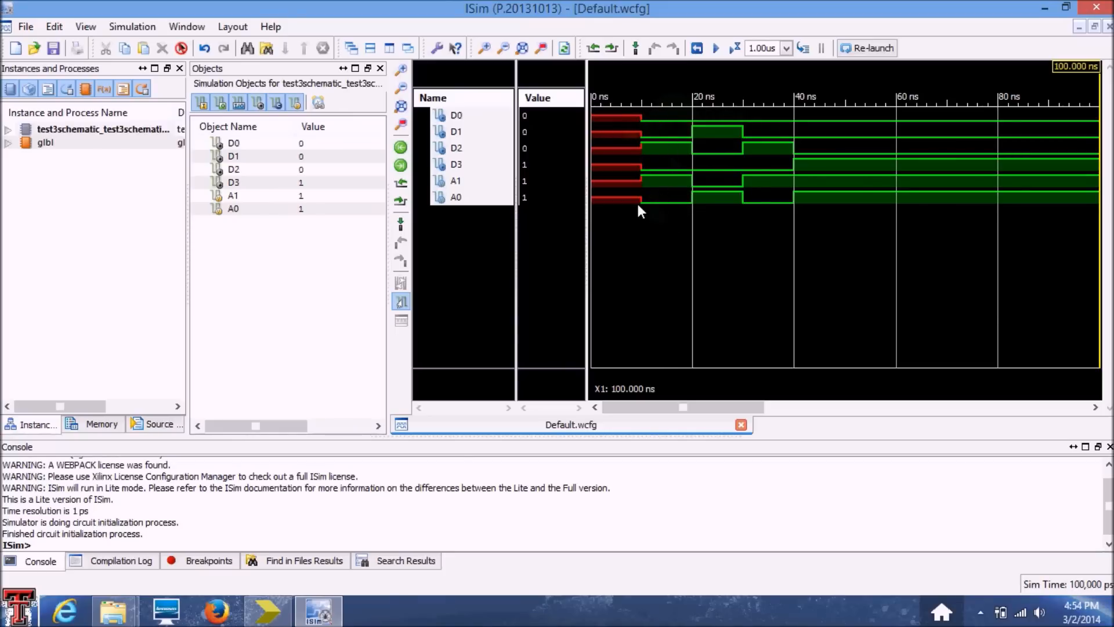
- Place a time marker near 38.264 ns to read A1=1, A0=0, D2=1
click(650, 182)
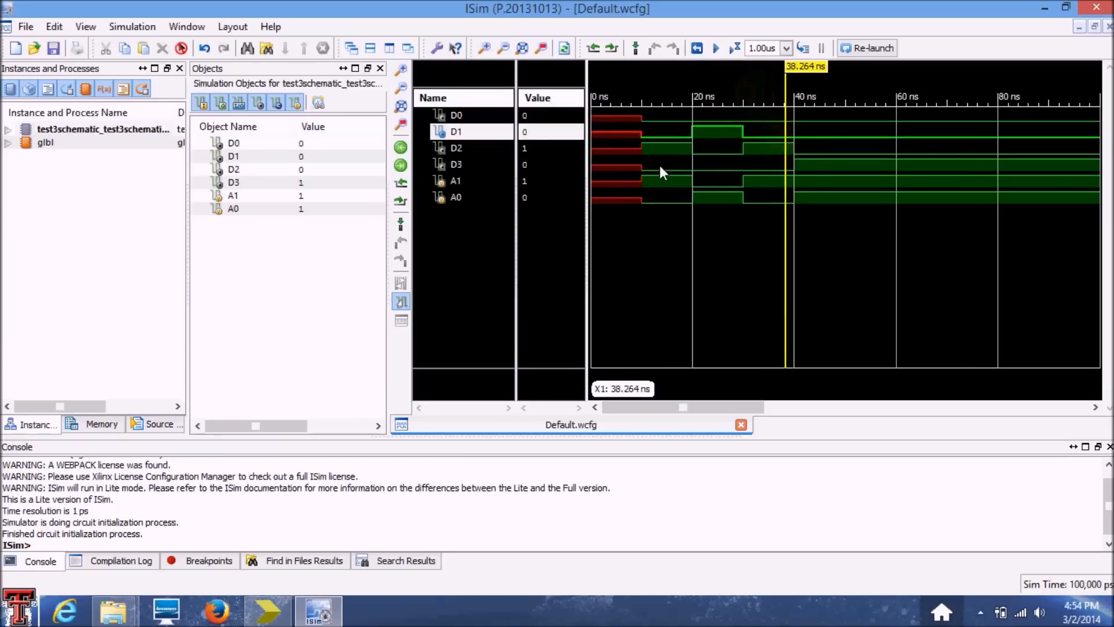
mouse_move(539, 209)
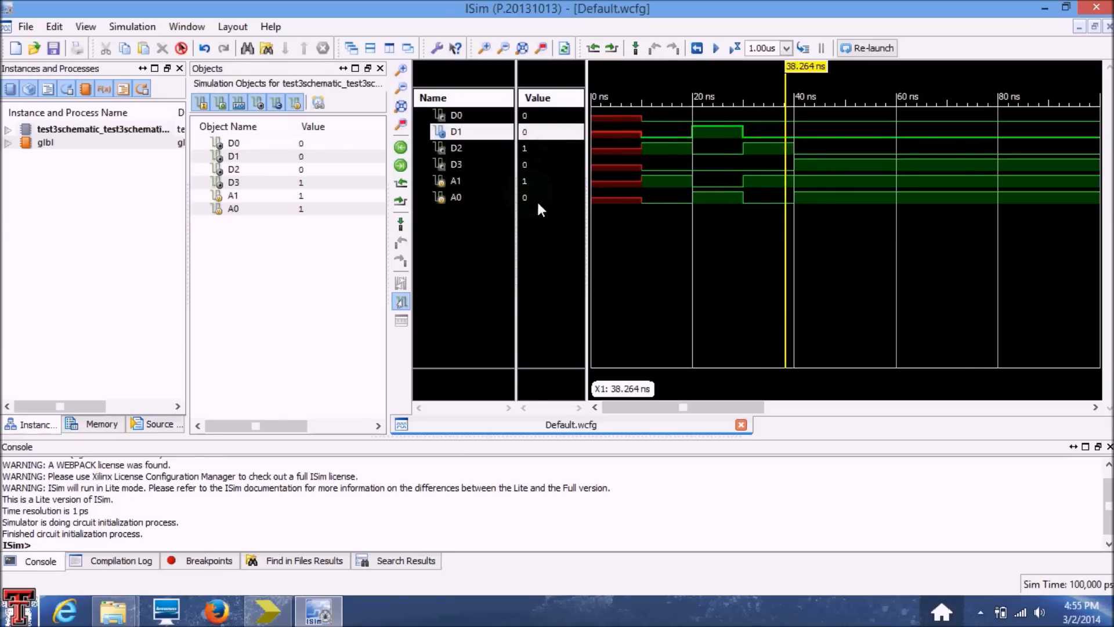
mouse_move(669, 237)
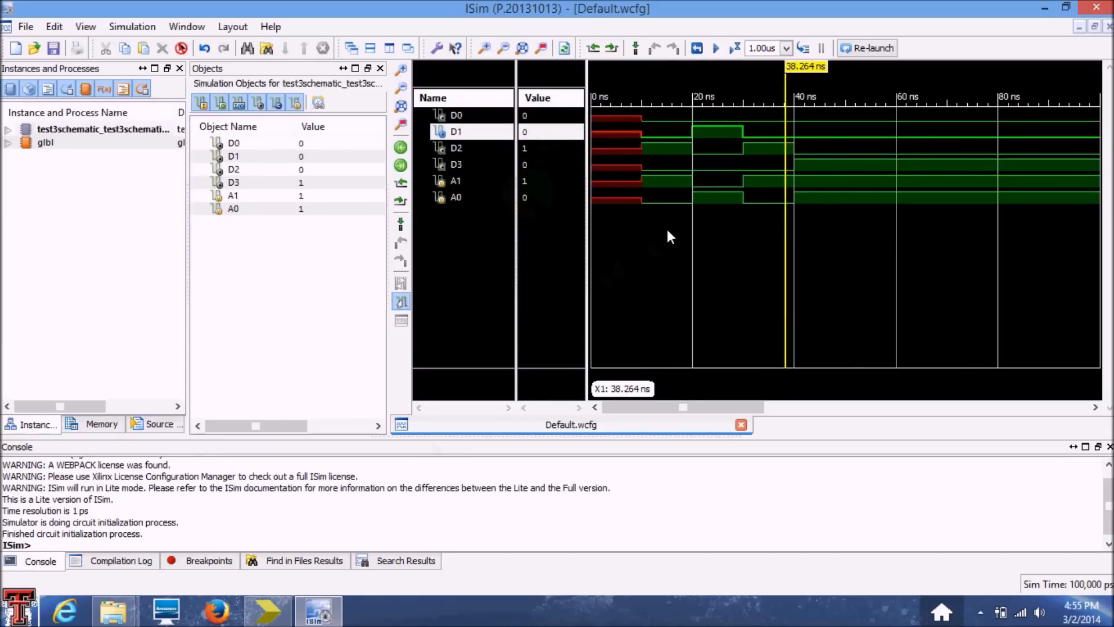
mouse_move(776, 222)
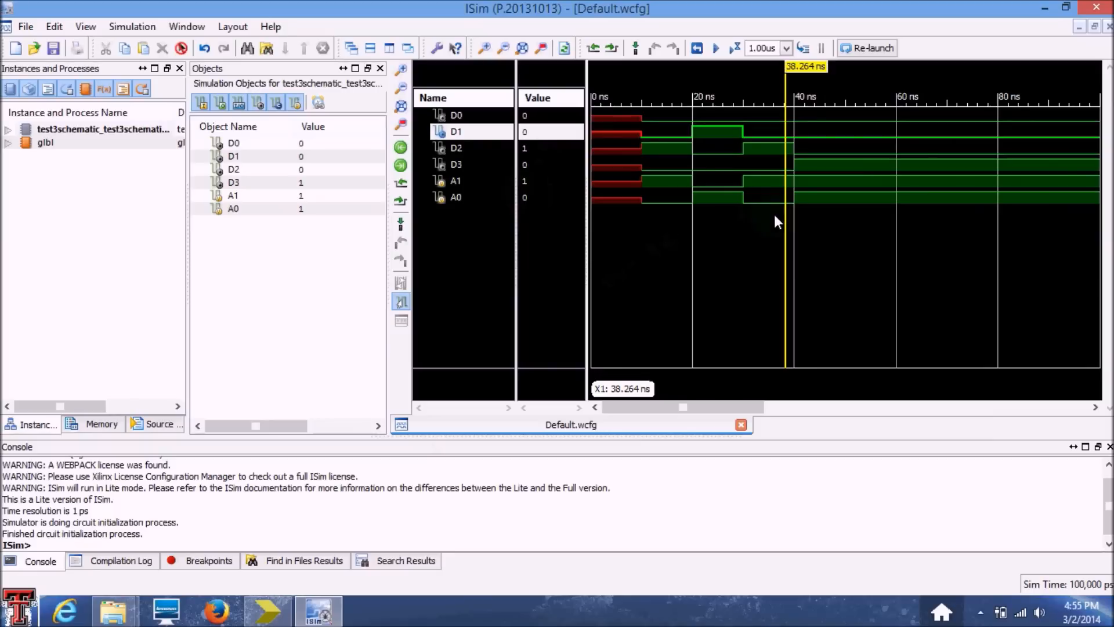
click(799, 231)
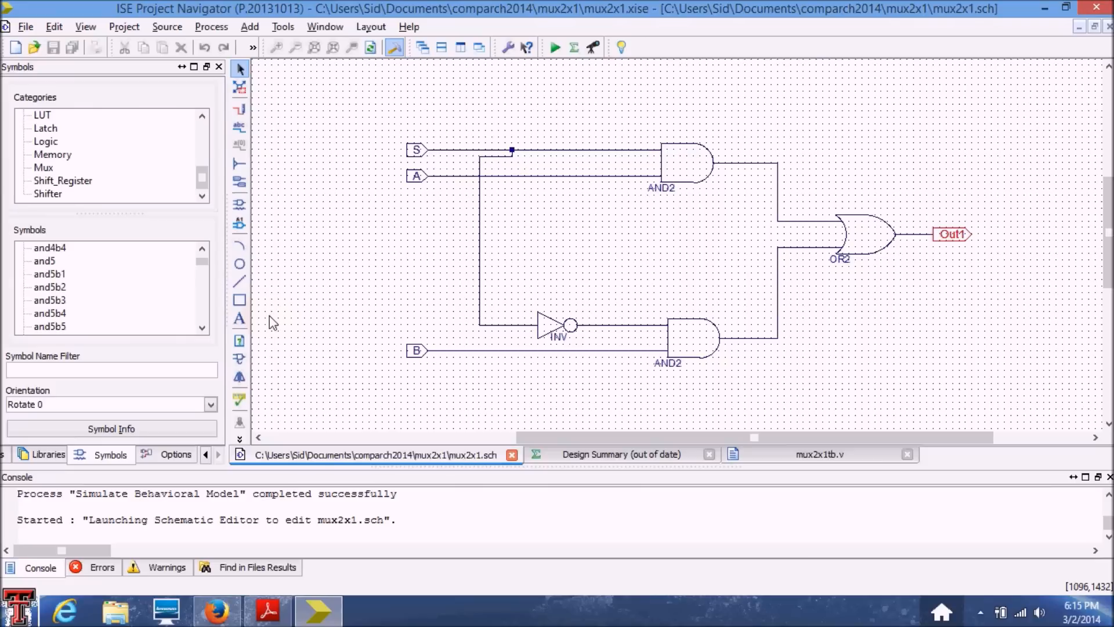
mouse_move(320, 308)
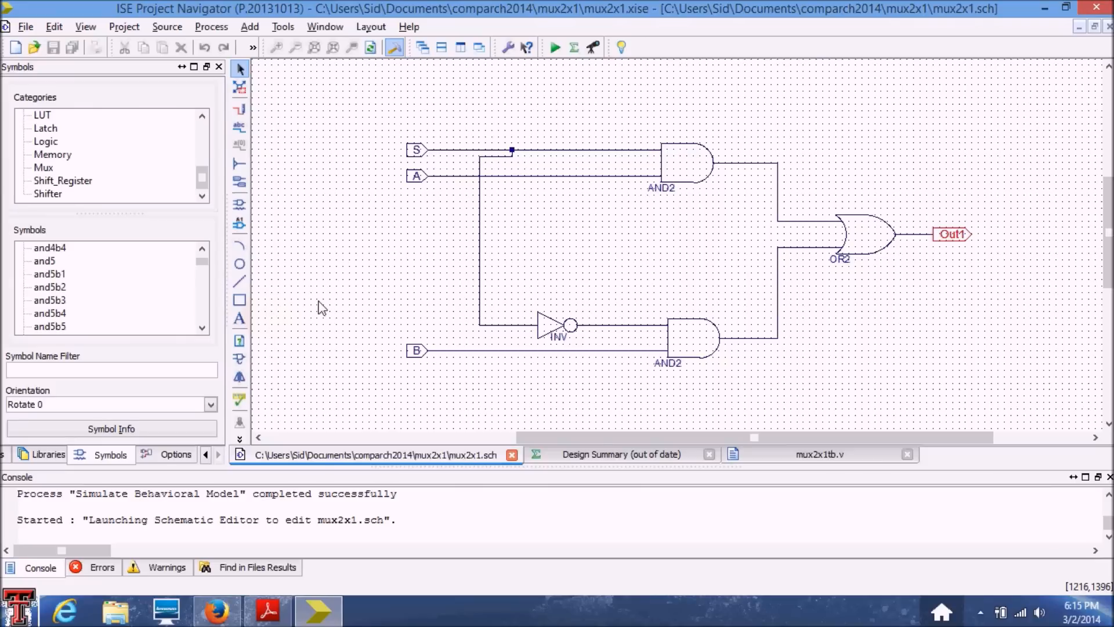
mouse_move(344, 278)
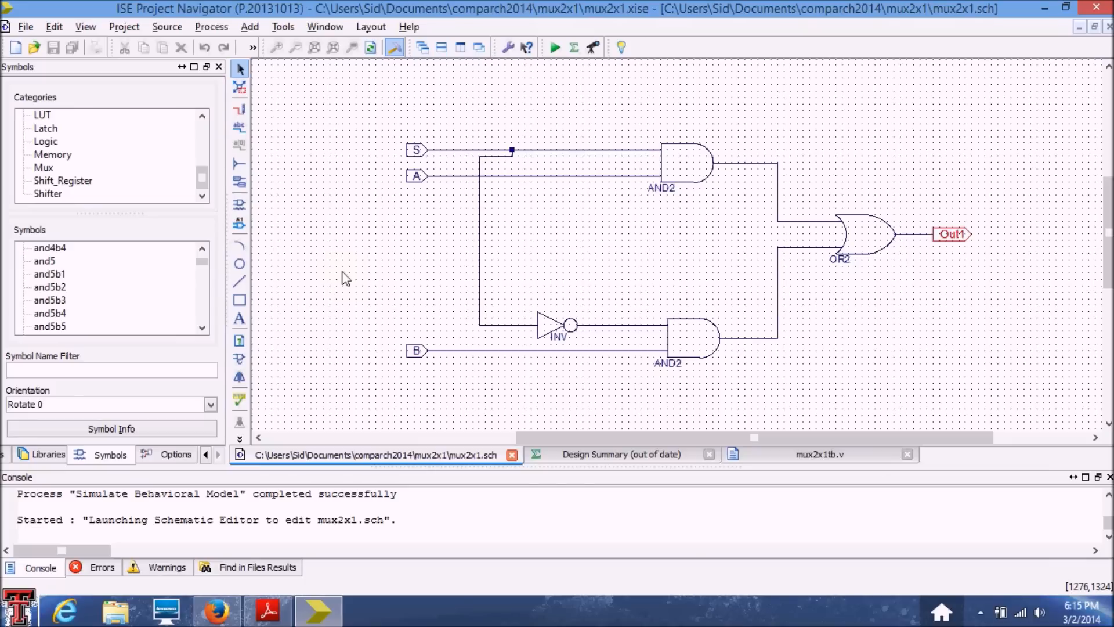
mouse_move(365, 177)
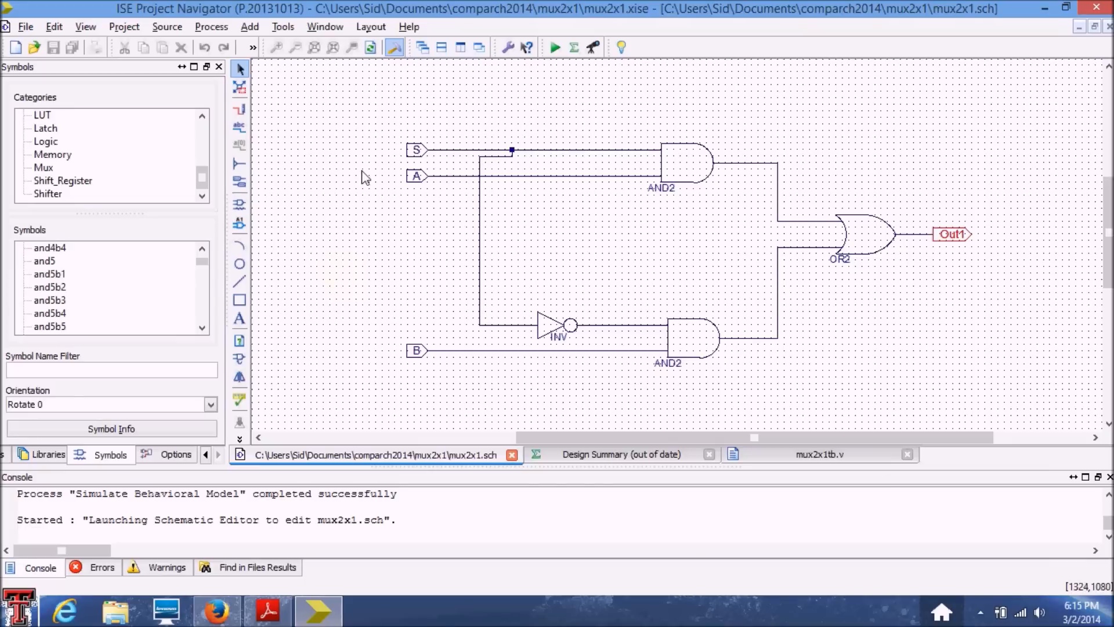
mouse_move(886, 321)
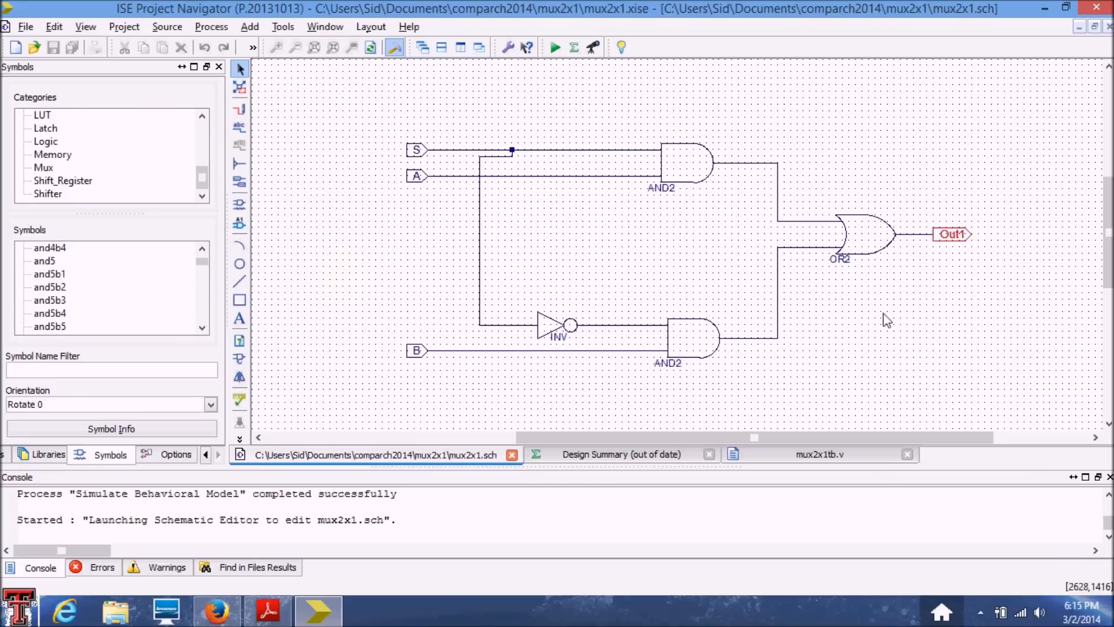
mouse_move(409, 387)
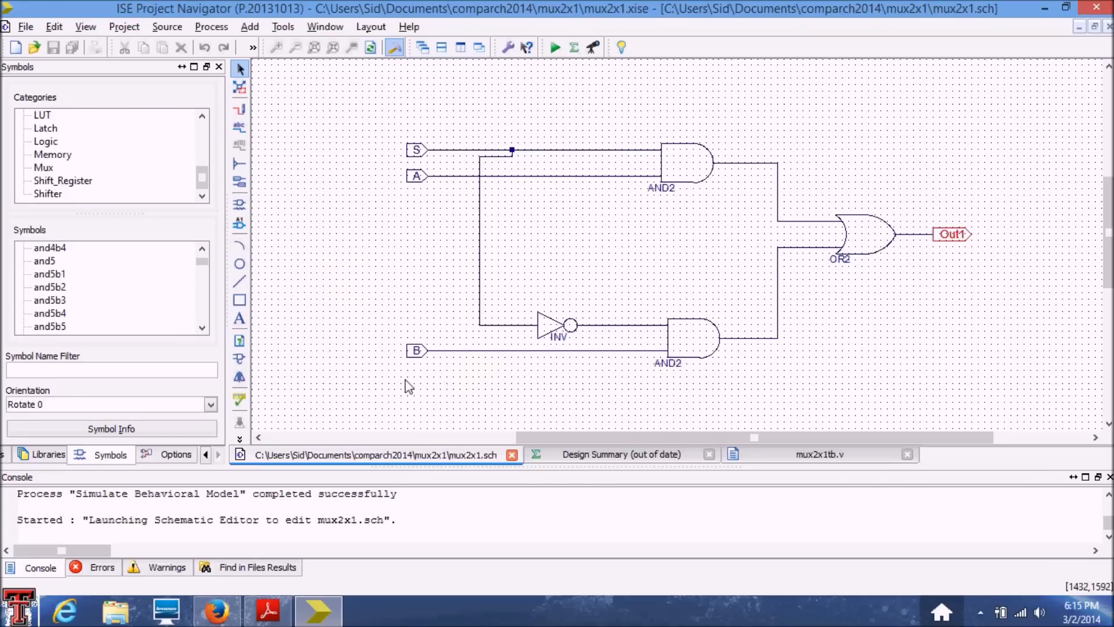
mouse_move(402, 379)
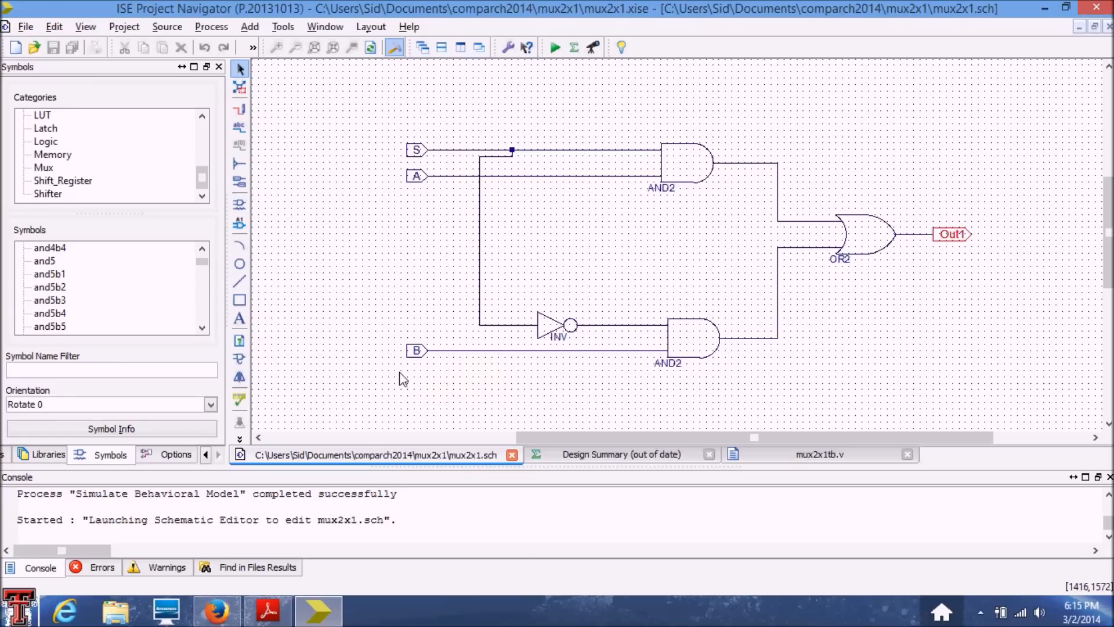
mouse_move(416, 162)
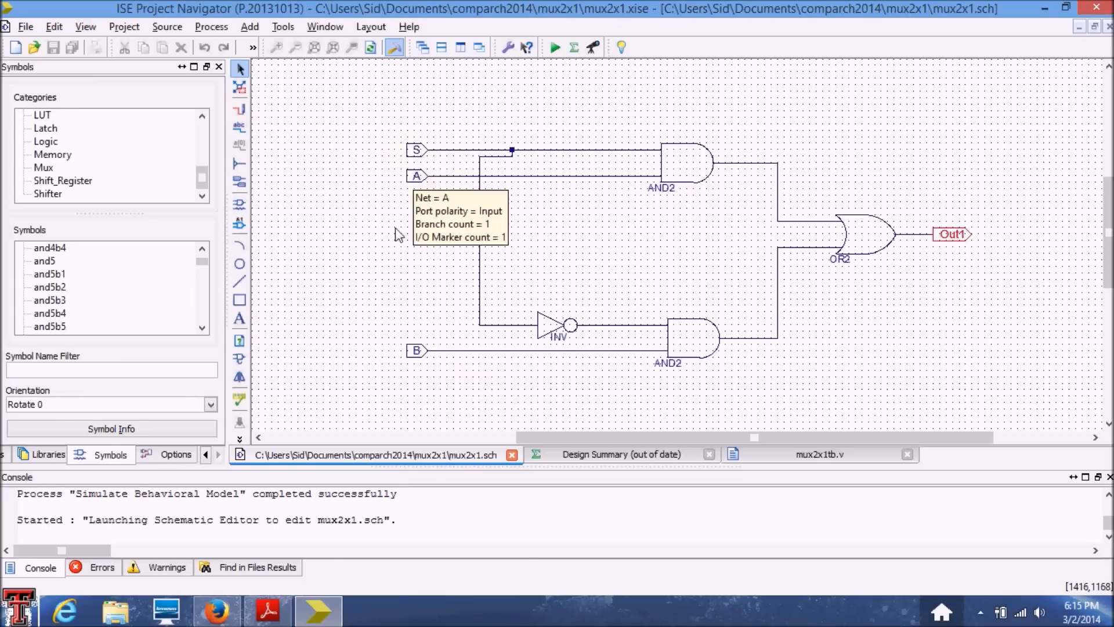
mouse_move(1022, 243)
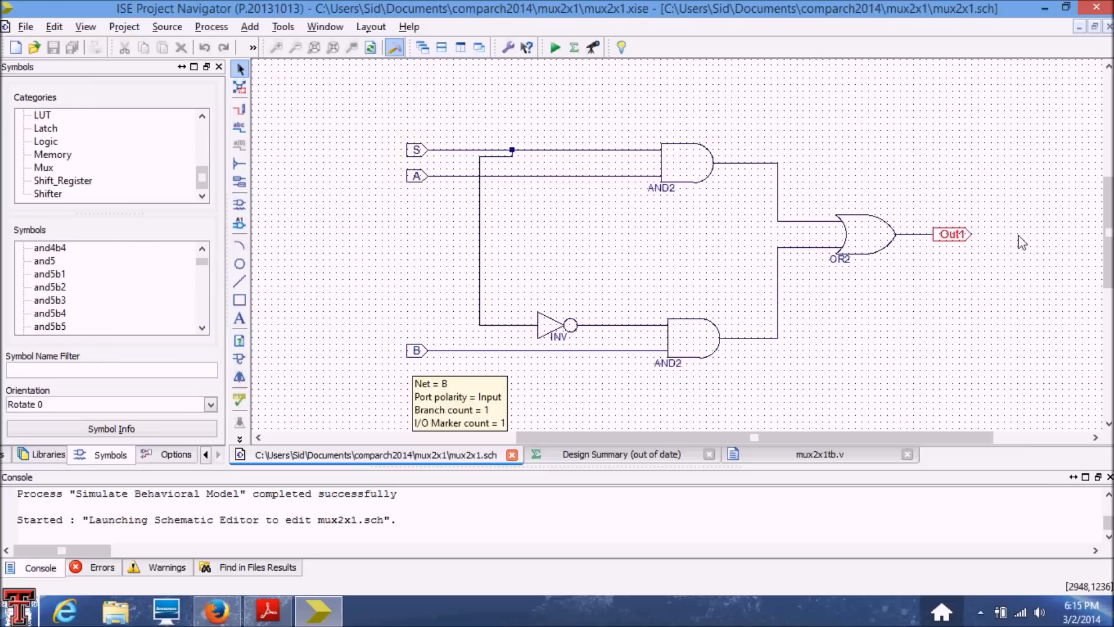
mouse_move(483, 339)
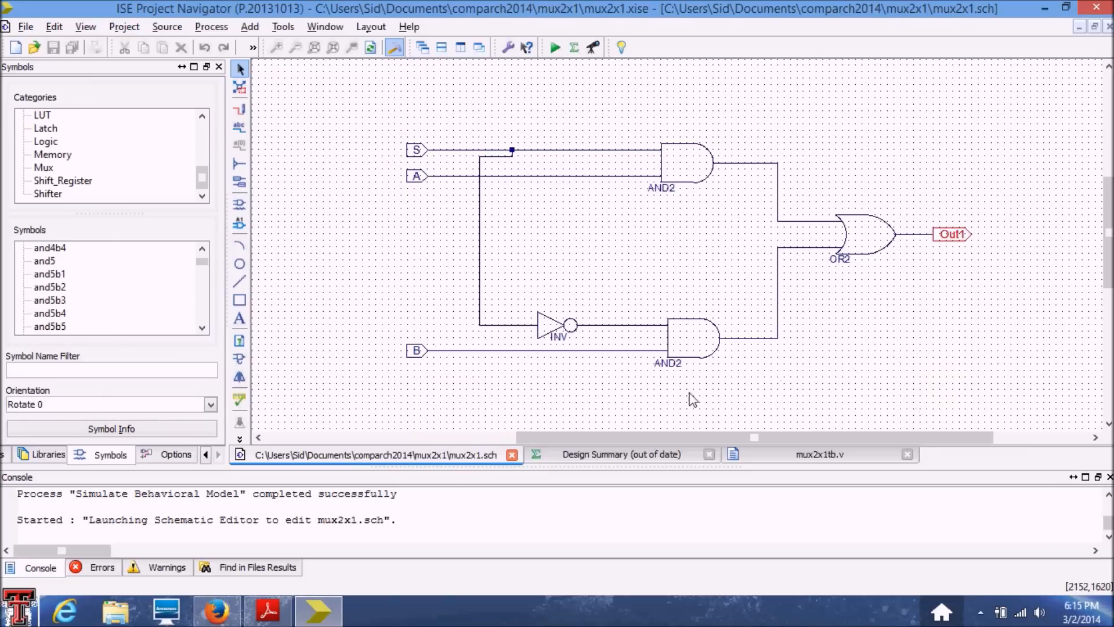
mouse_move(701, 366)
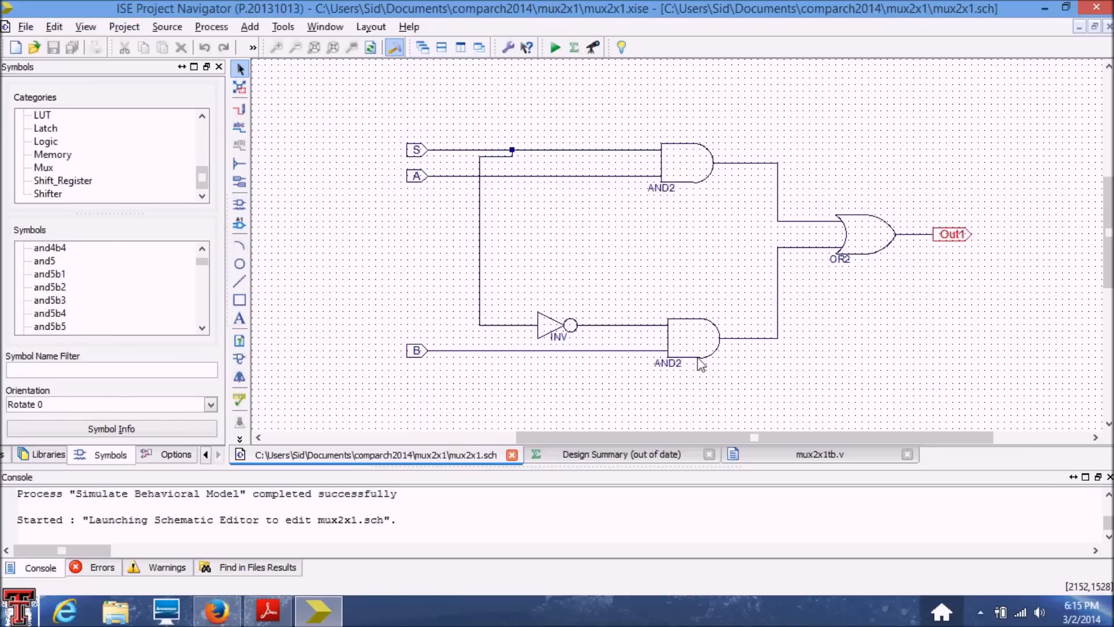
mouse_move(893, 268)
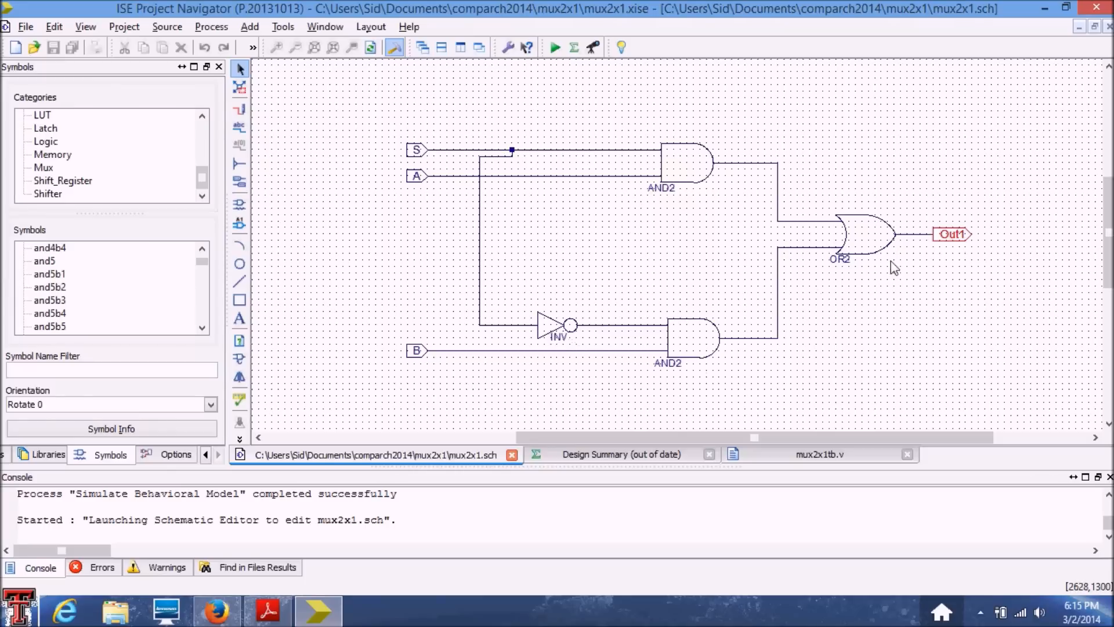
mouse_move(849, 299)
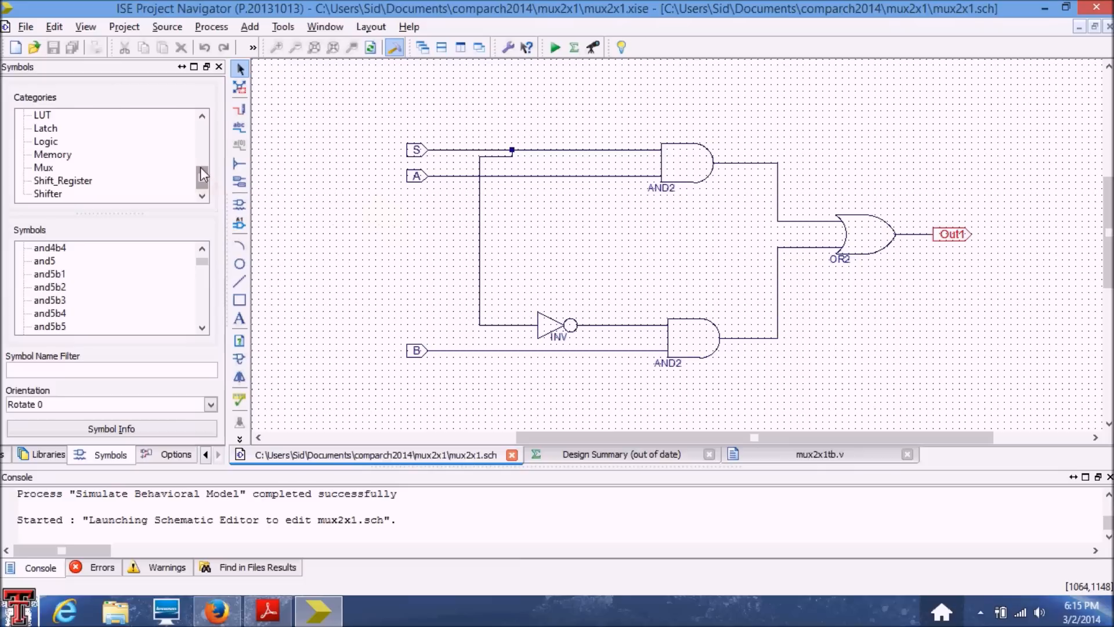
mouse_move(651, 55)
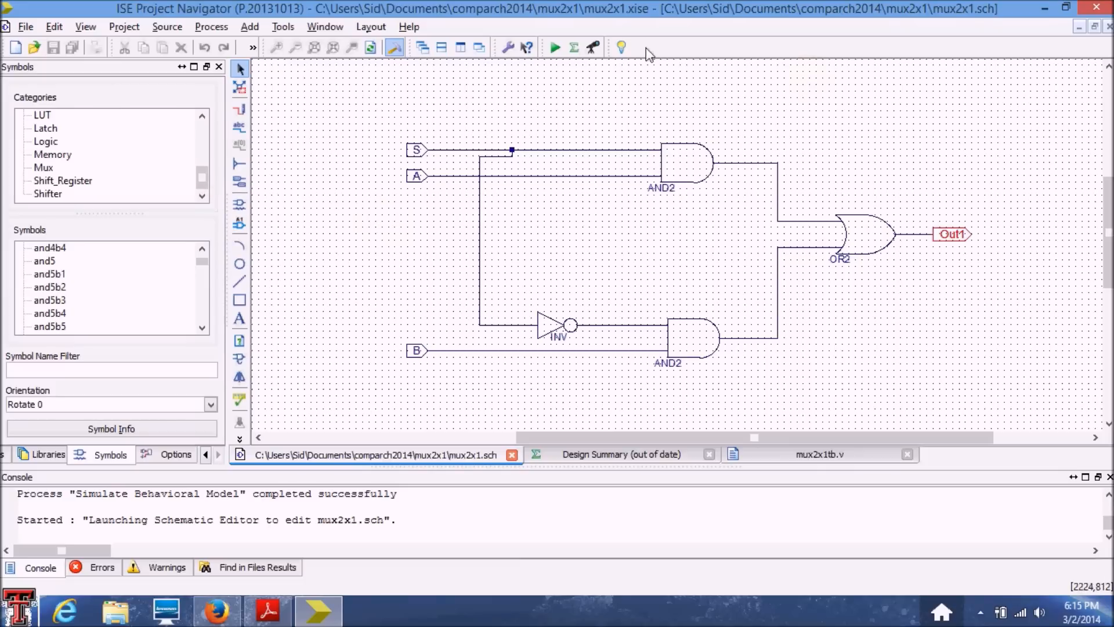
- Select mux2x1.sch in the Design hierarchy and switch to Simulation mode
click(39, 454)
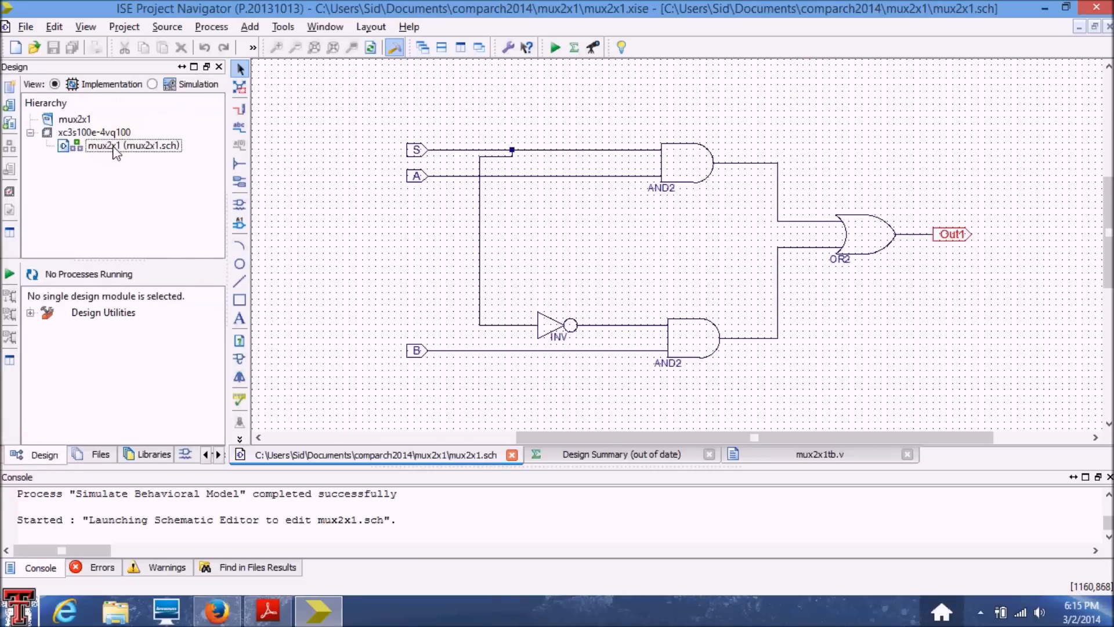
click(122, 145)
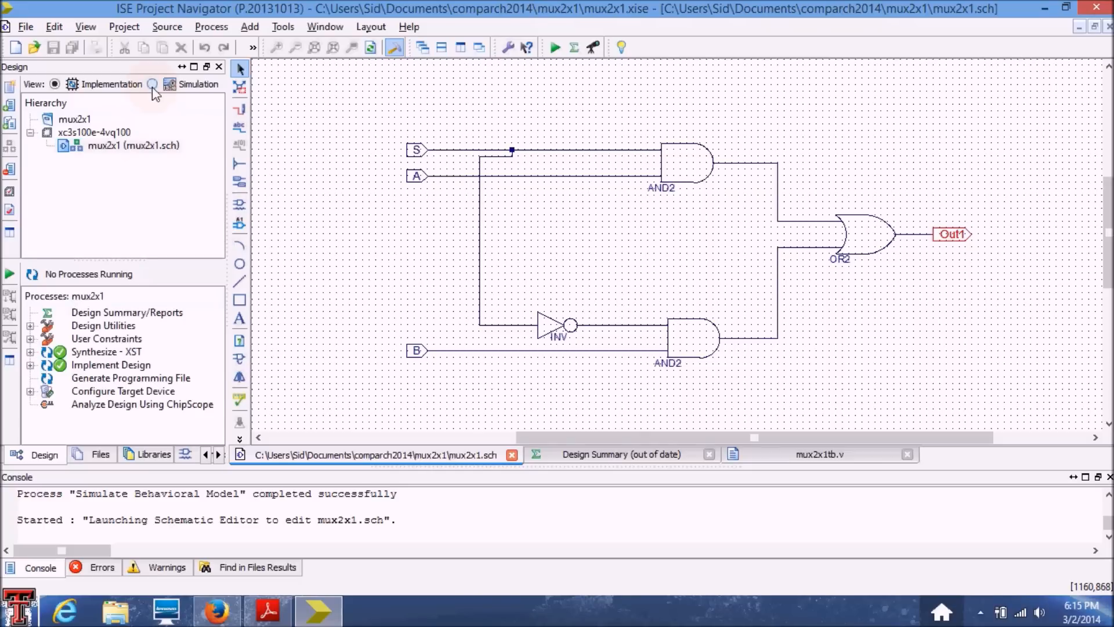
click(152, 84)
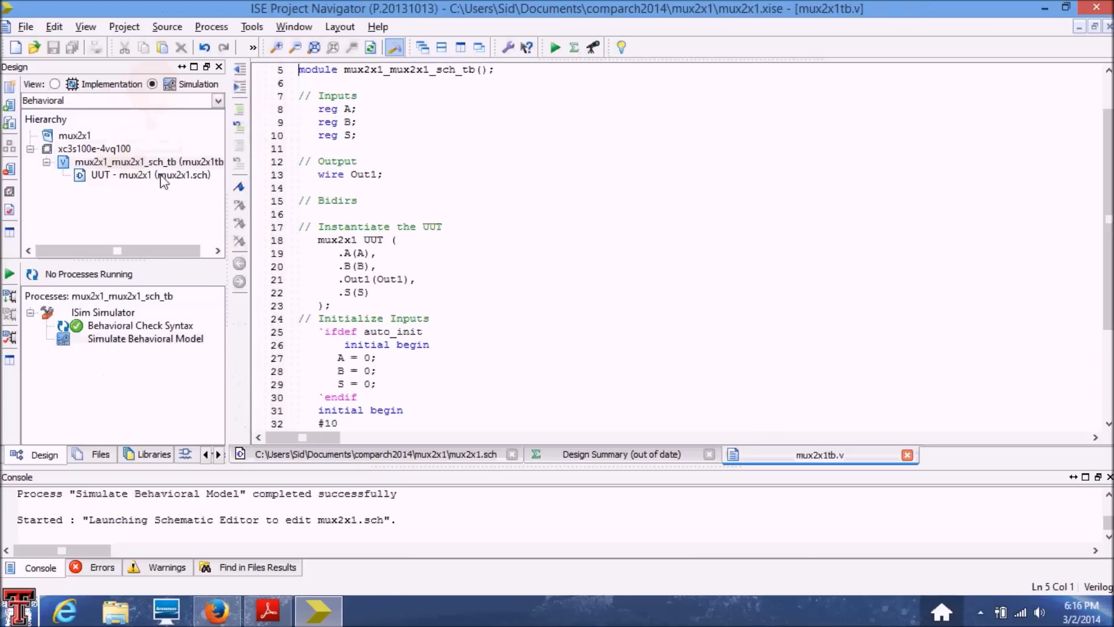
- Scroll the mux2x1 testbench and run its Simulate Behavioral Model process
scroll(down, 3)
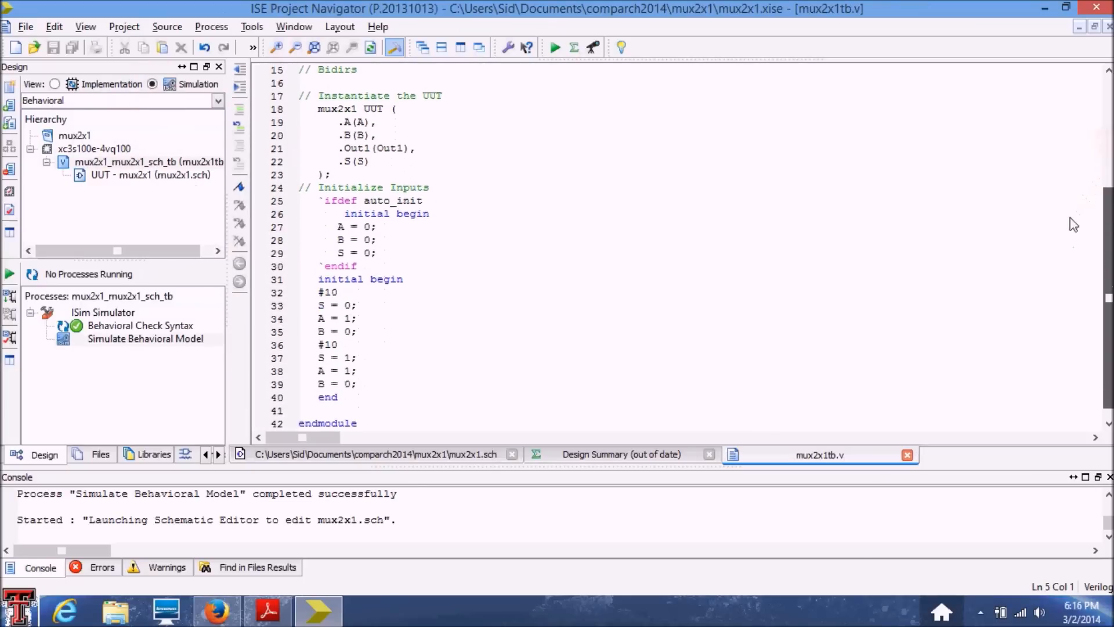
scroll(down, 3)
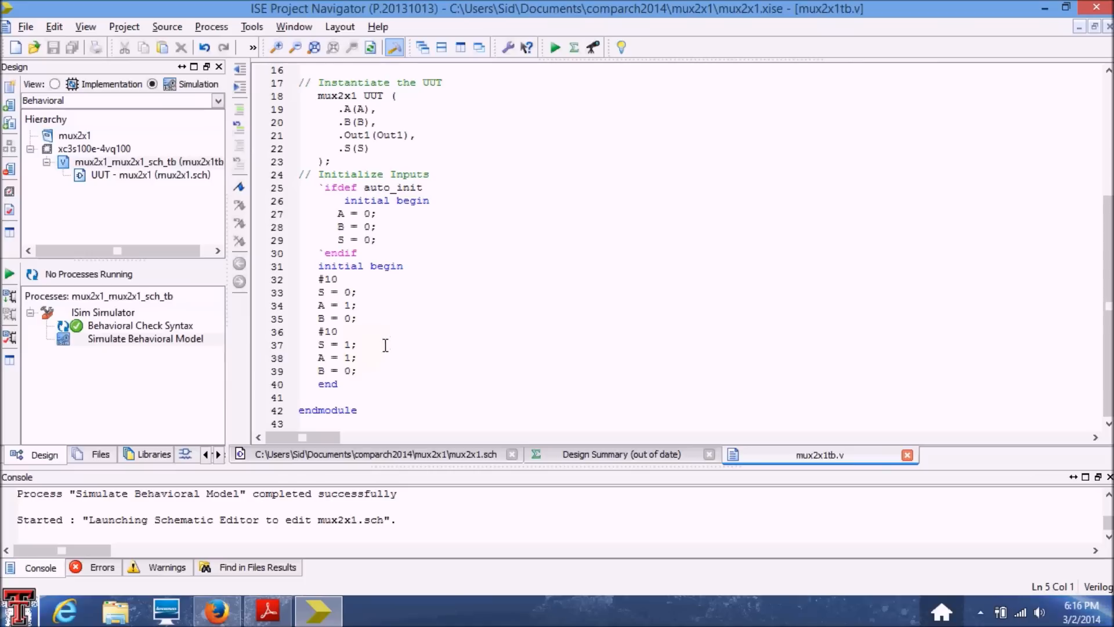
mouse_move(364, 305)
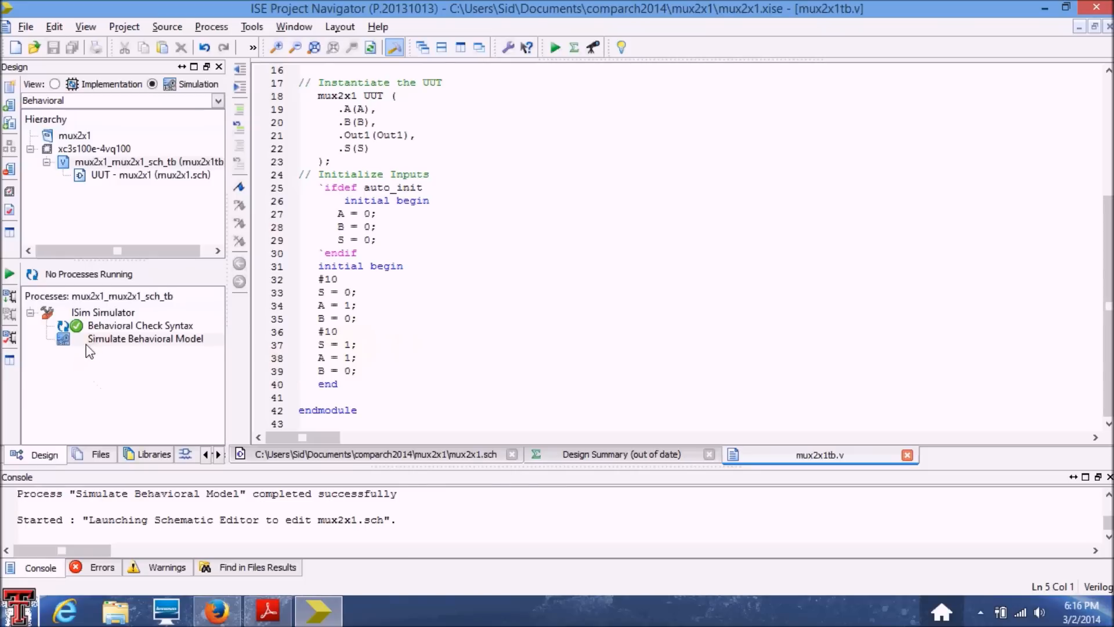
click(145, 339)
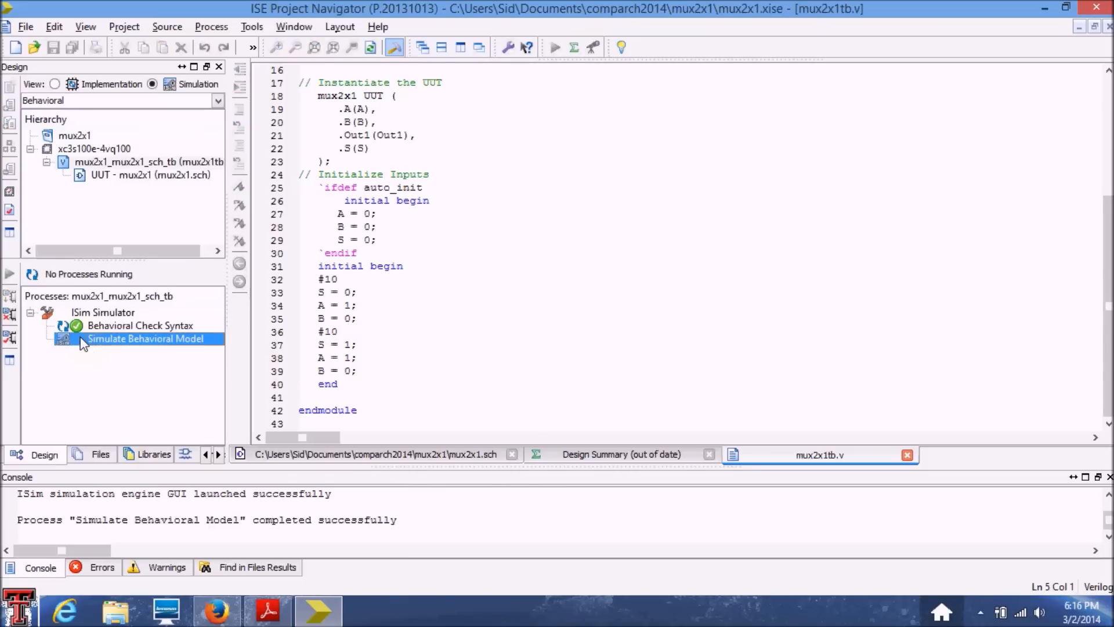
double_click(149, 339)
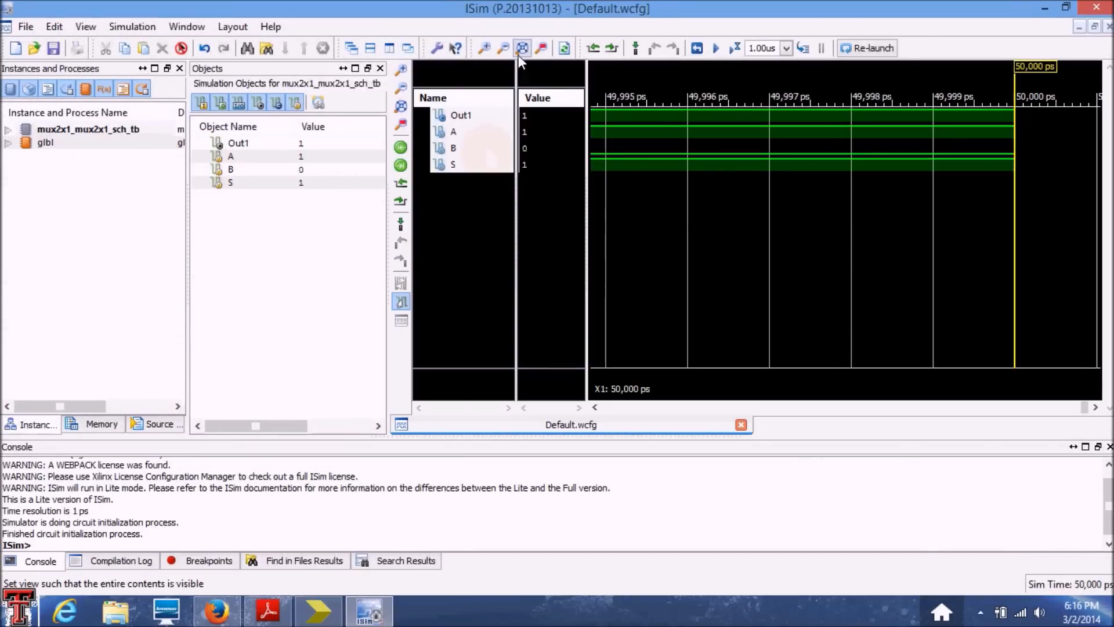
- Fit the 0–50 ns timeline in ISim and move the marker to about 22.9 ns, where Out1=1
click(523, 46)
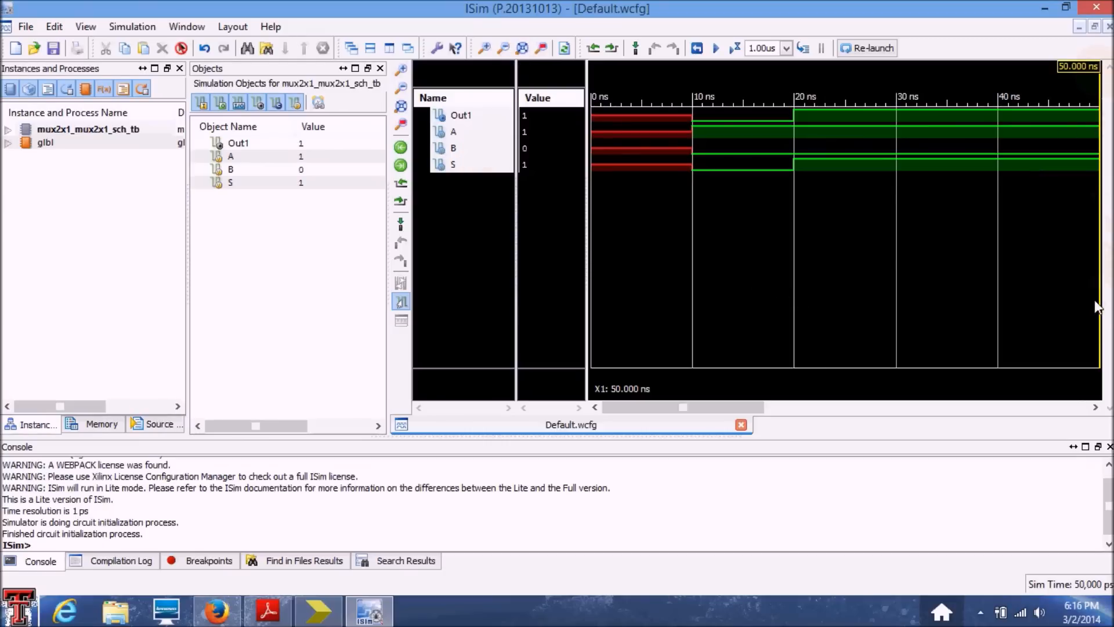
mouse_move(768, 133)
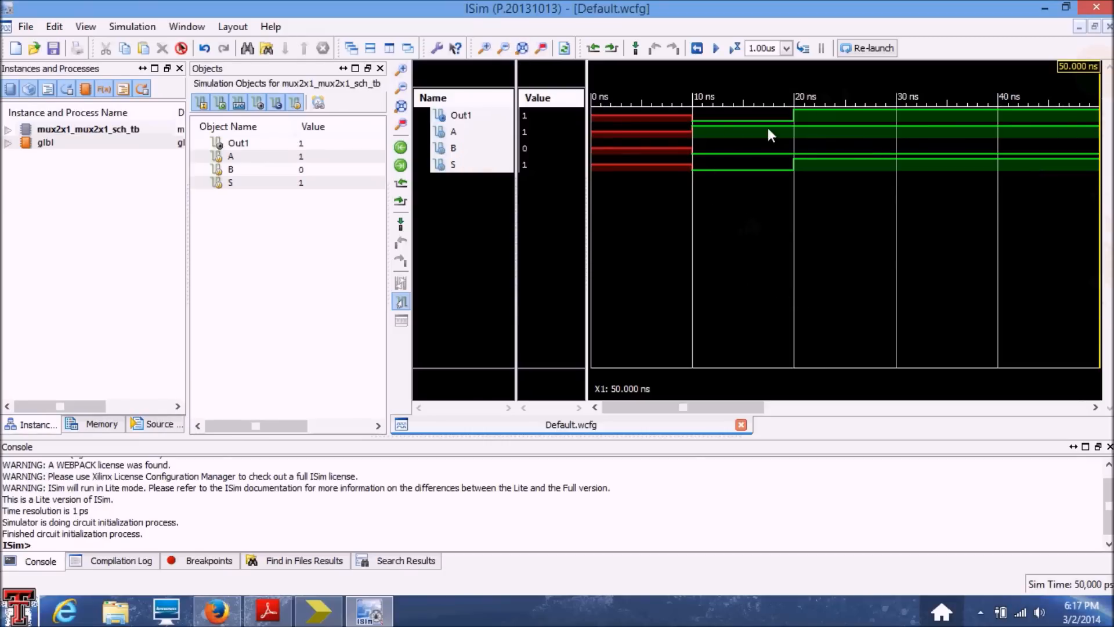
mouse_move(715, 206)
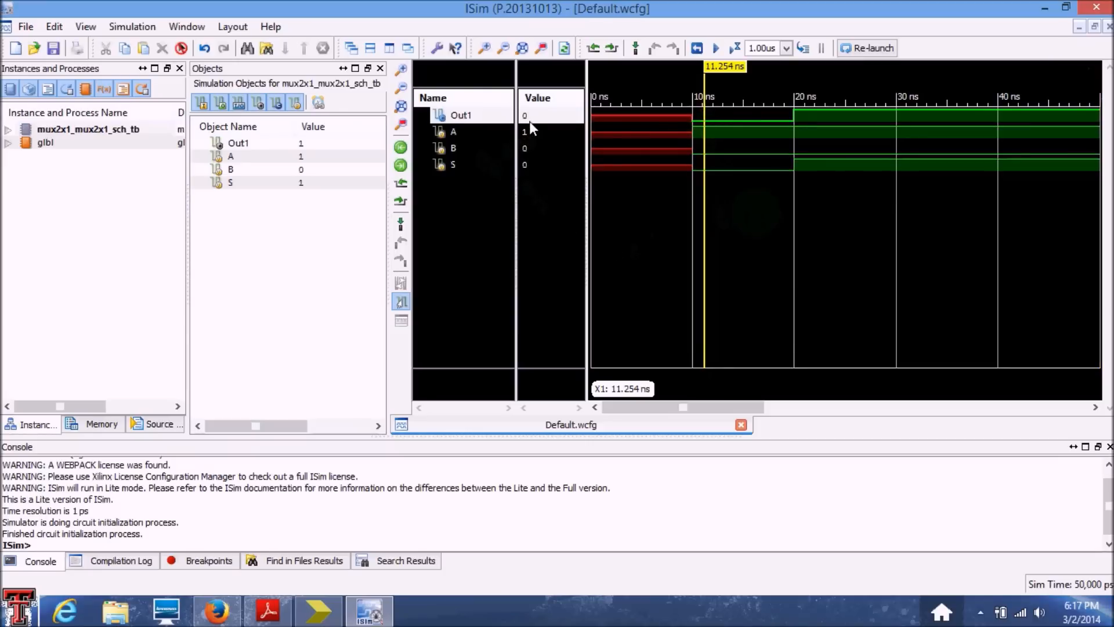
mouse_move(529, 174)
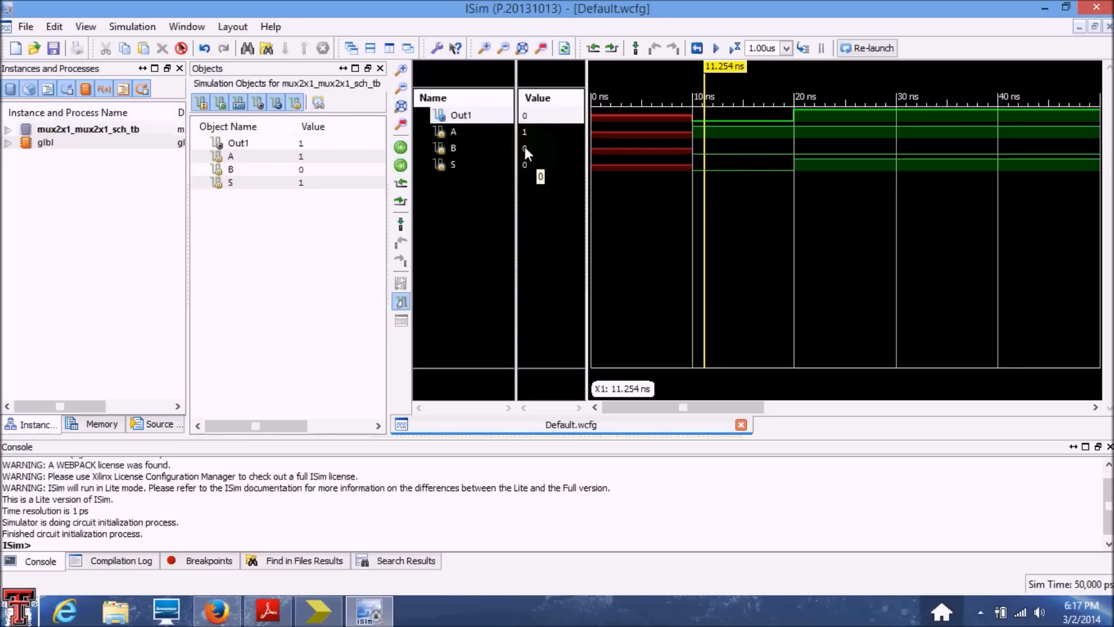
mouse_move(528, 164)
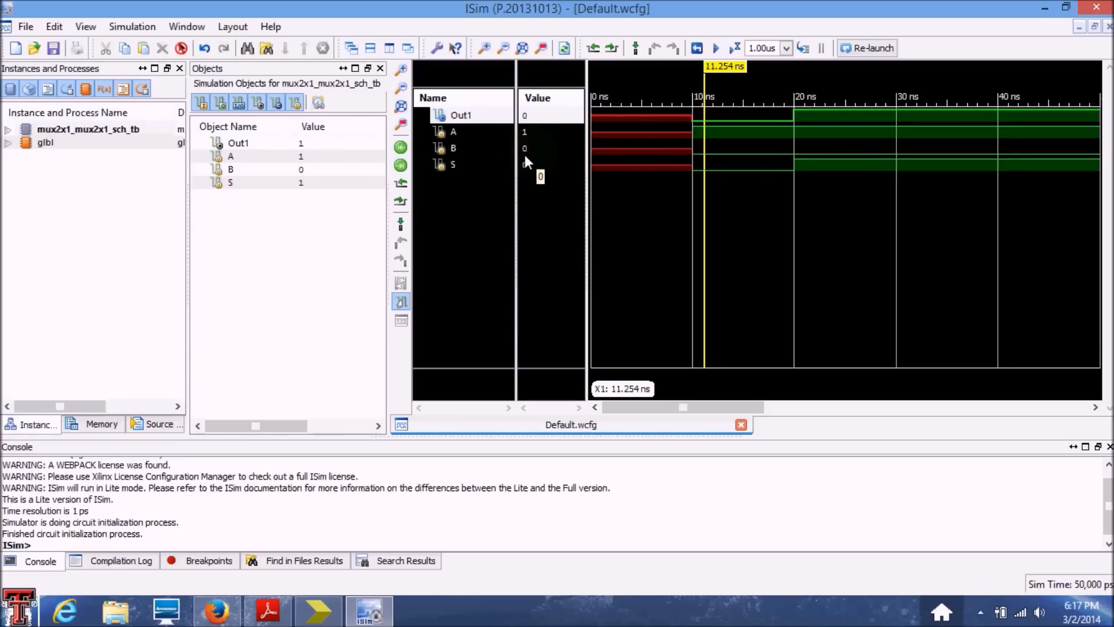
click(716, 208)
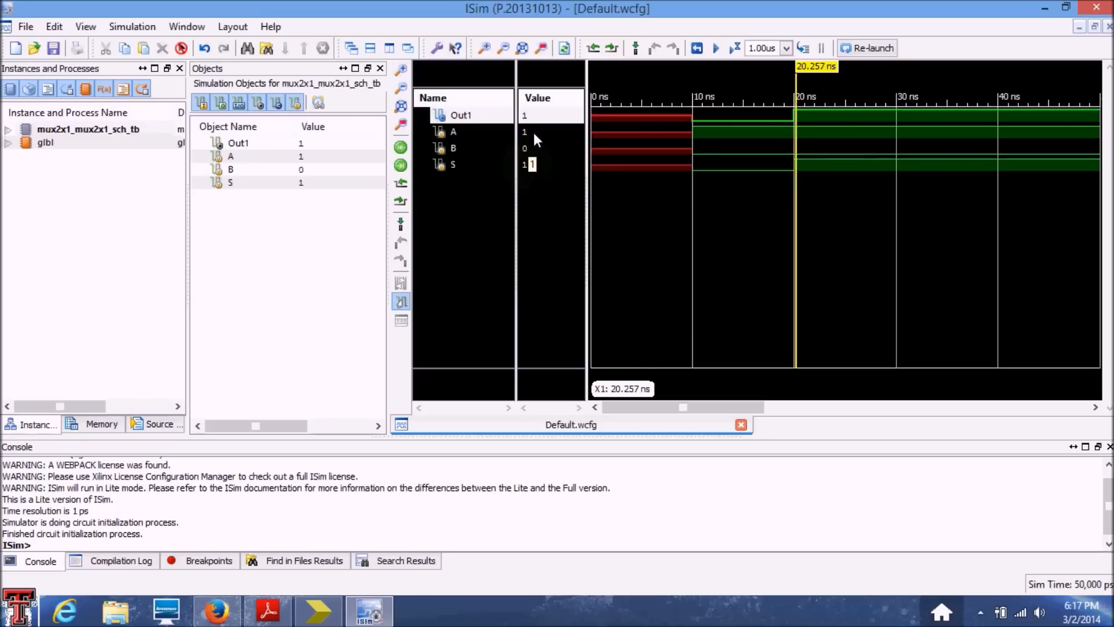
mouse_move(528, 120)
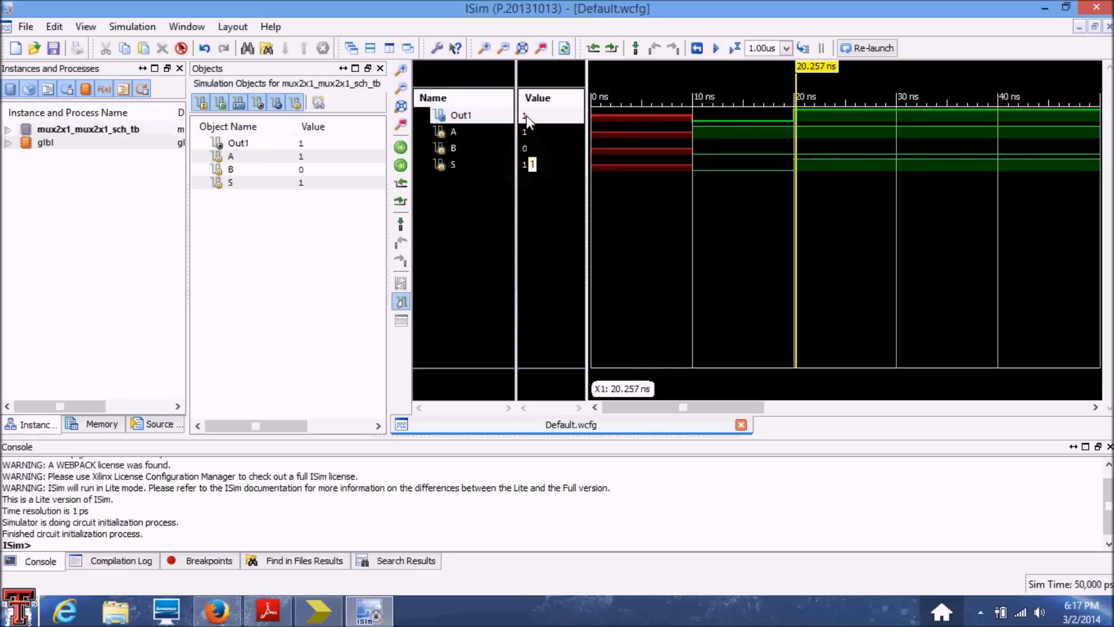
mouse_move(795, 227)
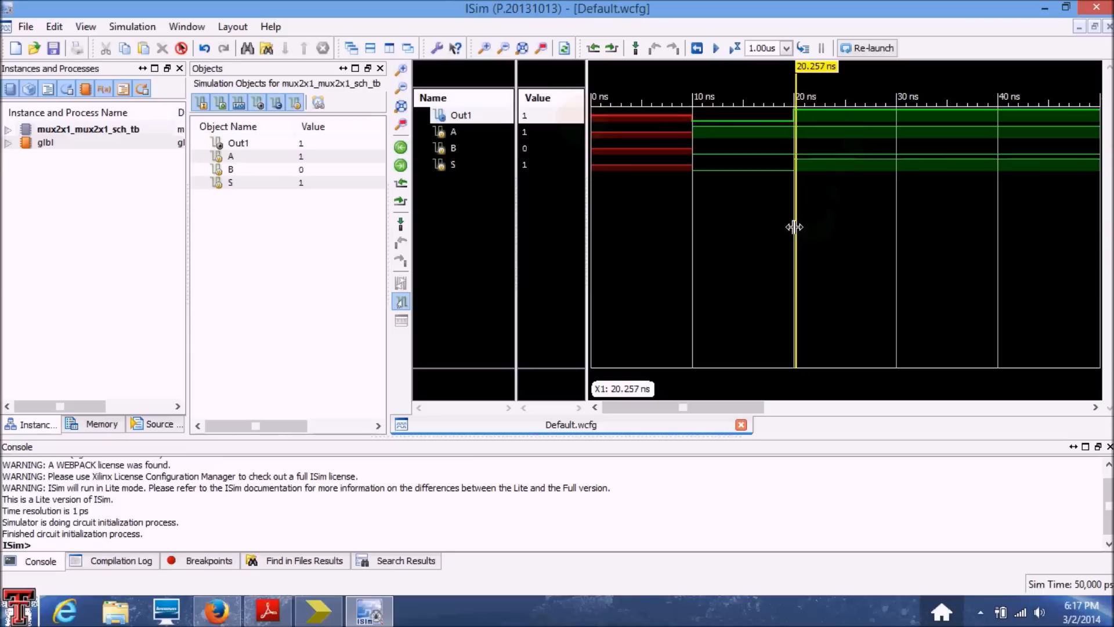
click(824, 231)
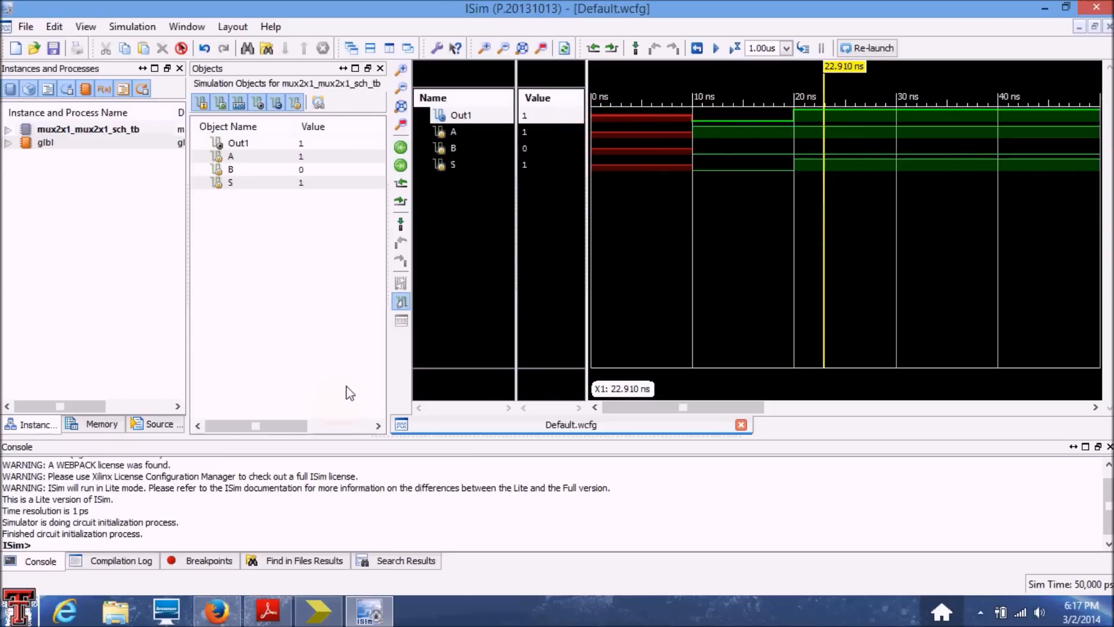
click(45, 143)
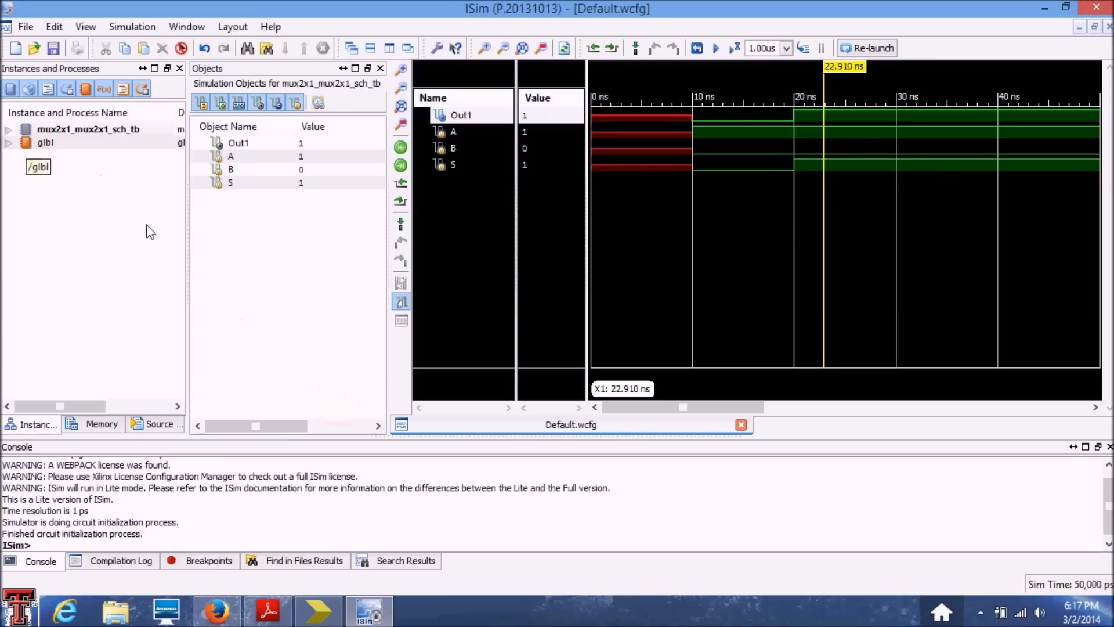
mouse_move(362, 617)
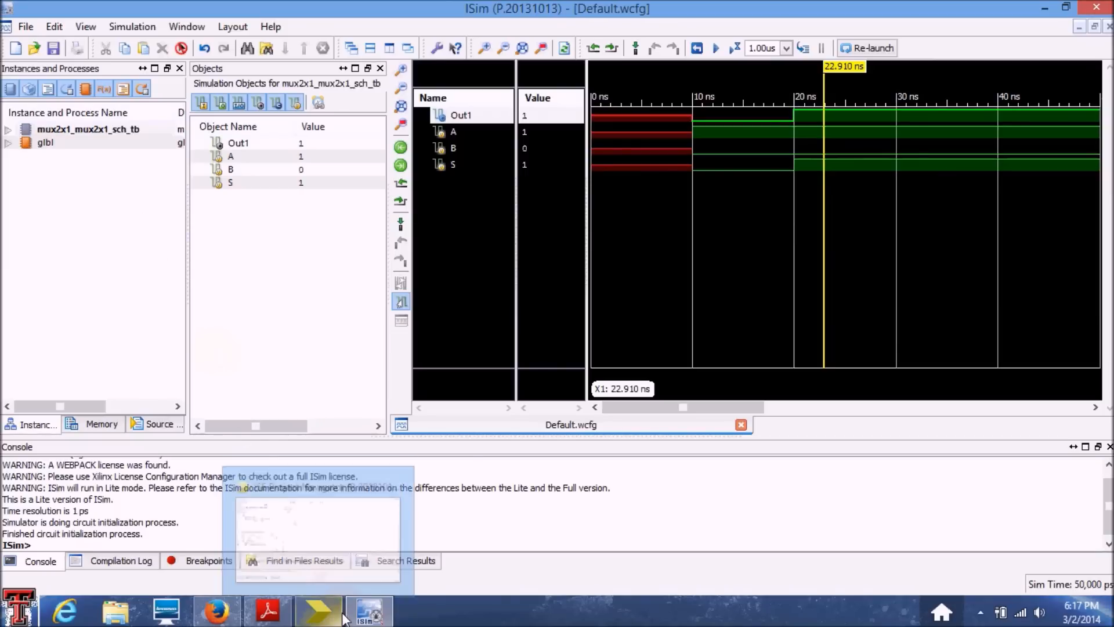